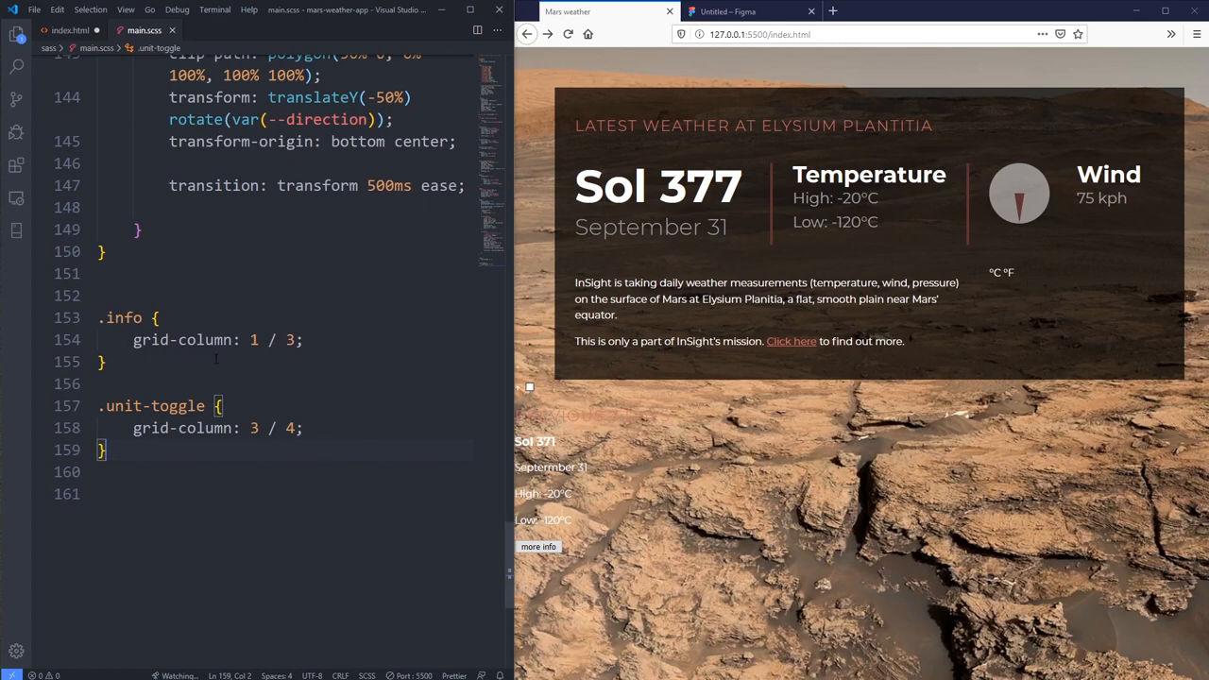
{"action": "mouse_move", "coordinate": [1028, 274]}
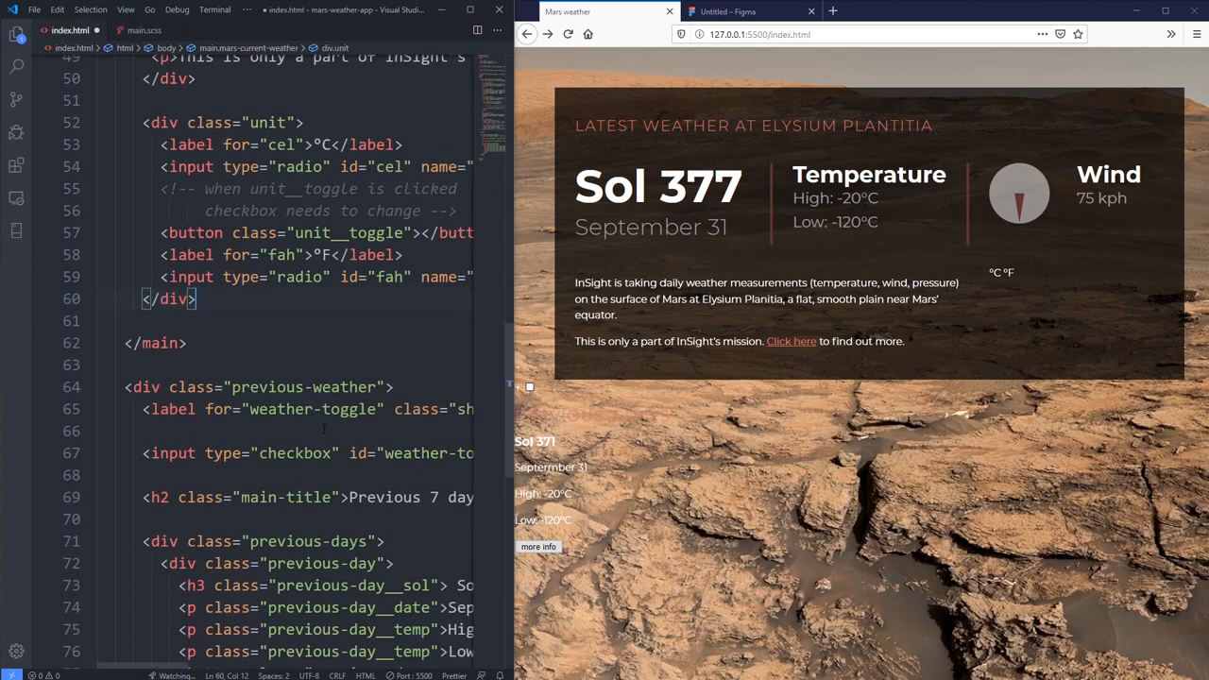
Step: Scroll main.scss to the toggle's grid-column rule to rename .unit-toggle to .unit
{"action": "scroll", "scroll_direction": "down", "scroll_amount": 3}
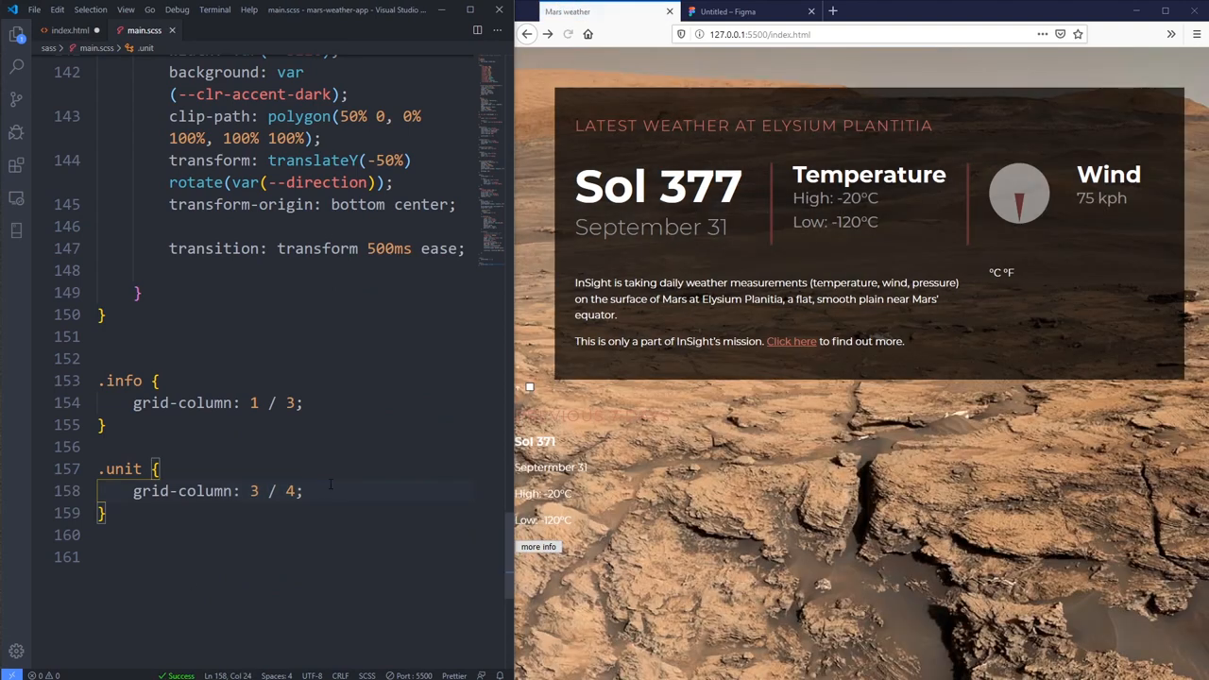
Step: Add place-self: end to the .unit rule and save the stylesheet
{"action": "key", "text": "enter"}
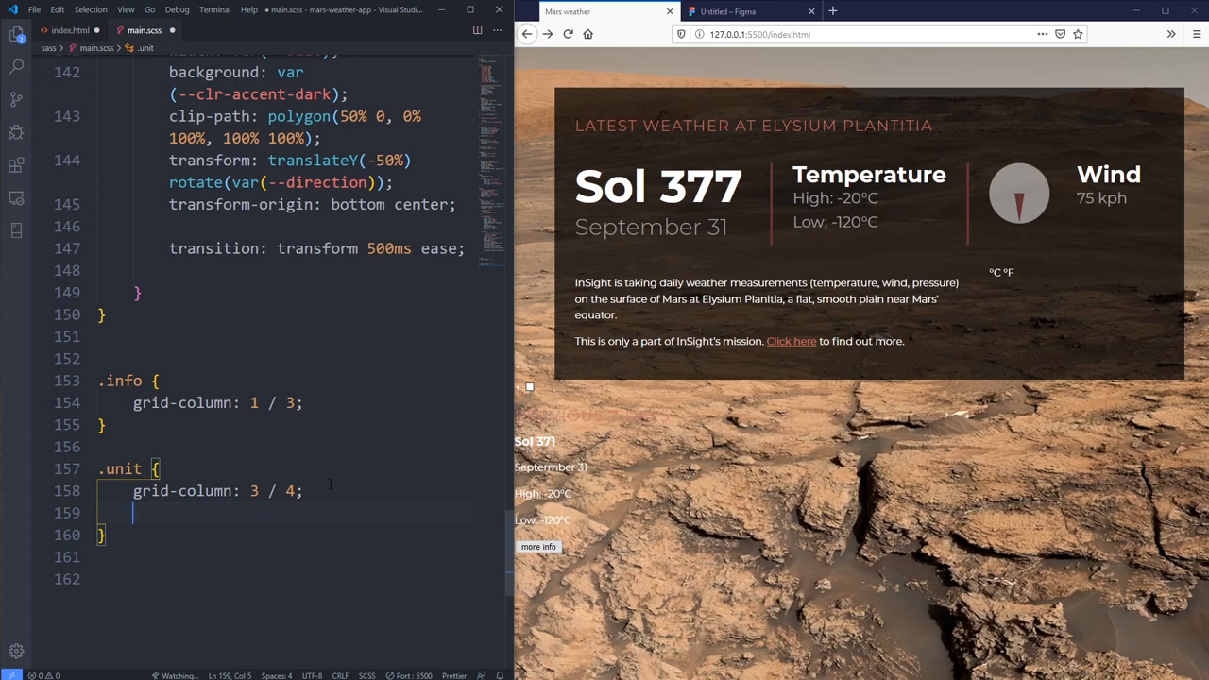
{"action": "type", "text": "place-self: end;"}
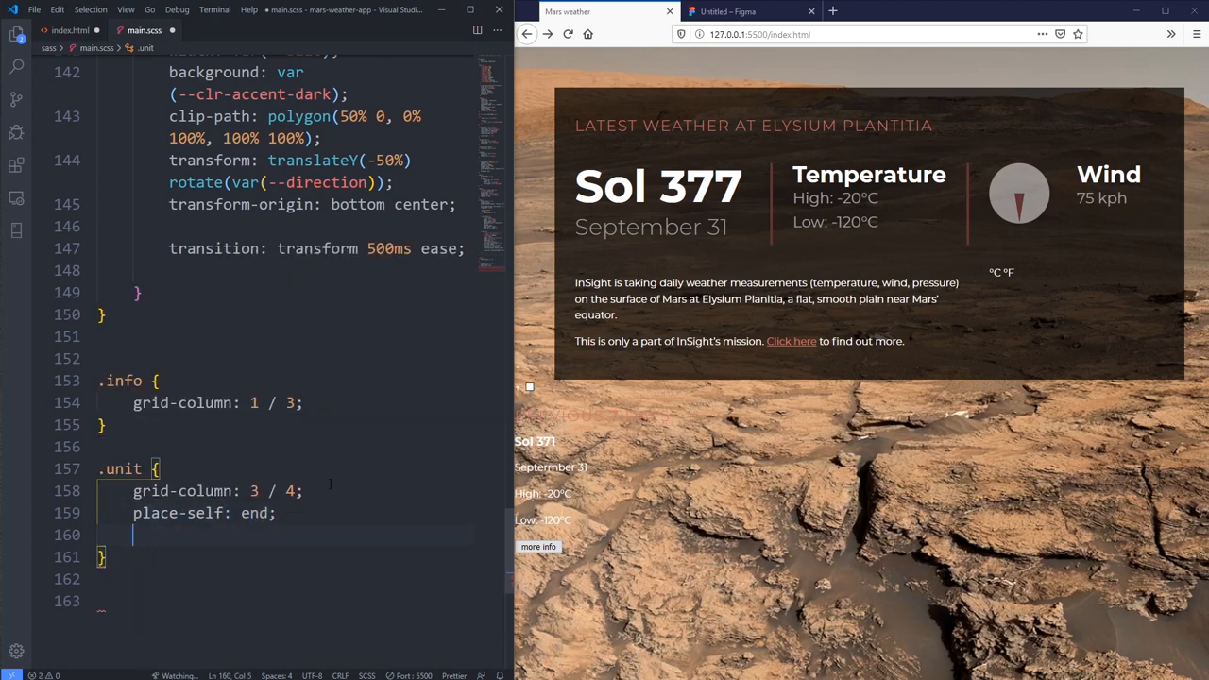
{"action": "key", "text": "Backspace"}
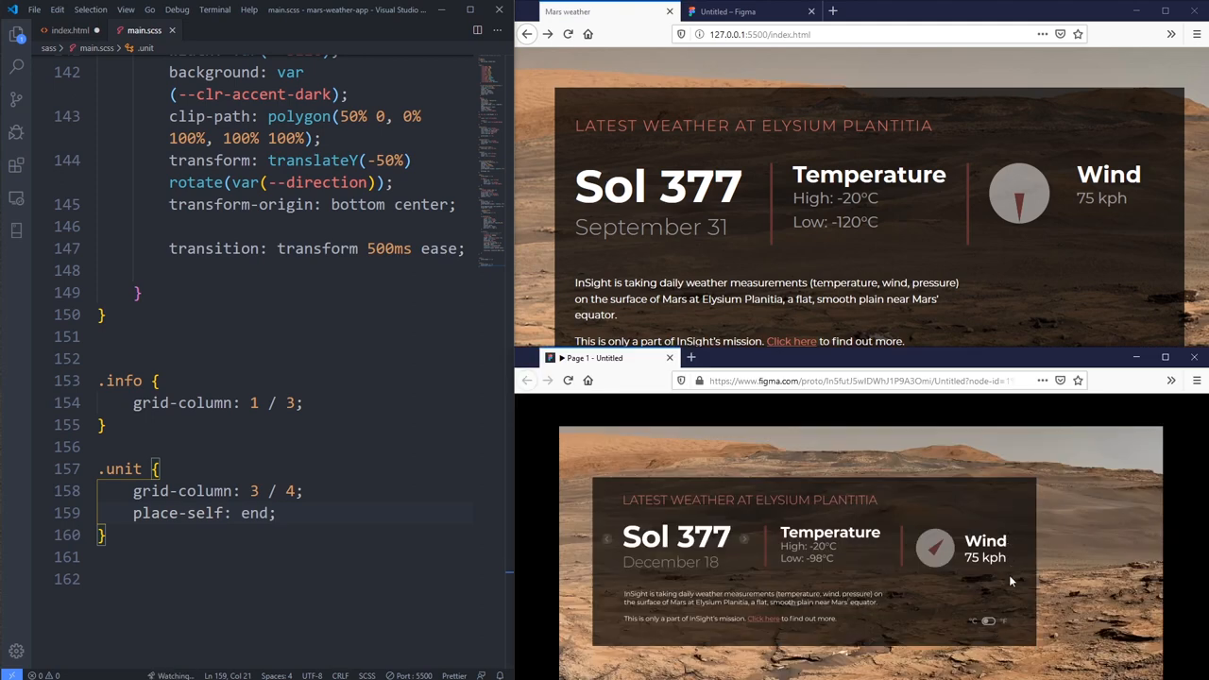
{"action": "mouse_move", "coordinate": [835, 627]}
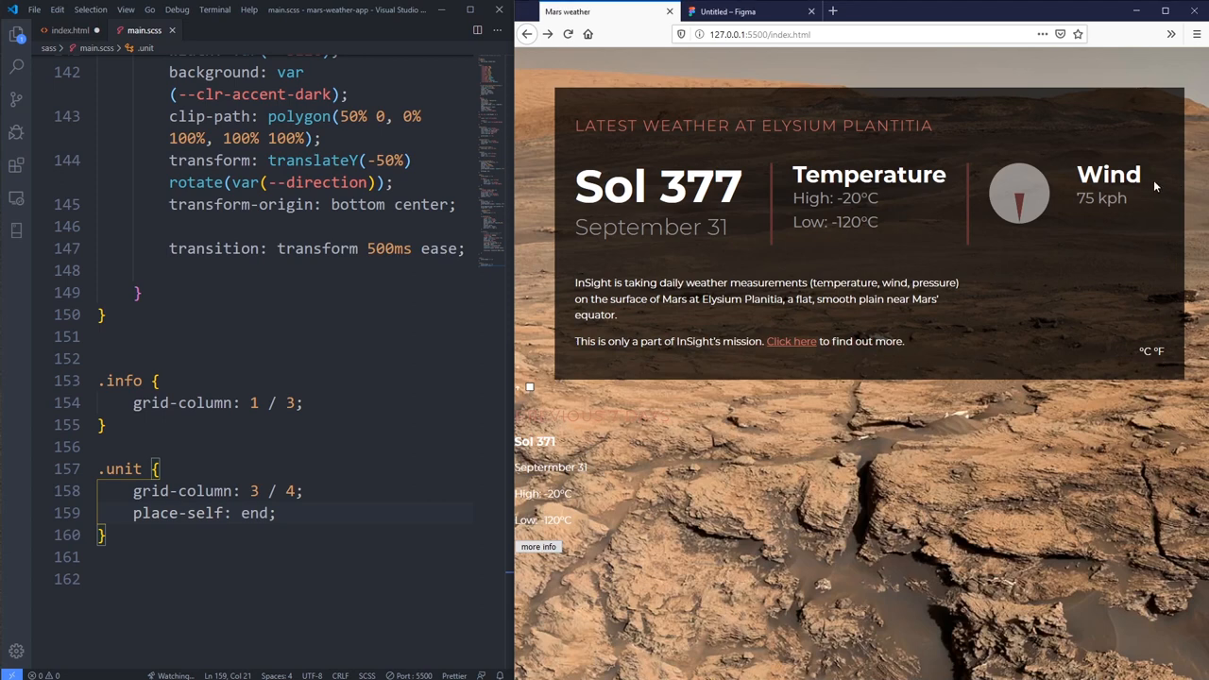
{"action": "mouse_move", "coordinate": [1156, 186]}
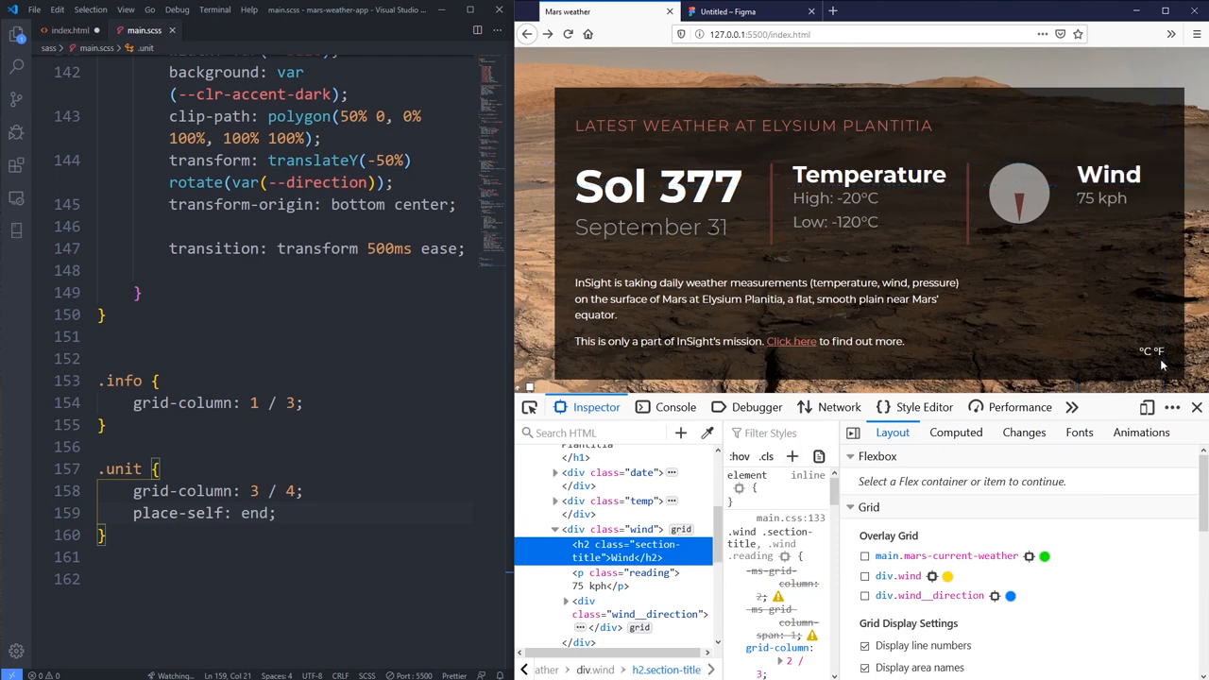
{"action": "mouse_move", "coordinate": [923, 244]}
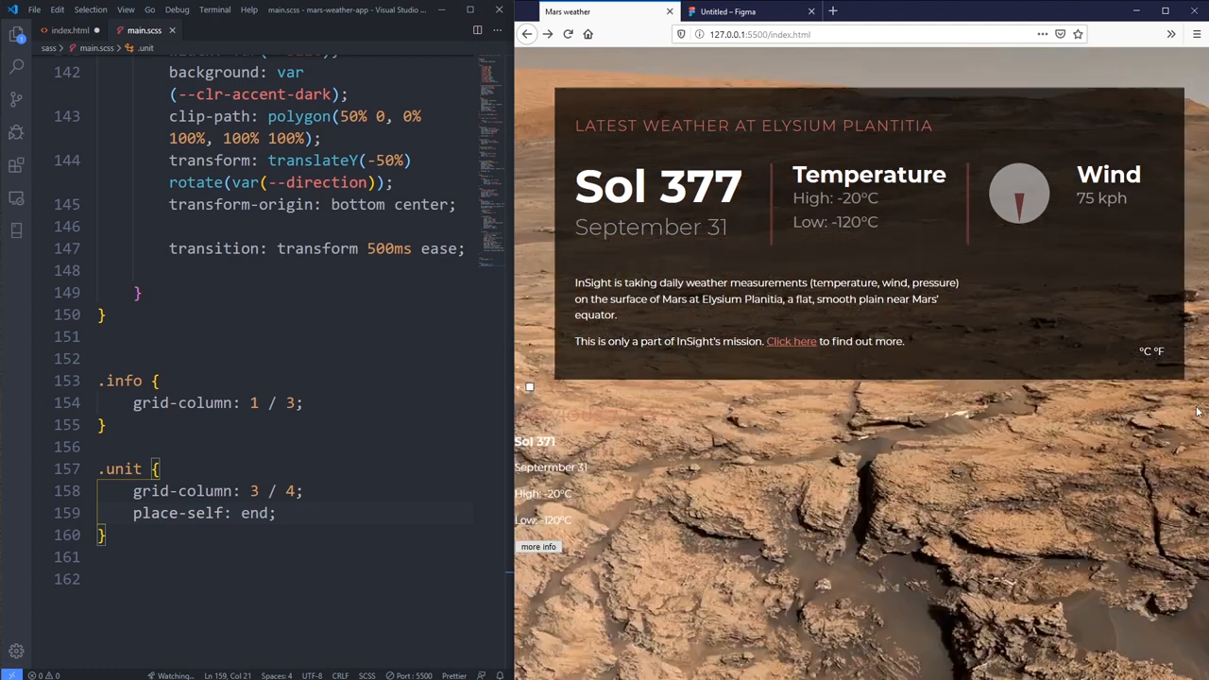
{"action": "mouse_move", "coordinate": [600, 463]}
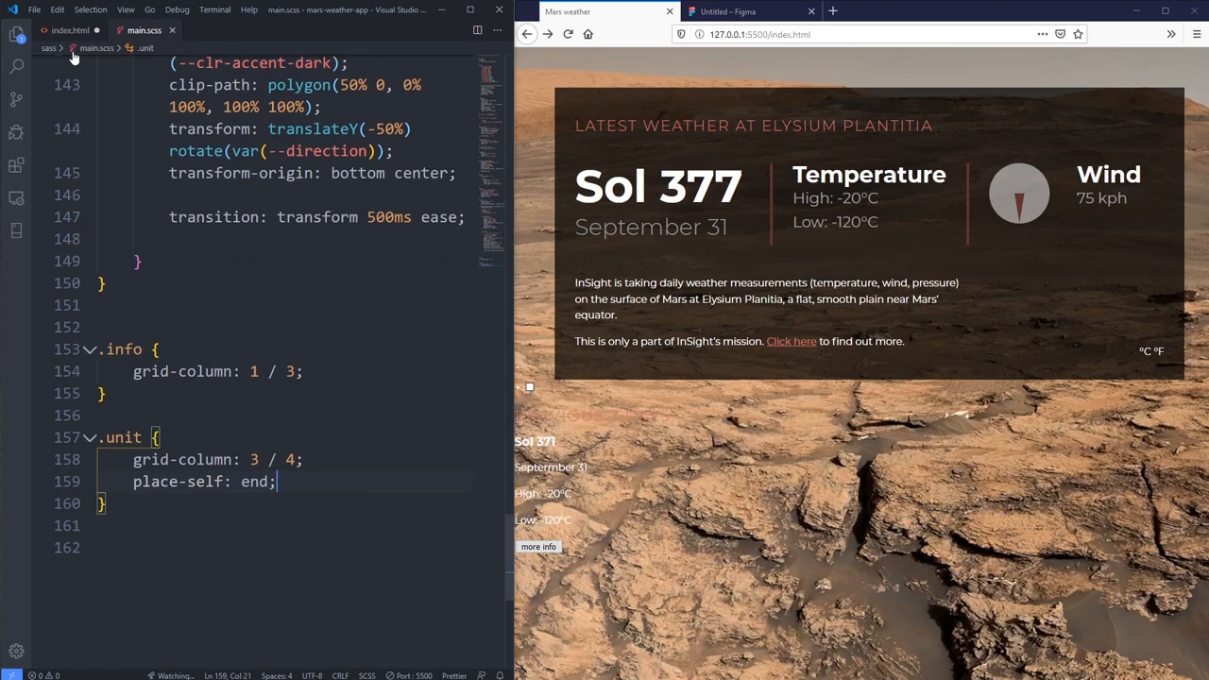
Step: Review the °C/°F unit markup in index.html and save the file
{"action": "left_click", "coordinate": [71, 31]}
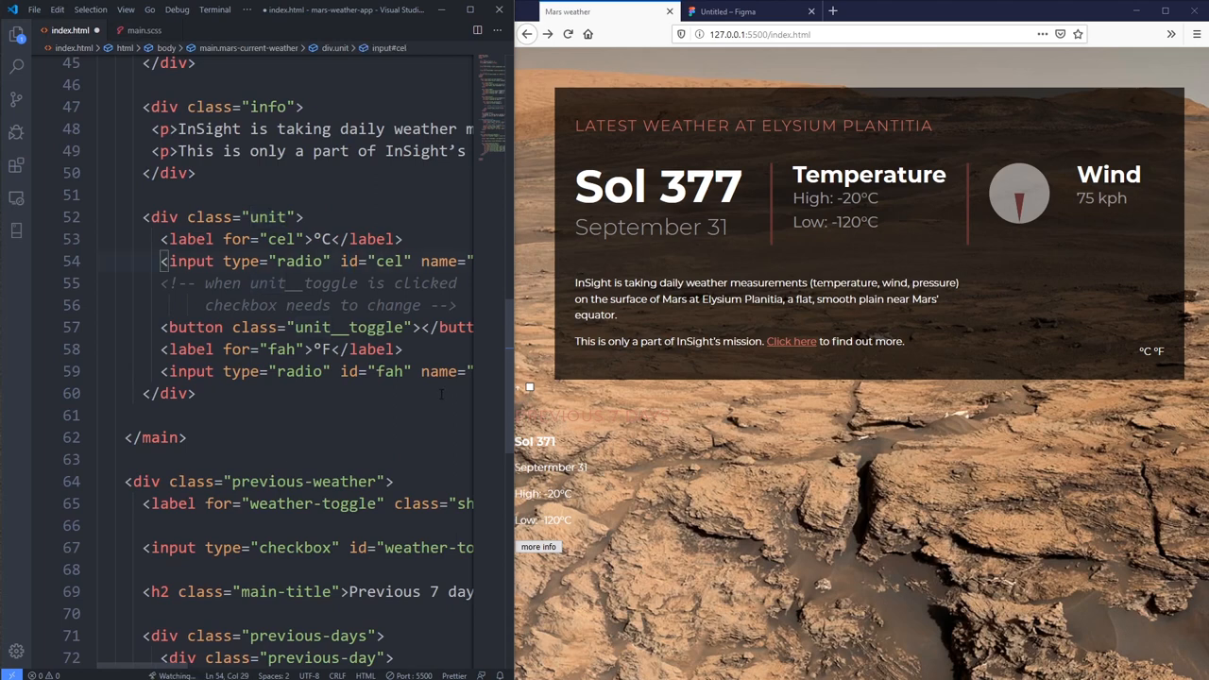
{"action": "double_click", "coordinate": [350, 327]}
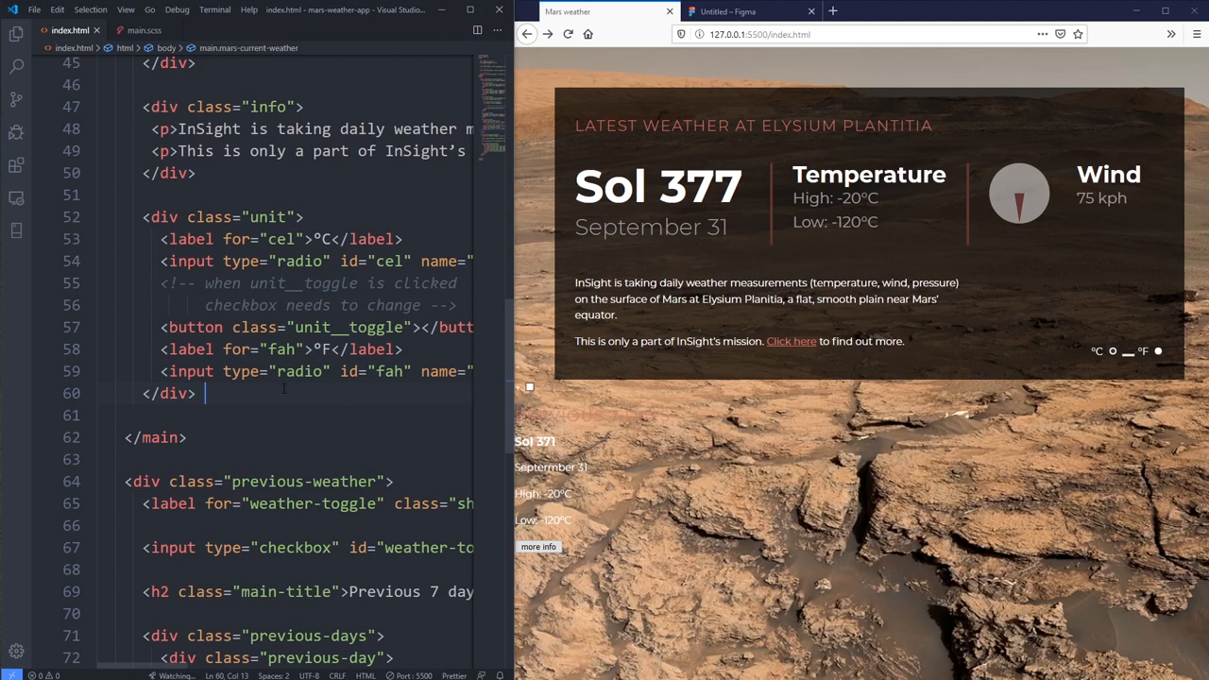
{"action": "mouse_move", "coordinate": [1093, 362]}
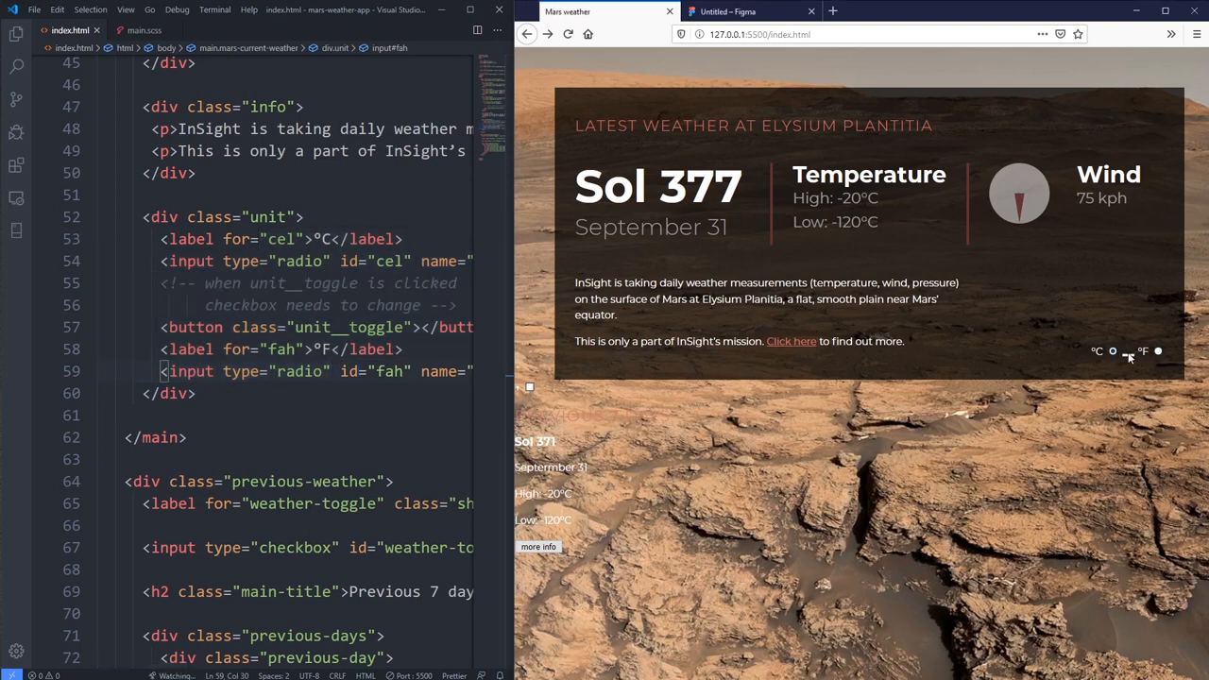
{"action": "mouse_move", "coordinate": [1128, 367]}
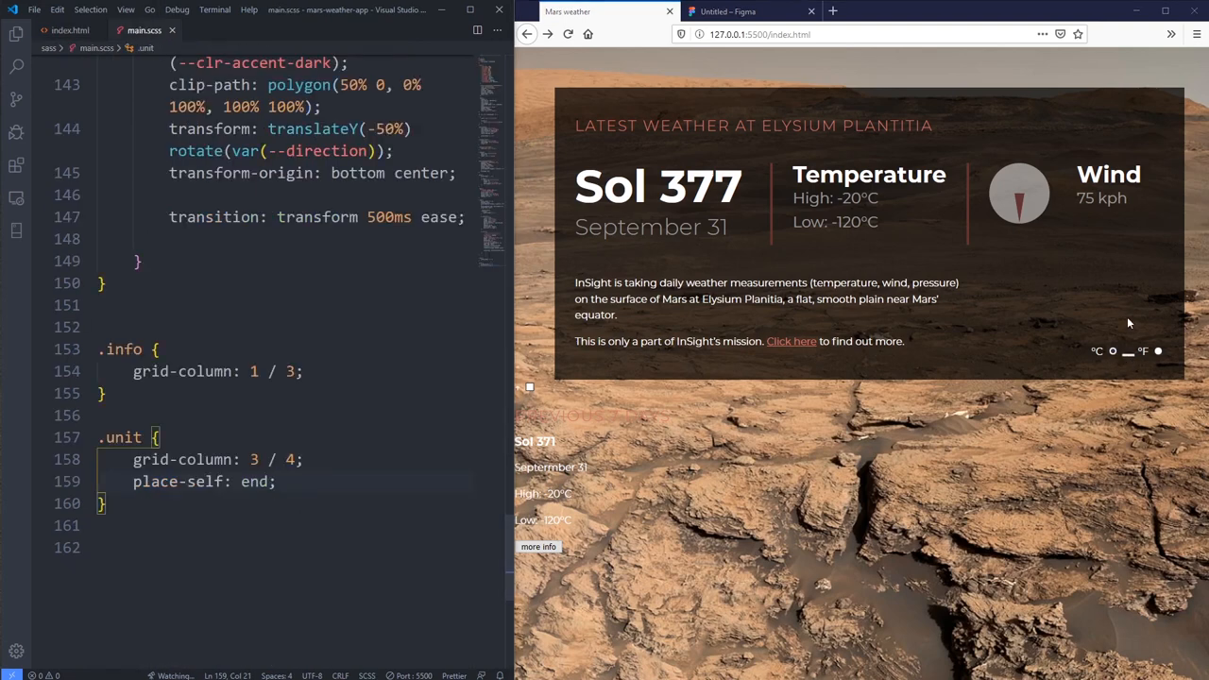
{"action": "mouse_move", "coordinate": [1111, 361]}
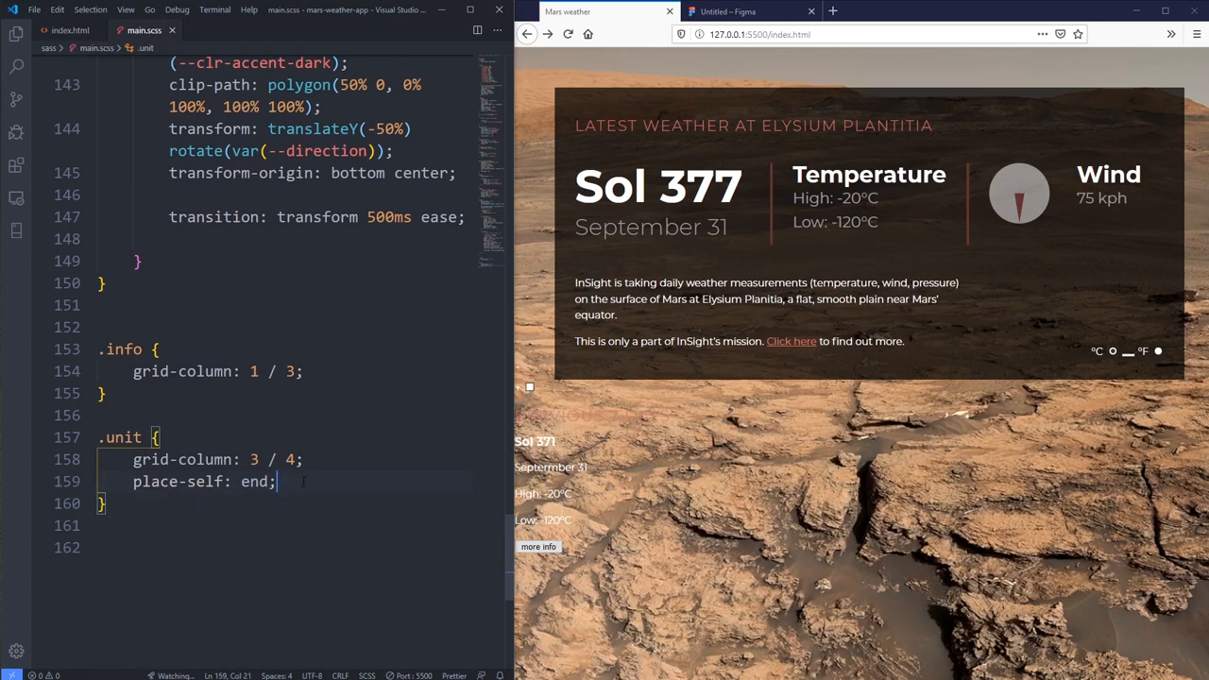
Step: Nest &__toggle in .unit with cursor: pointer, width: 4em and border: 2px solid var(--clr-gray)
{"action": "key", "text": "Enter"}
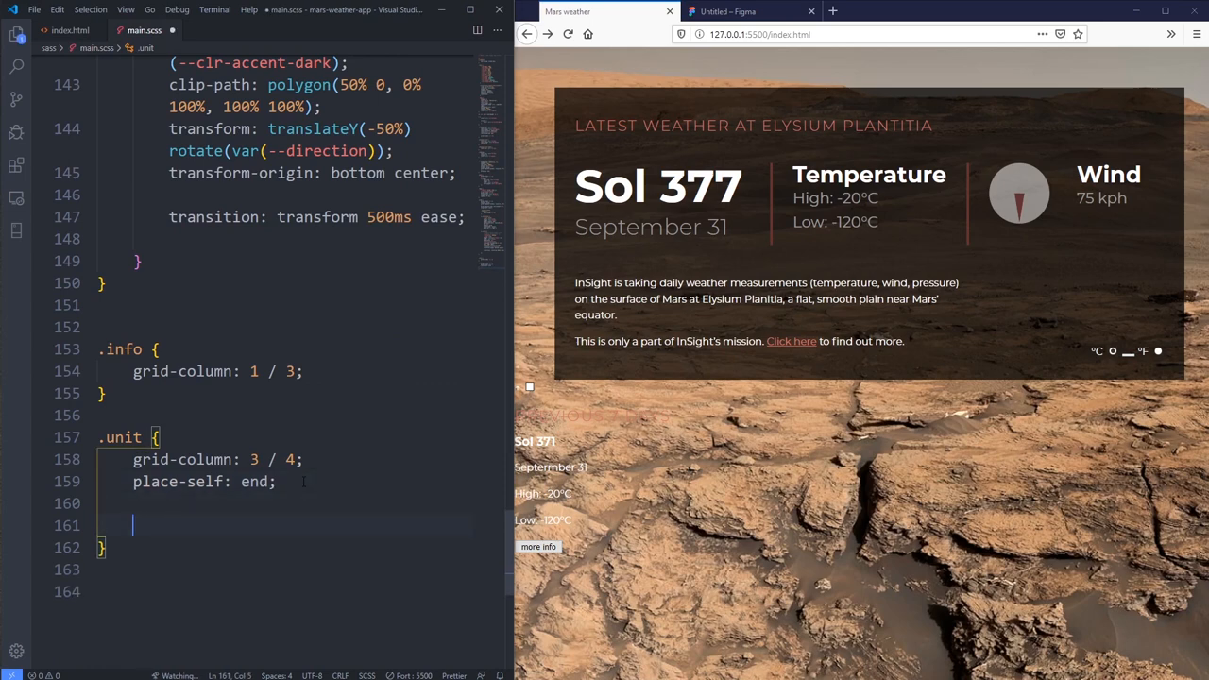
{"action": "type", "text": "&__toggle"}
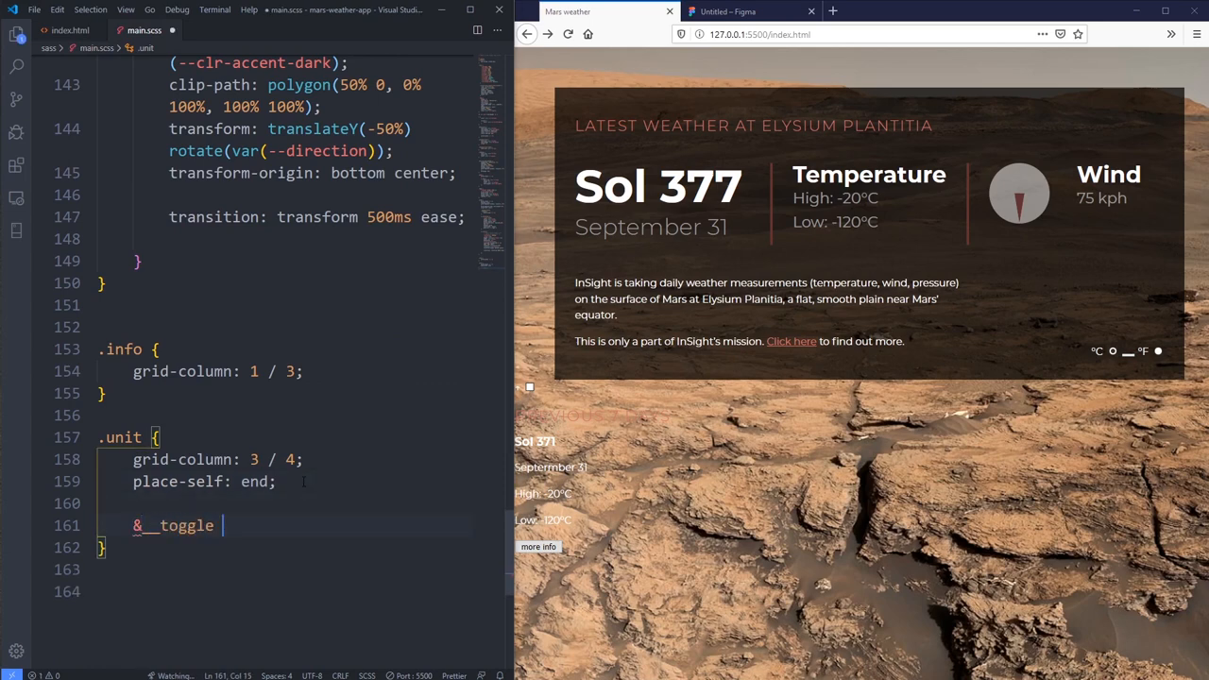
{"action": "type", "text": "{"}
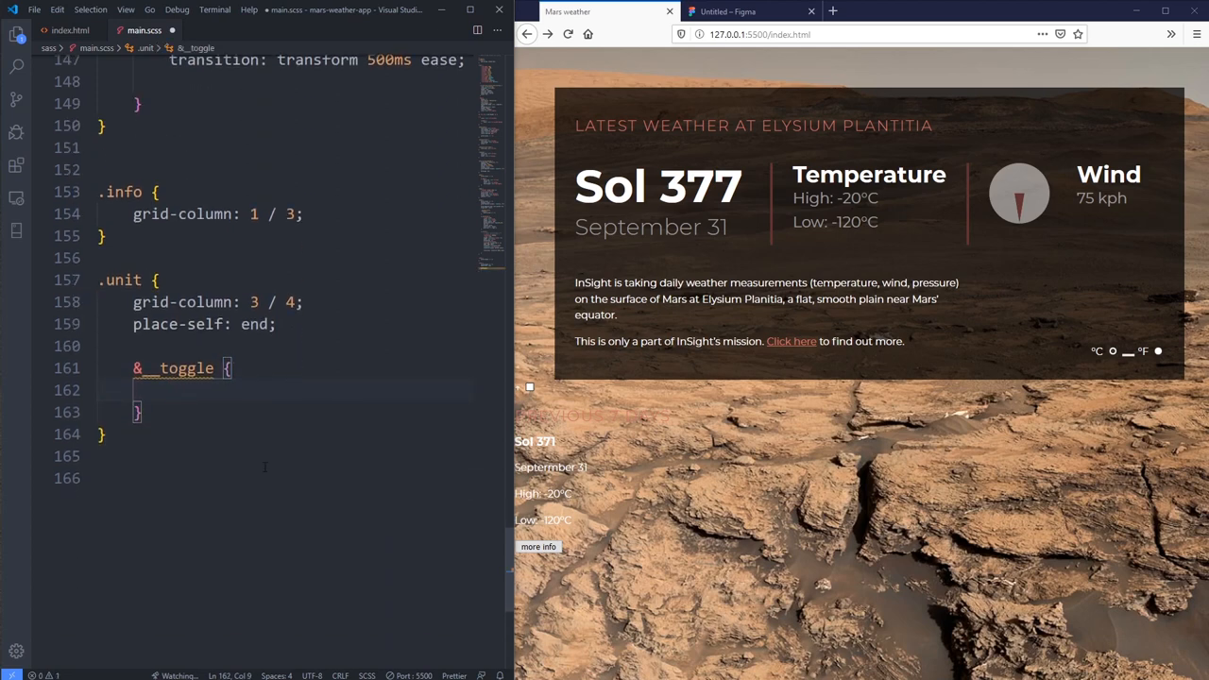
{"action": "type", "text": "bor"}
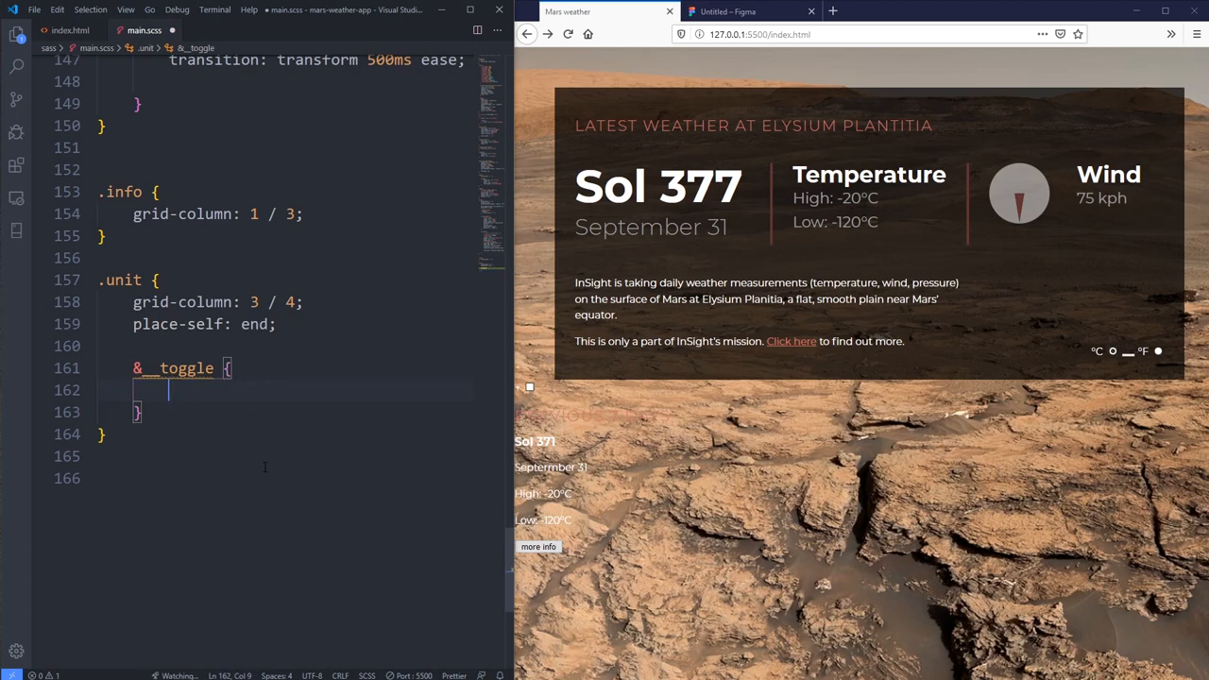
{"action": "type", "text": "cursor: pointer;"}
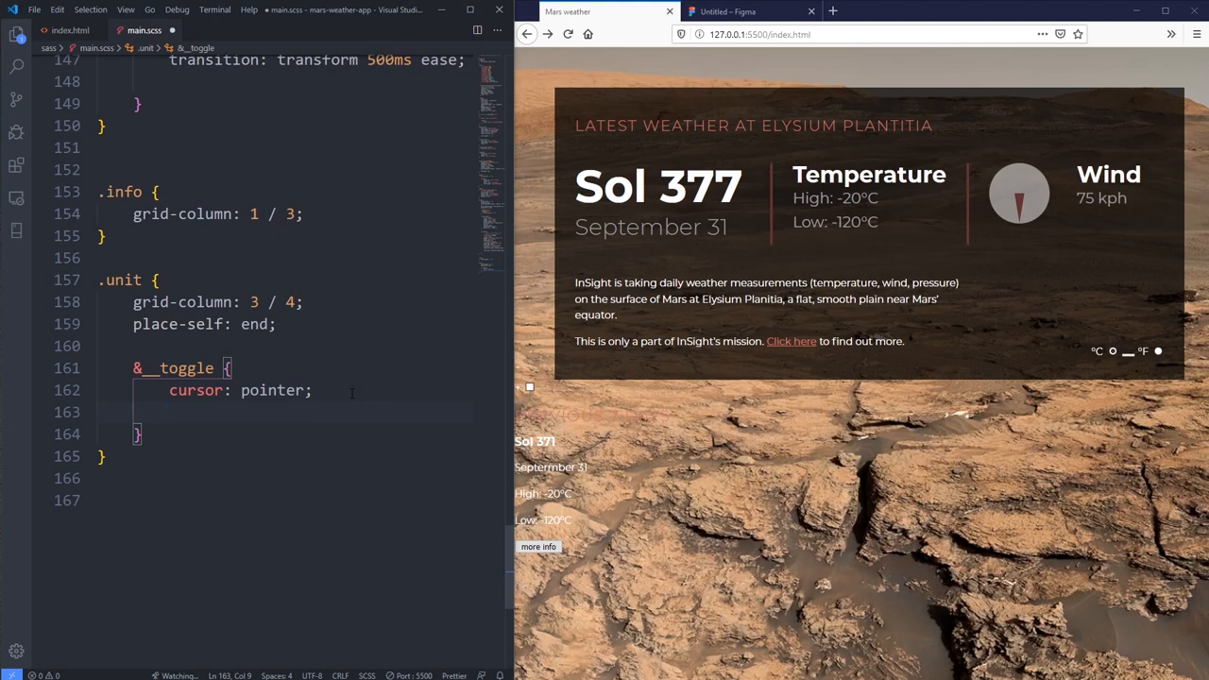
{"action": "type", "text": "width:"}
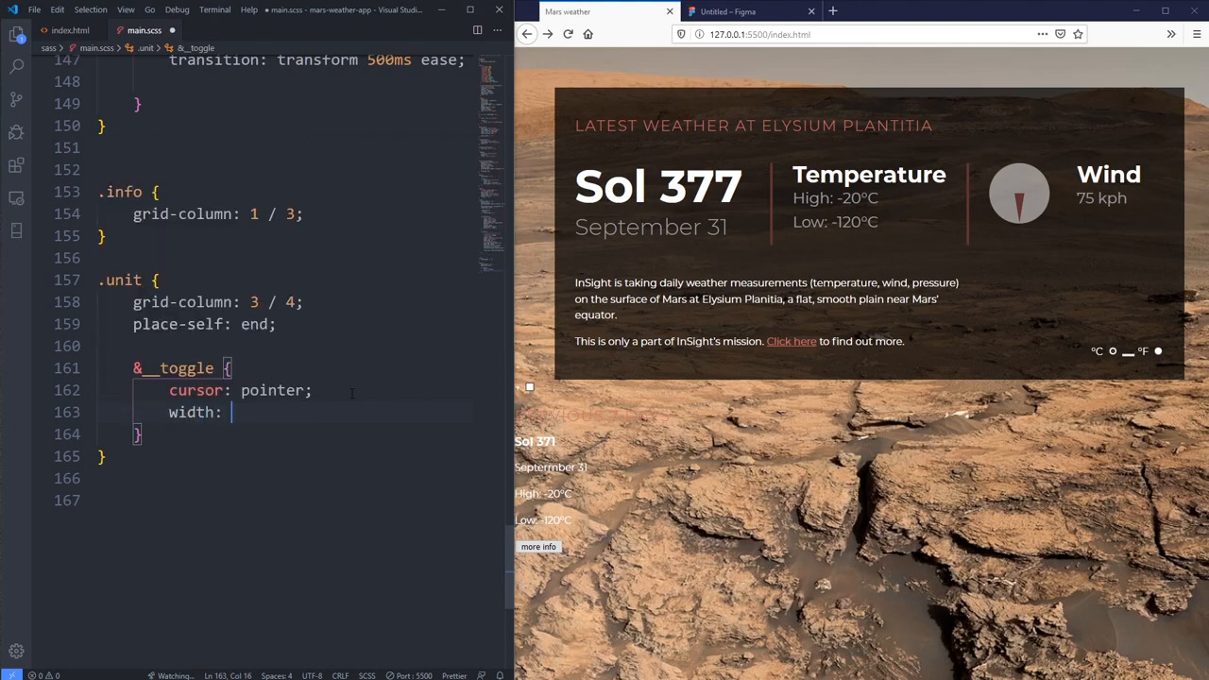
{"action": "type", "text": "4em;"}
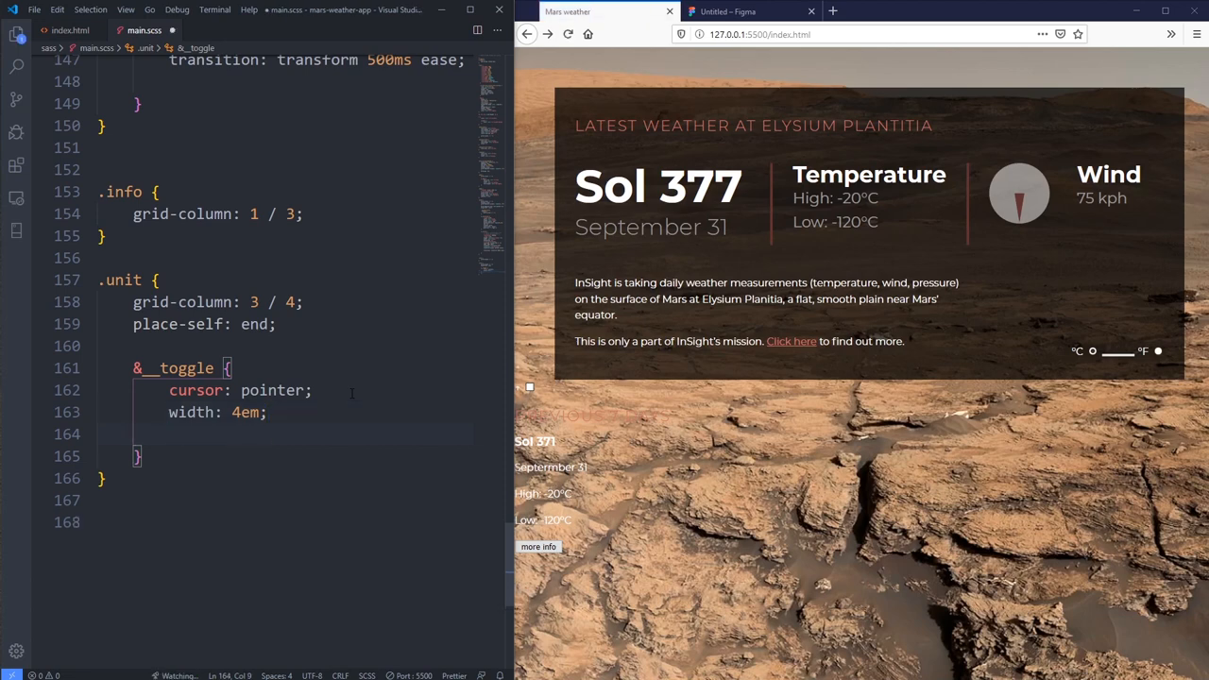
{"action": "type", "text": "border:"}
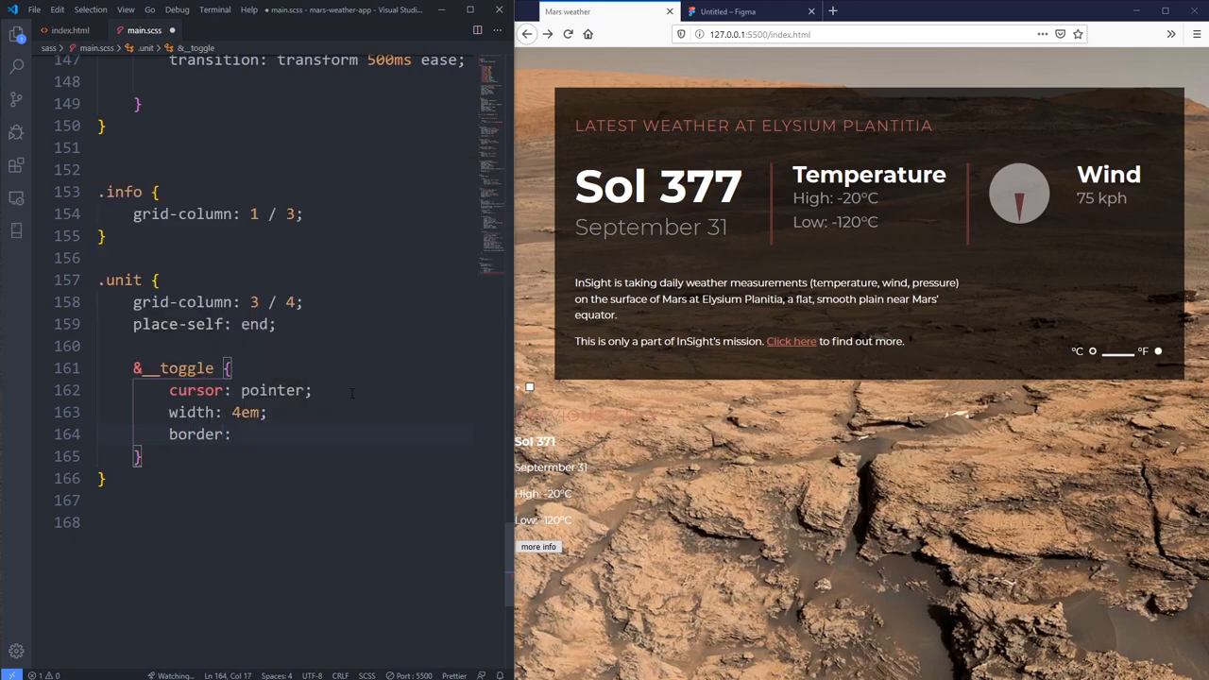
{"action": "type", "text": "2px solid var(--cl"}
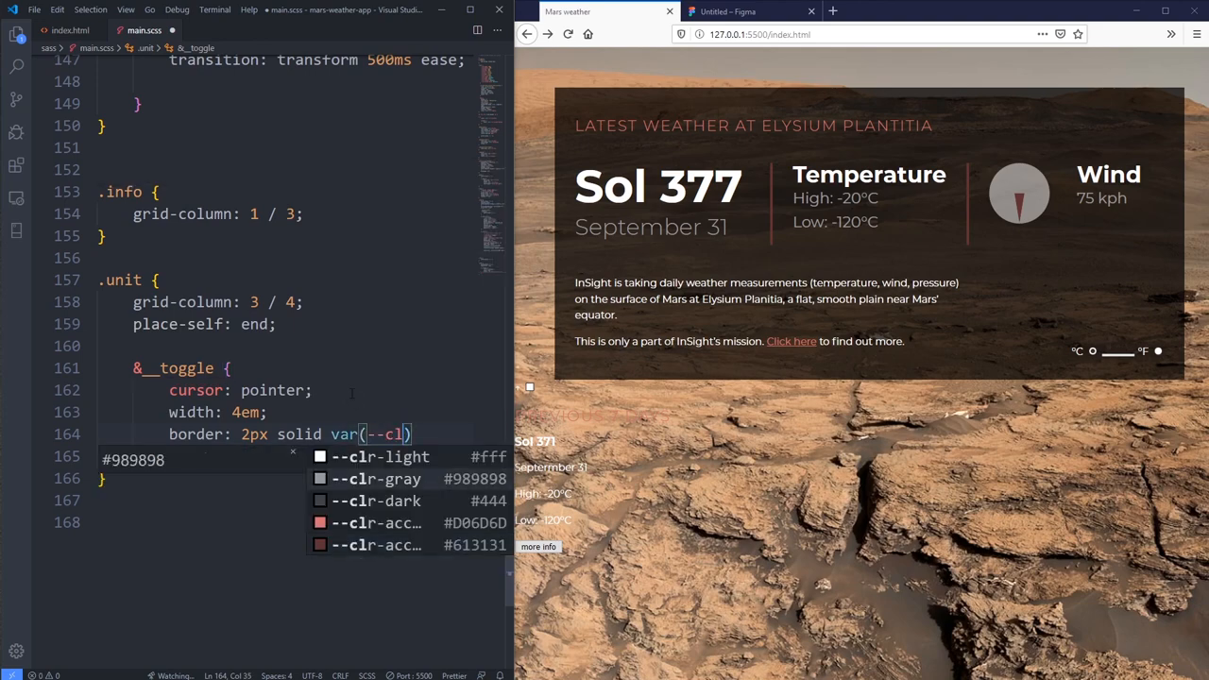
{"action": "left_click", "coordinate": [376, 479]}
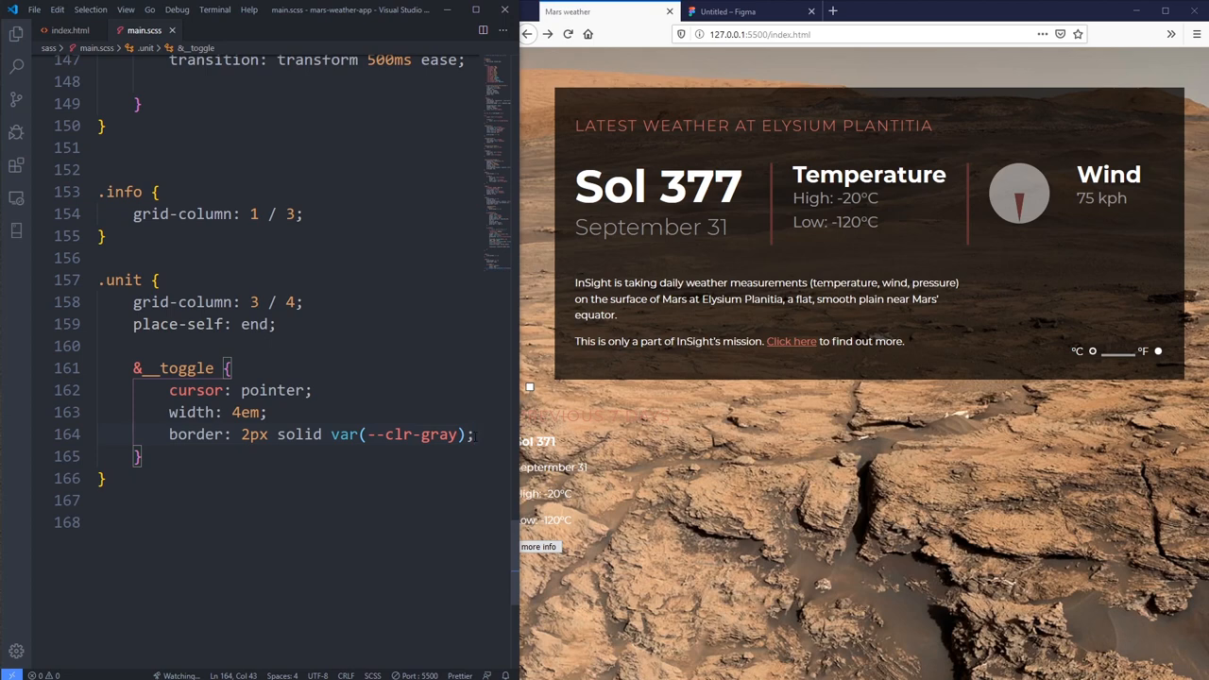
{"action": "mouse_move", "coordinate": [1106, 363]}
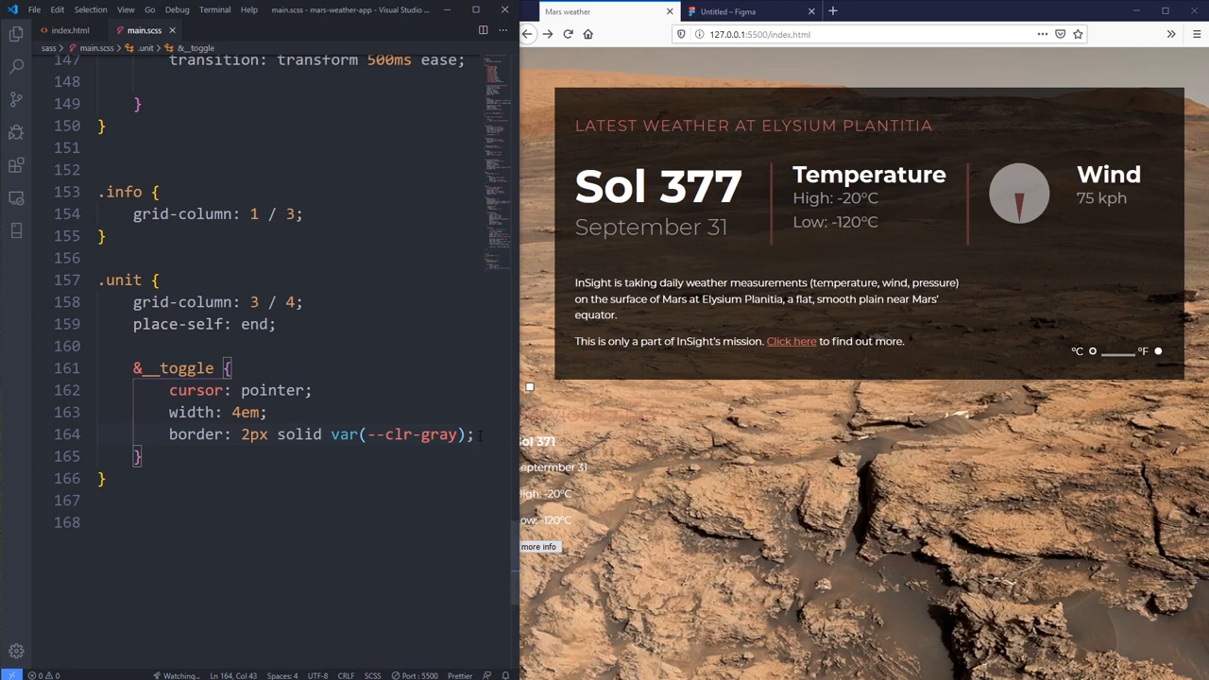
Step: Add an &::after knob: content '', gray background, rounded corners, 1rem height, display: block
{"action": "type", "text": "&"}
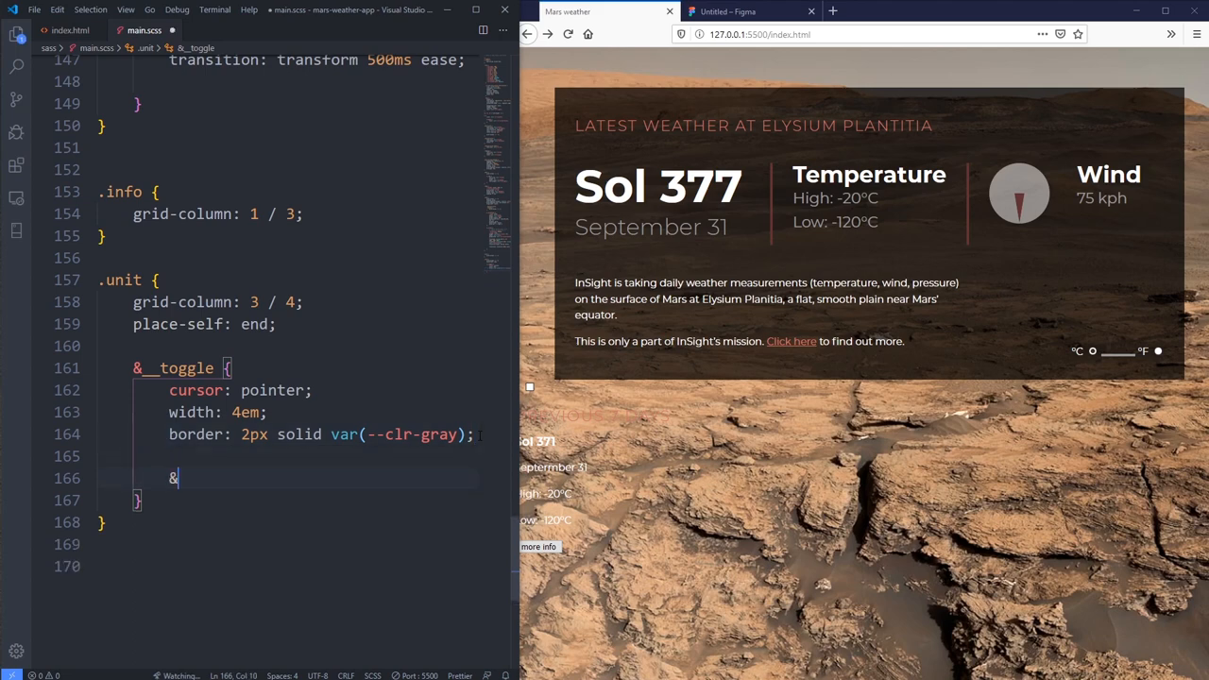
{"action": "type", "text": "::after {"}
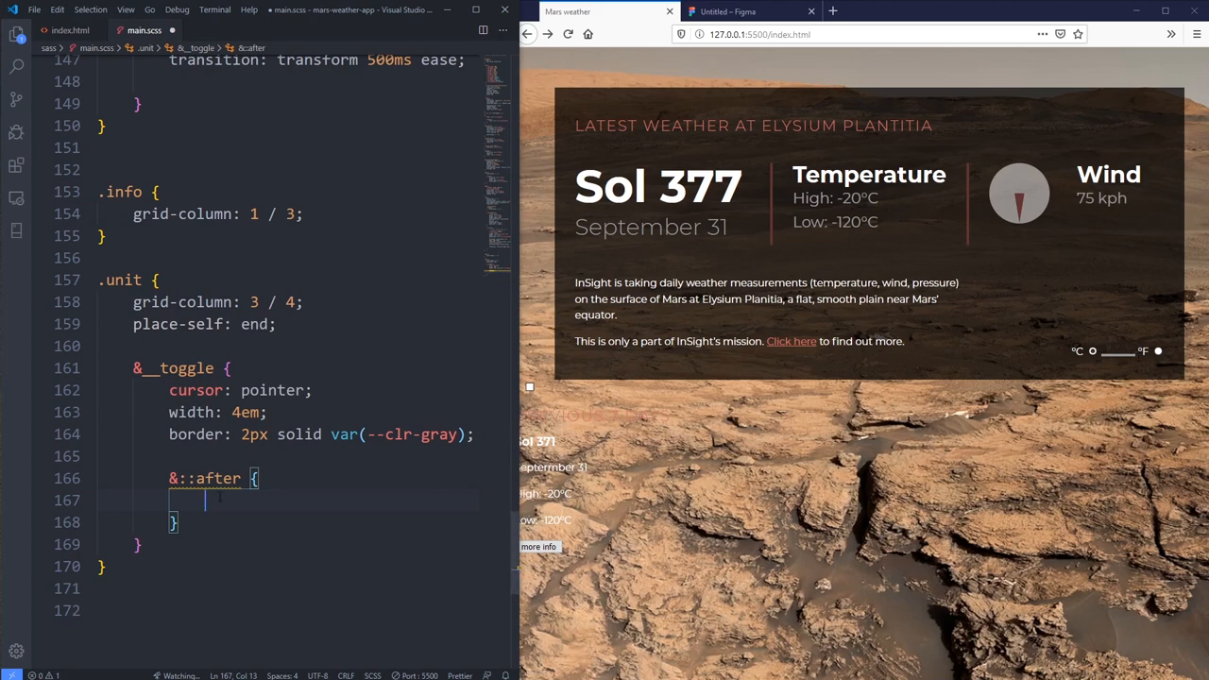
{"action": "type", "text": "content:"}
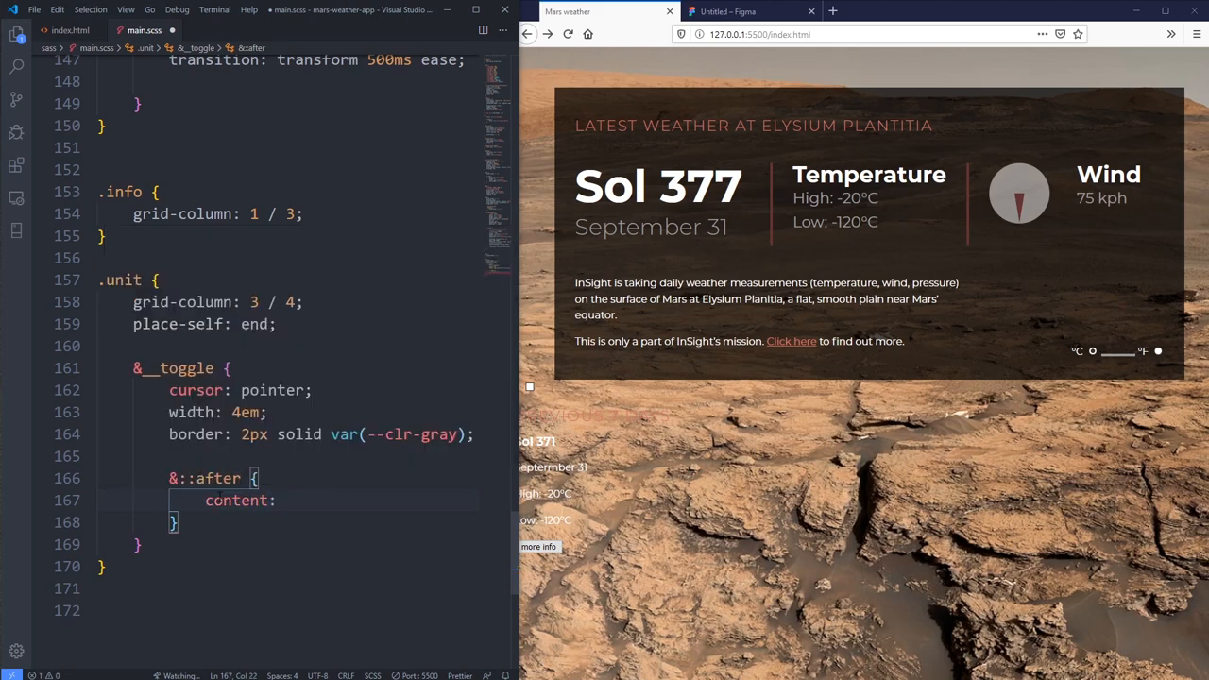
{"action": "type", "text": "'';"}
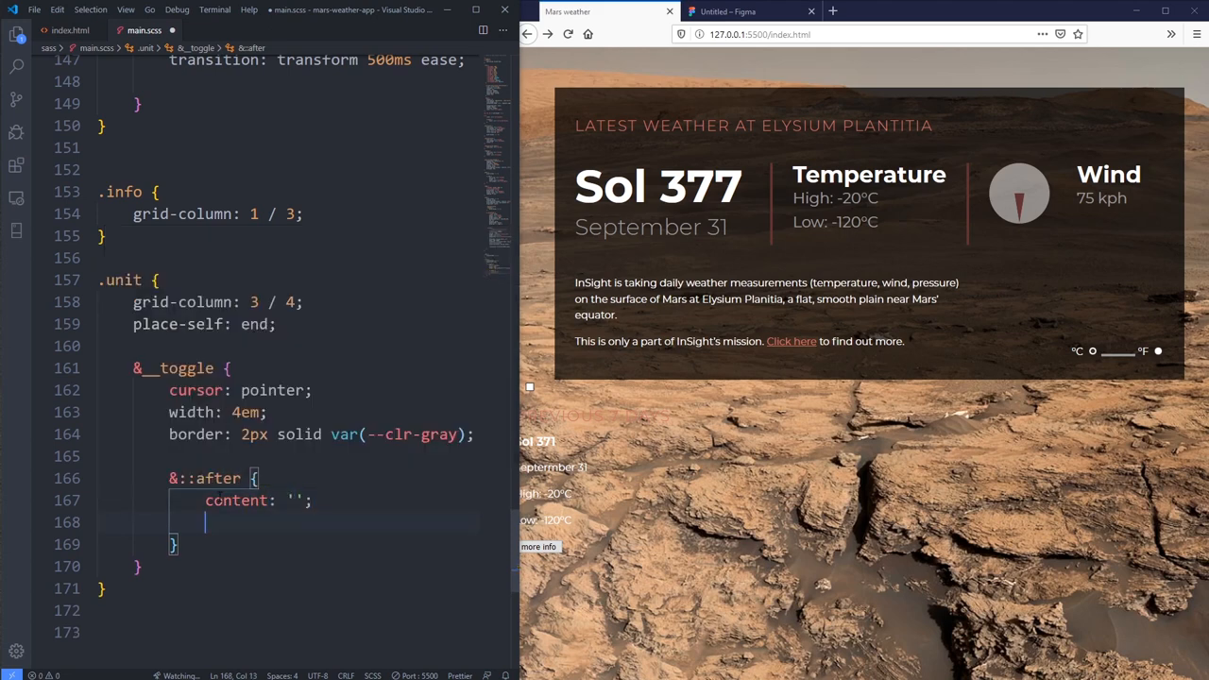
{"action": "type", "text": "va"}
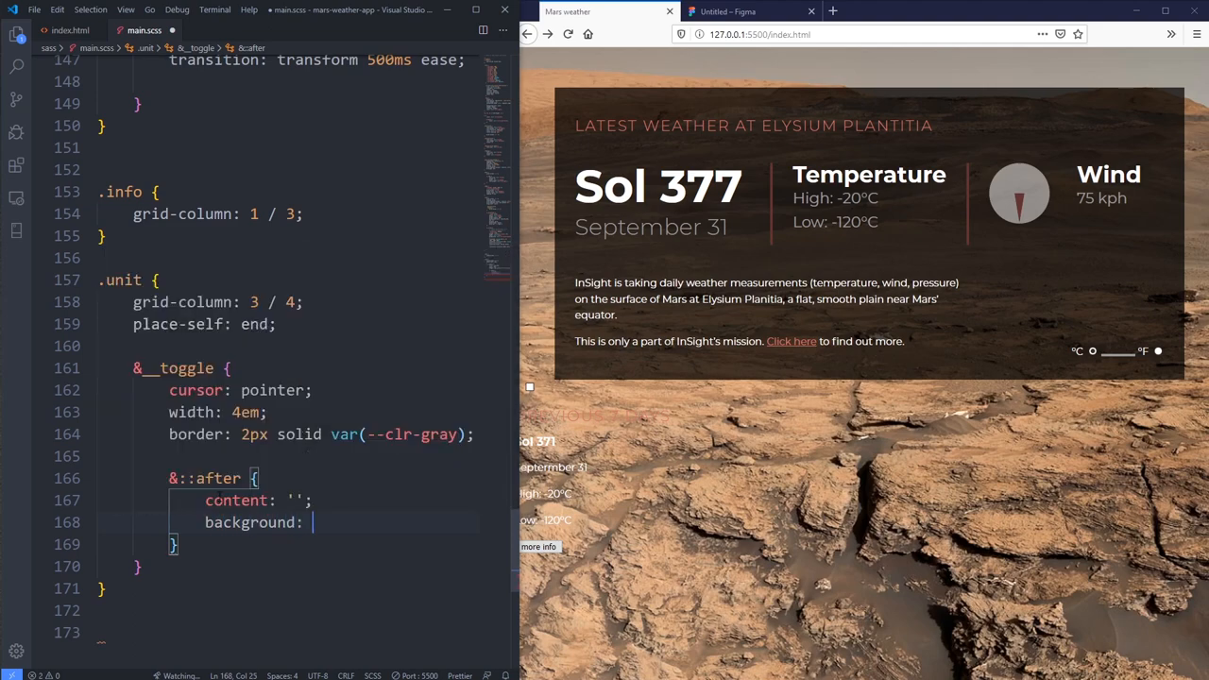
{"action": "type", "text": "var(--clr-gray);"}
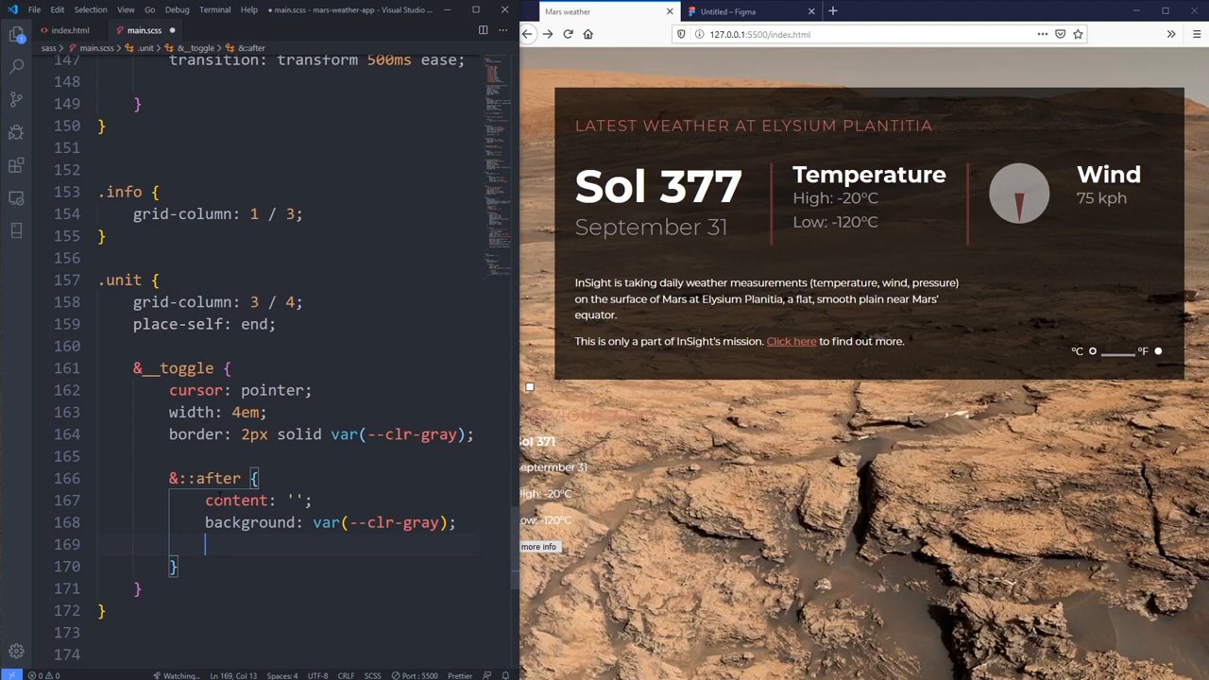
{"action": "type", "text": "border-radius: 50%;"}
{"action": "type", "text": "height: .;"}
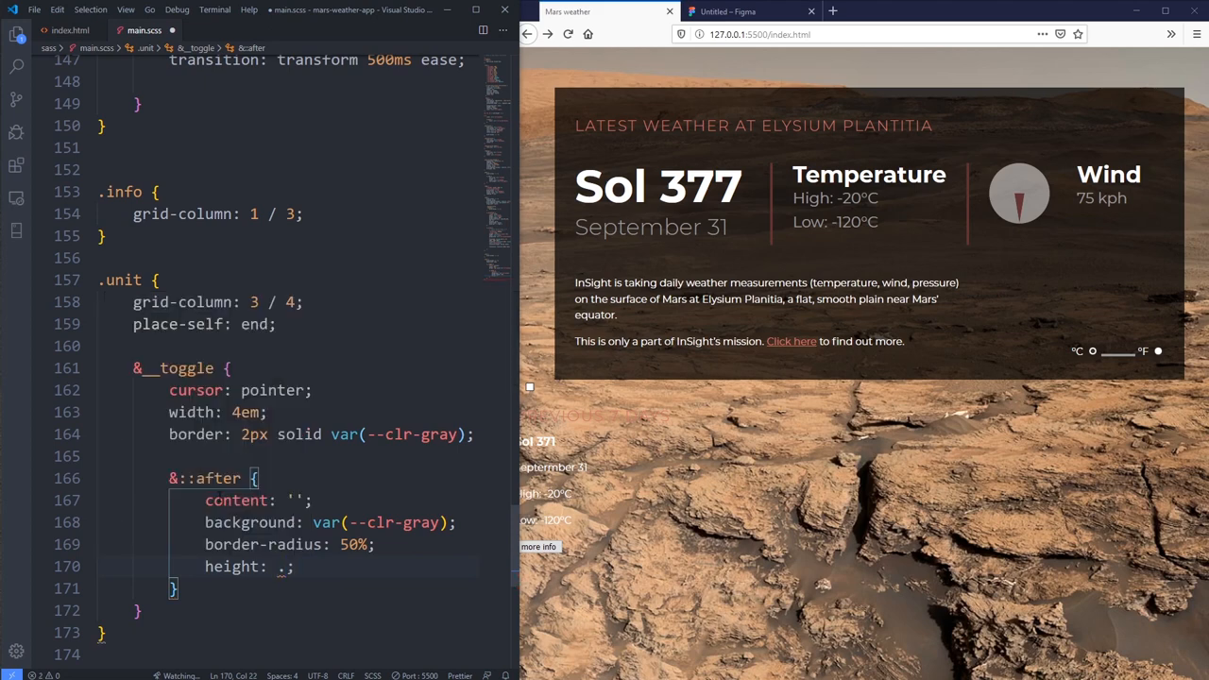
{"action": "type", "text": "1rem"}
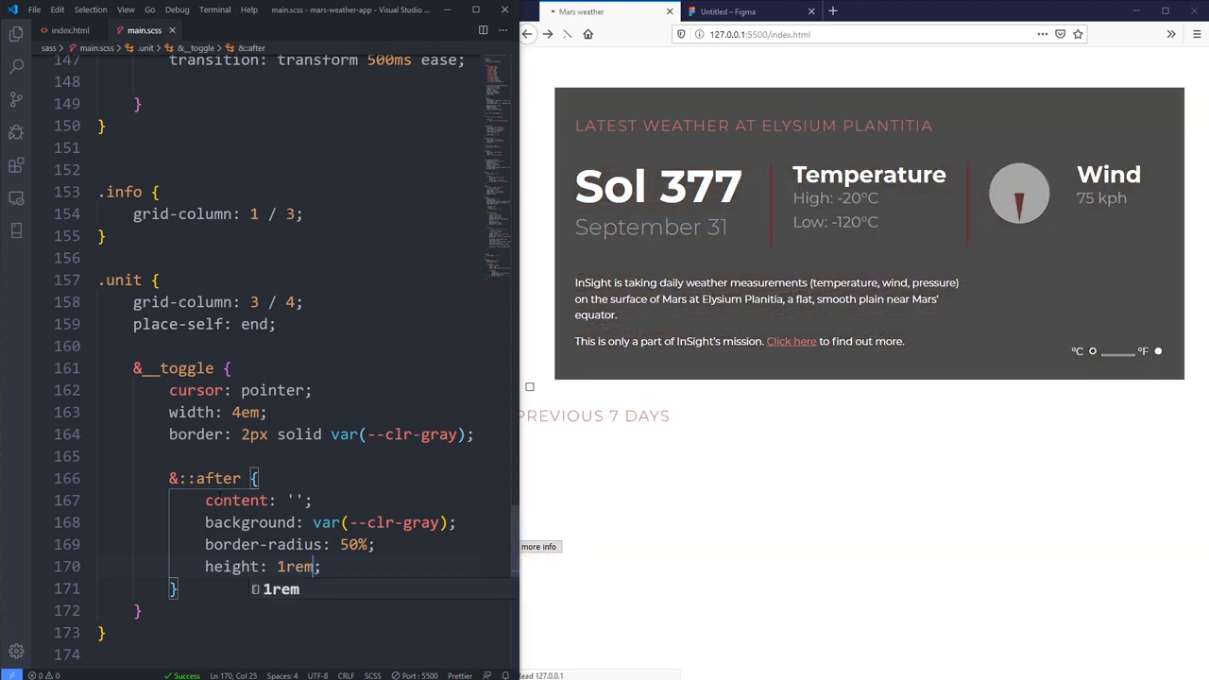
{"action": "type", "text": "di"}
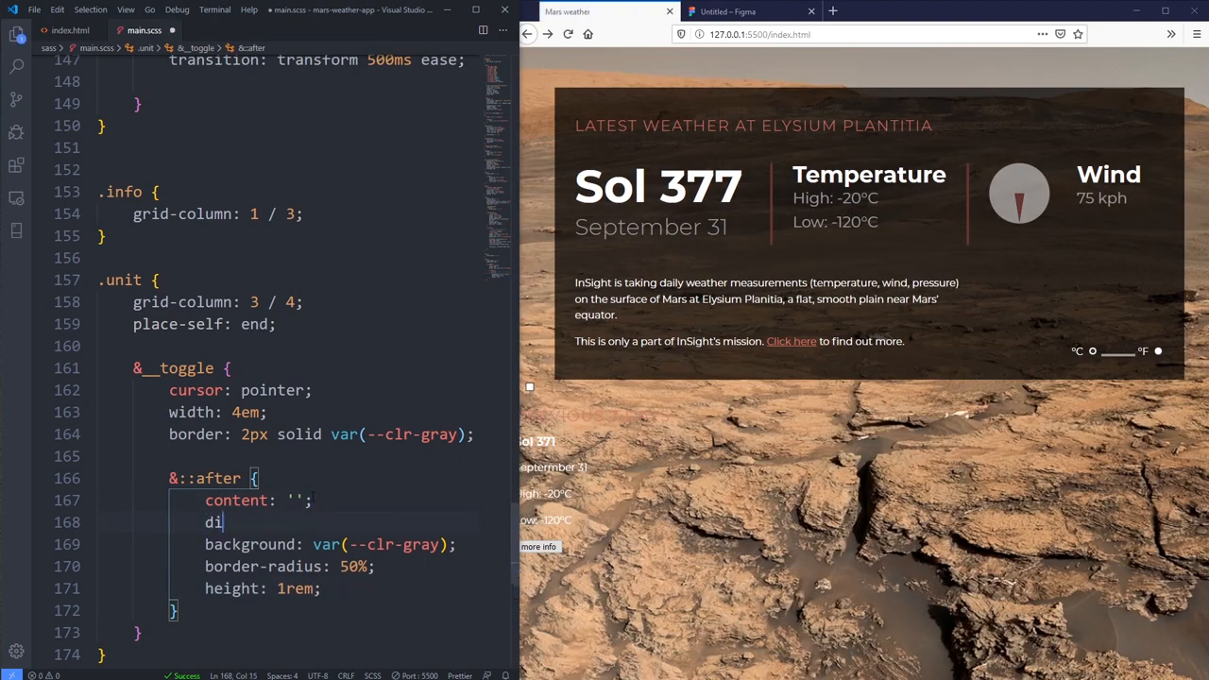
{"action": "type", "text": "splay: block;"}
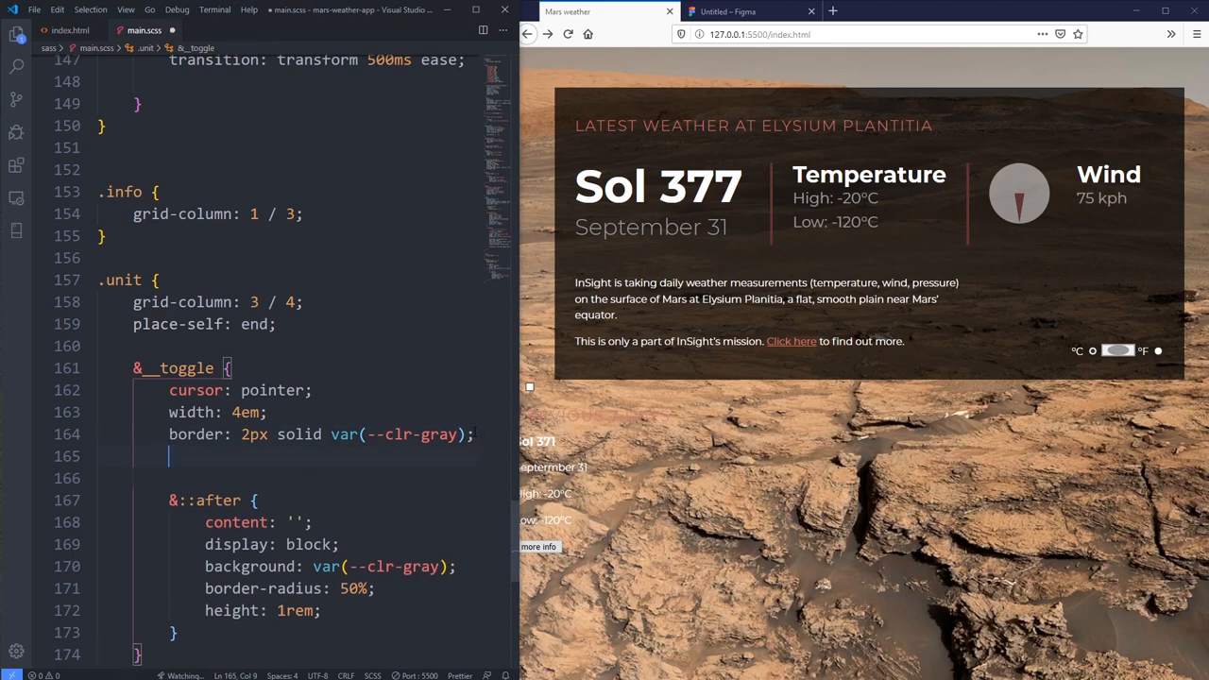
Step: Give the toggle a transparent background and the unit labels color: var(--clr-gray)
{"action": "type", "text": "background: transp"}
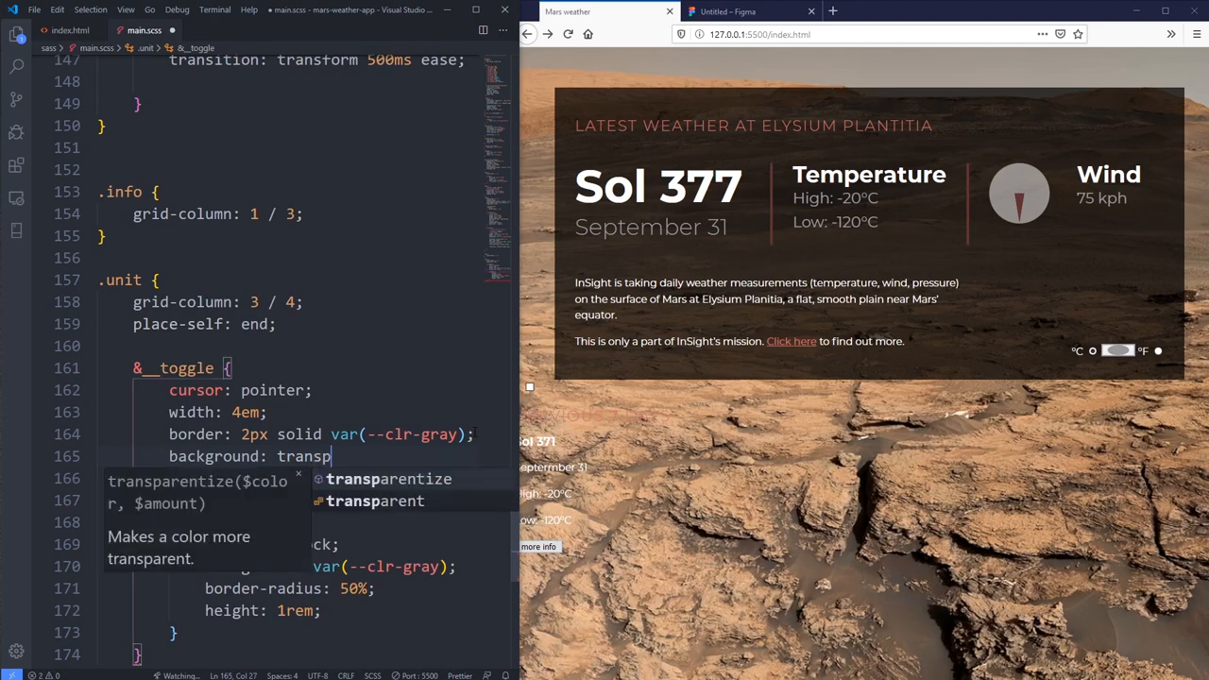
{"action": "type", "text": "transparent;"}
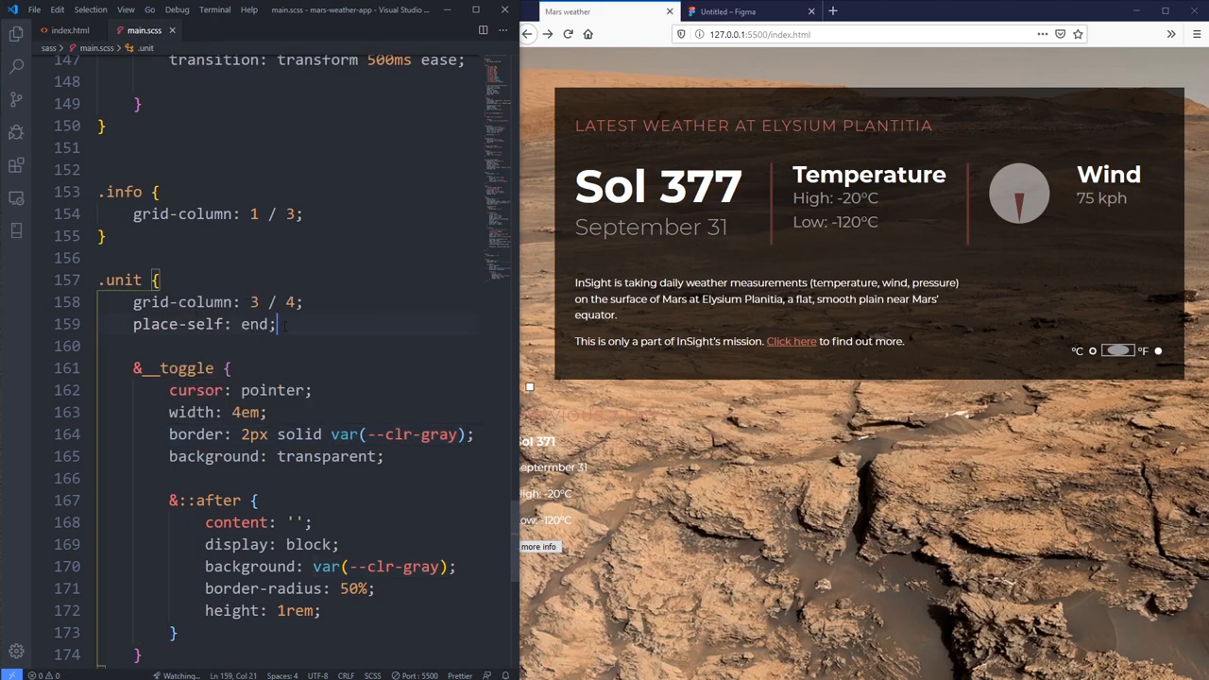
{"action": "type", "text": "color: var("}
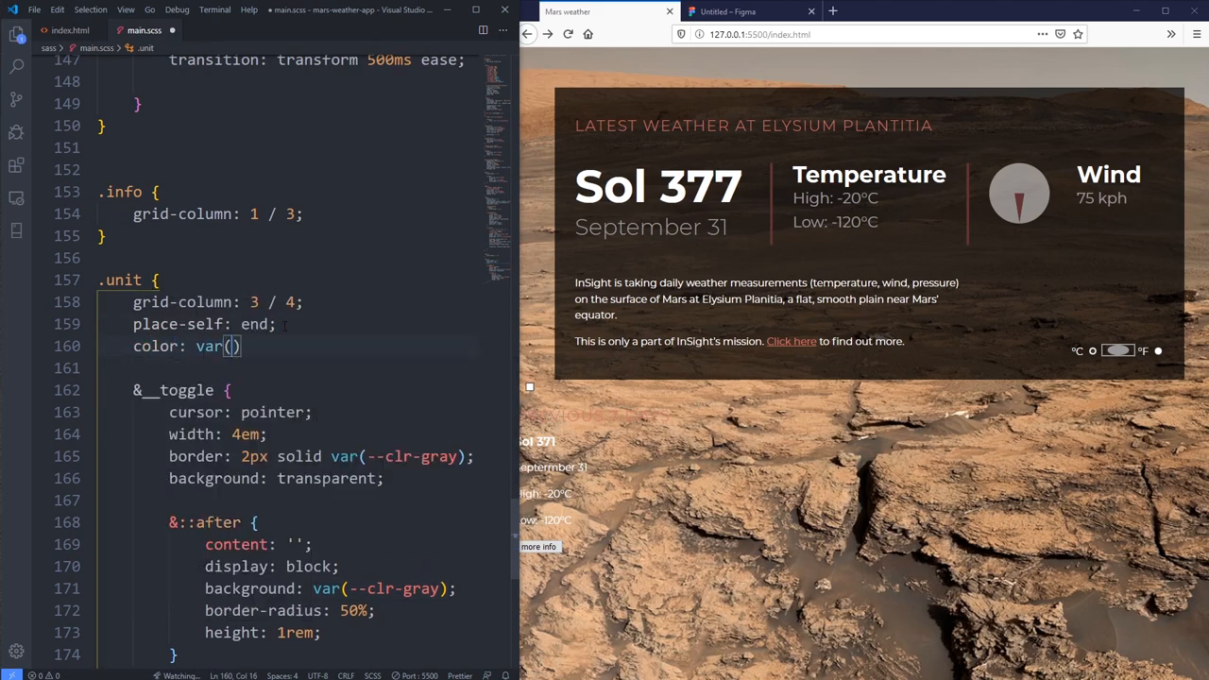
{"action": "type", "text": "--clr-gray"}
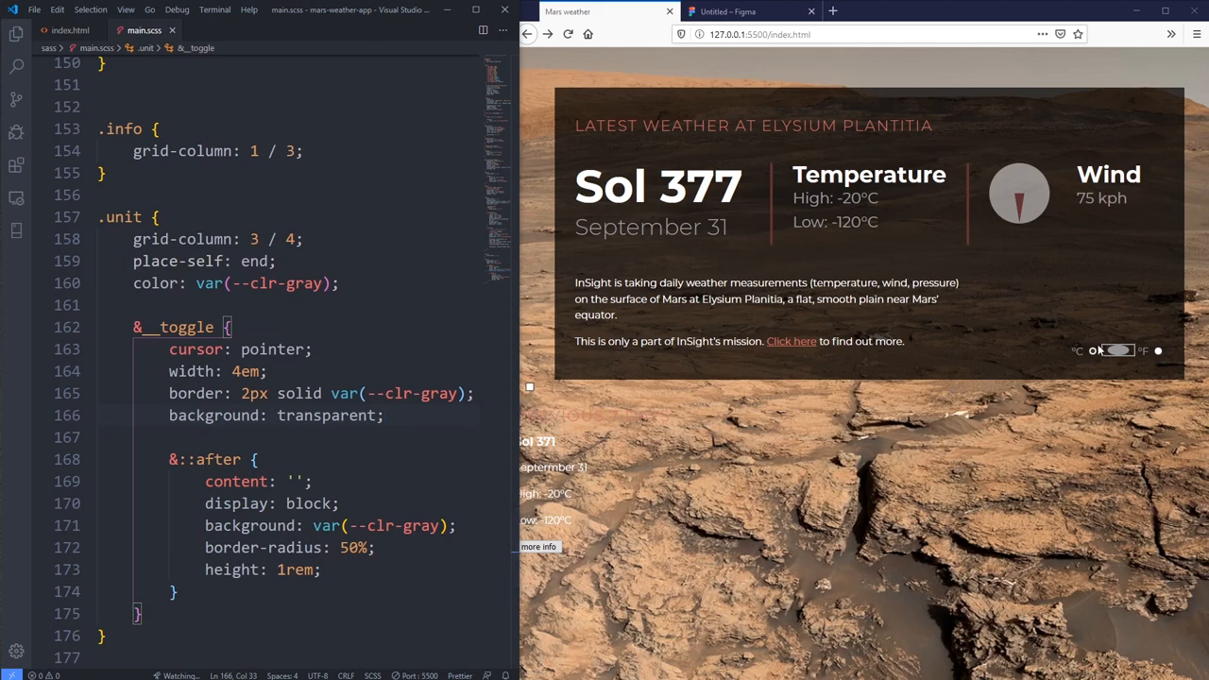
Step: Give the ::after knob margin: 3px and a width of 50% instead of calc()
{"action": "left_click", "coordinate": [1111, 350]}
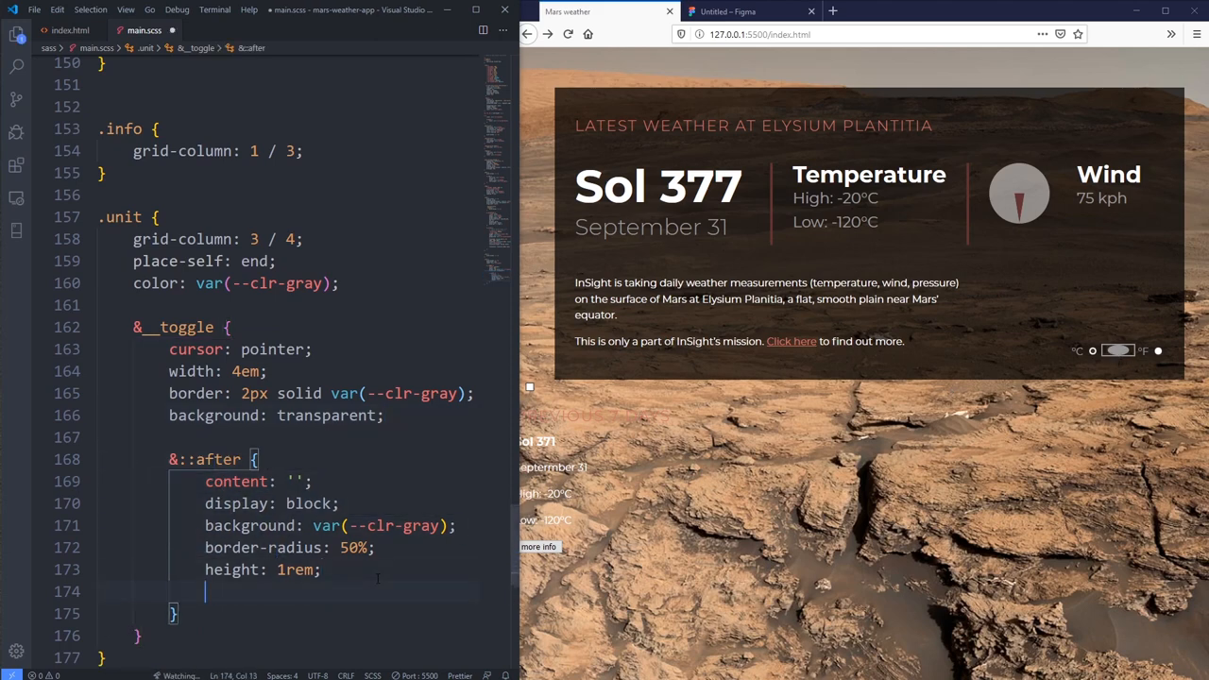
{"action": "type", "text": "margin: 3px;"}
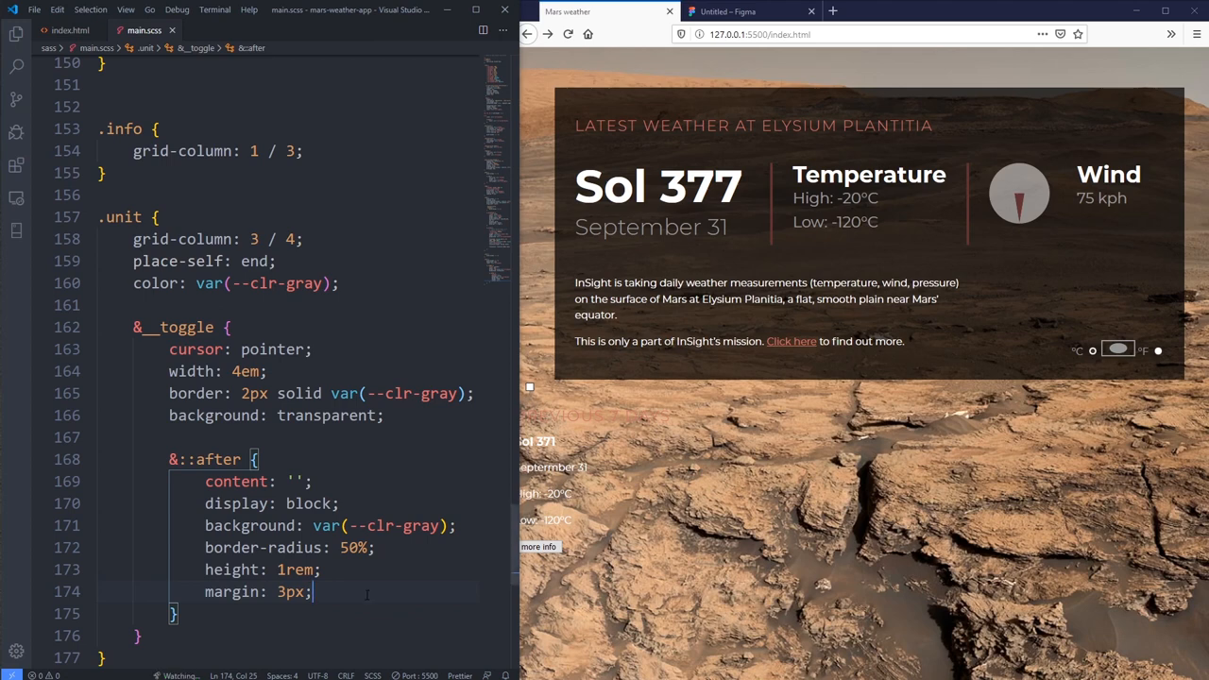
{"action": "type", "text": "width:"}
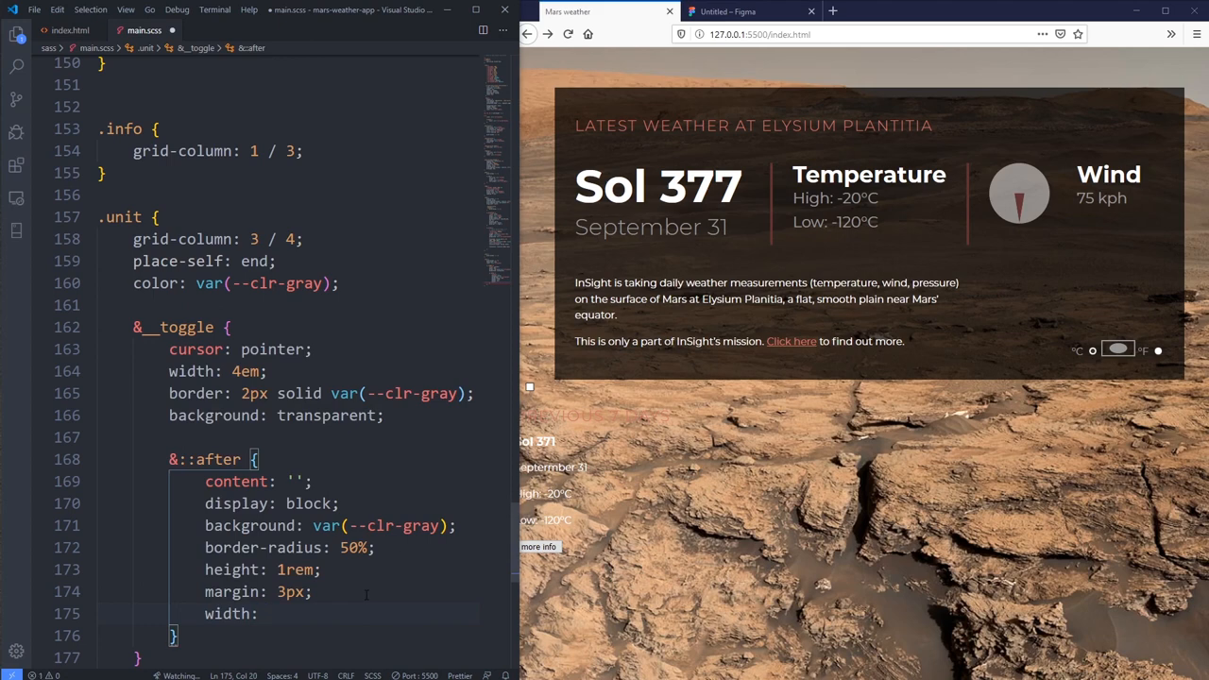
{"action": "type", "text": "calc(50%);"}
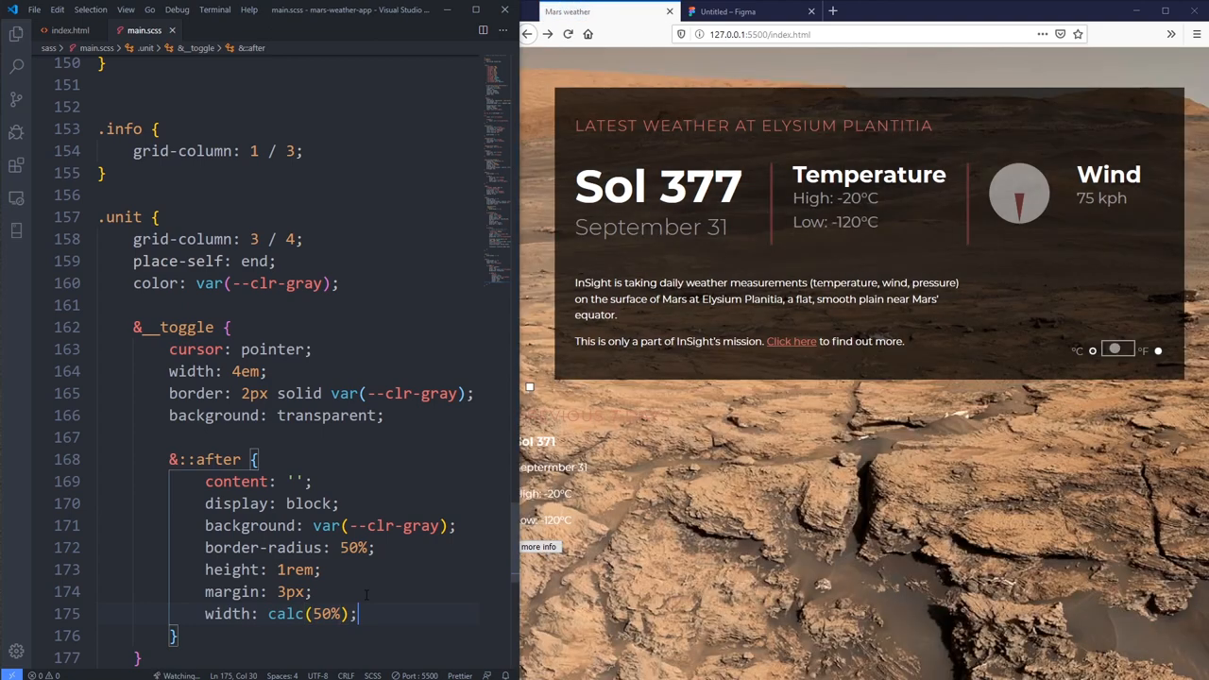
{"action": "double_click", "coordinate": [285, 614]}
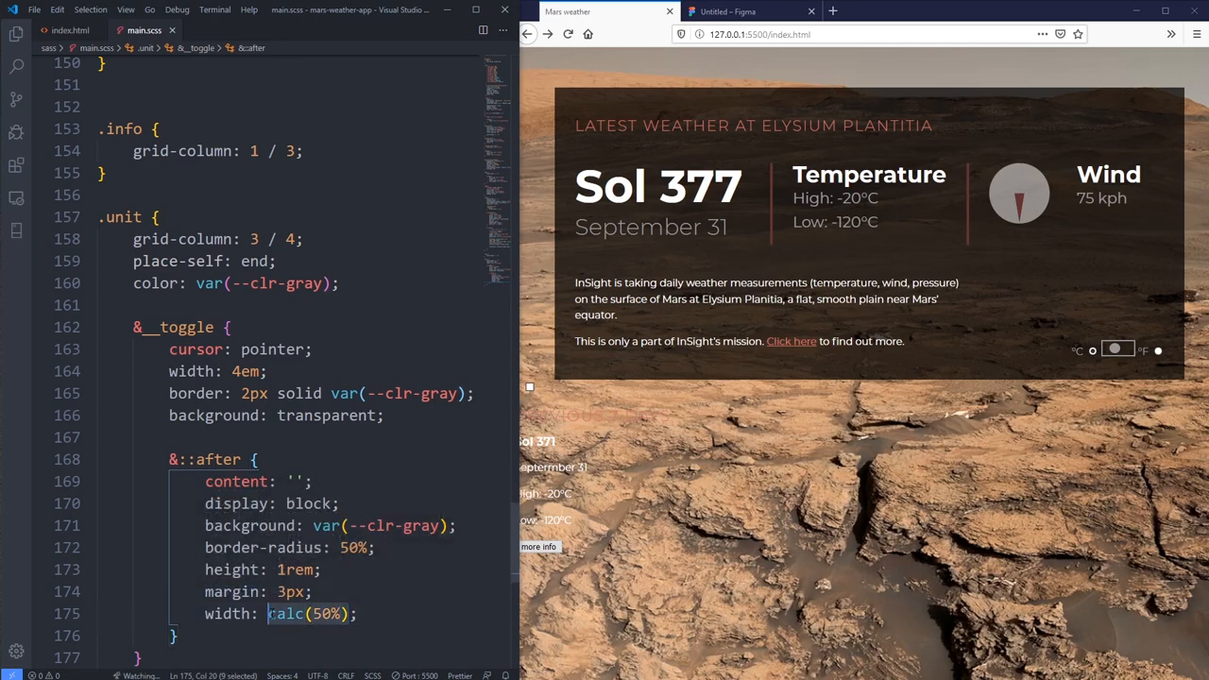
{"action": "type", "text": "50%"}
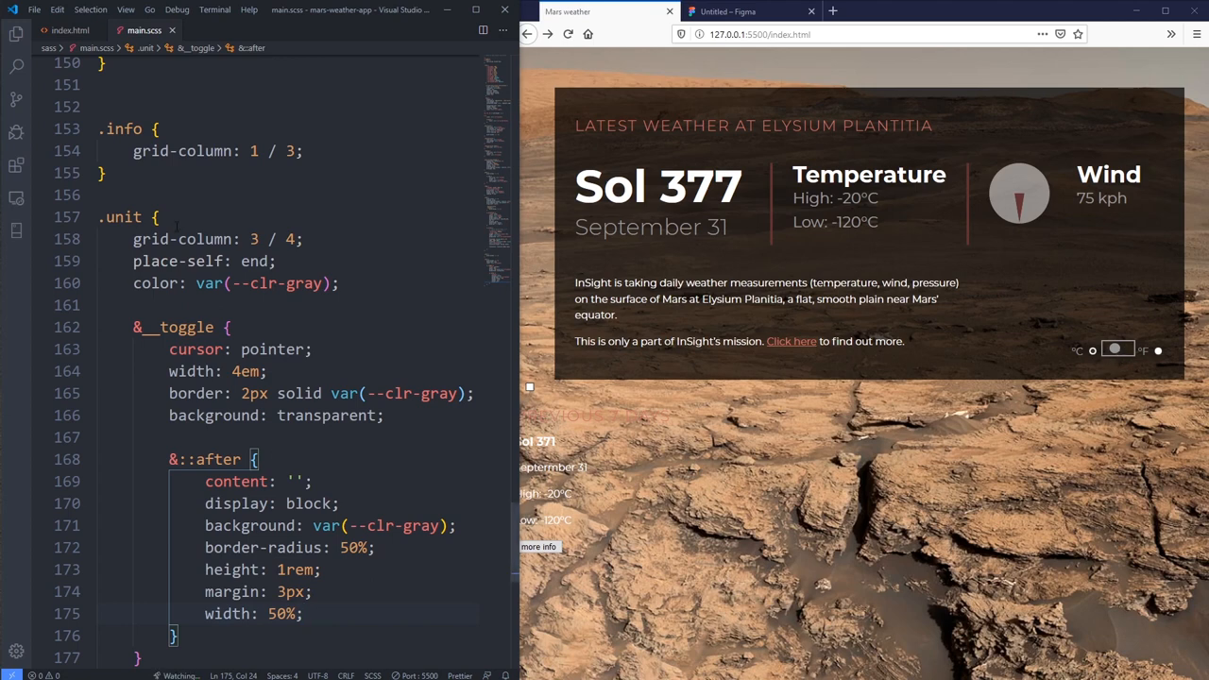
Step: Give &__toggle padding: 0 and border-radius: 100vmax, replacing a 50% radius
{"action": "type", "text": "padding:"}
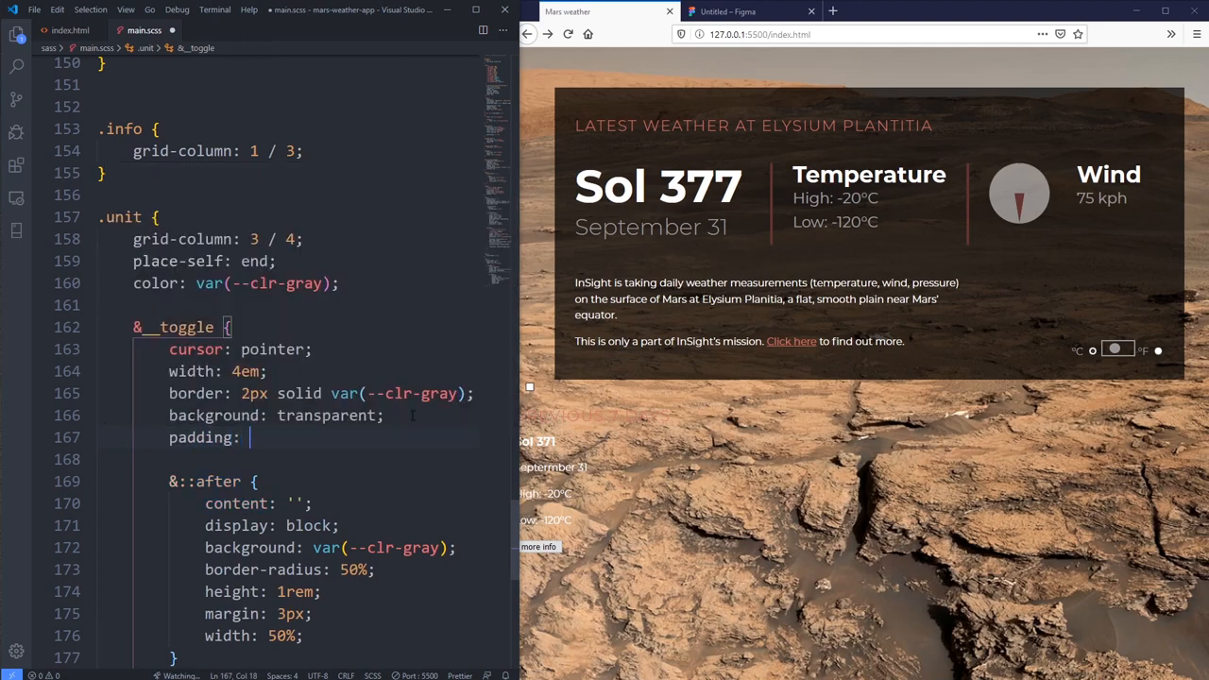
{"action": "type", "text": "0;"}
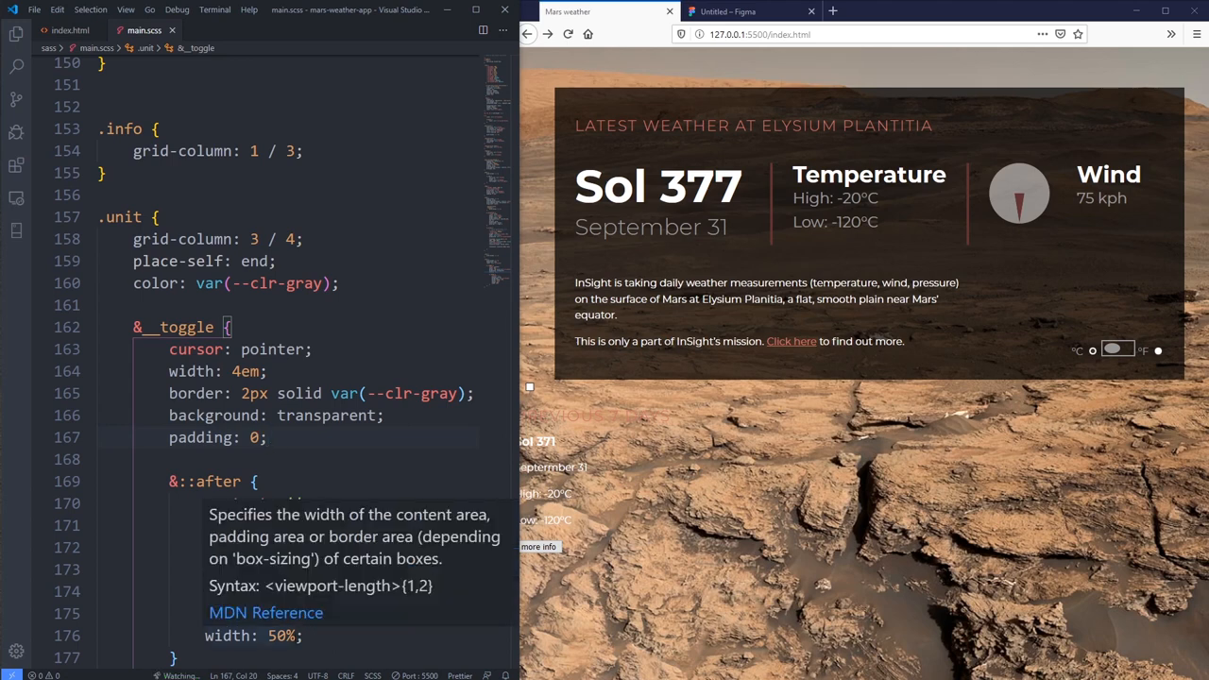
{"action": "mouse_move", "coordinate": [483, 431]}
{"action": "type", "text": "border"}
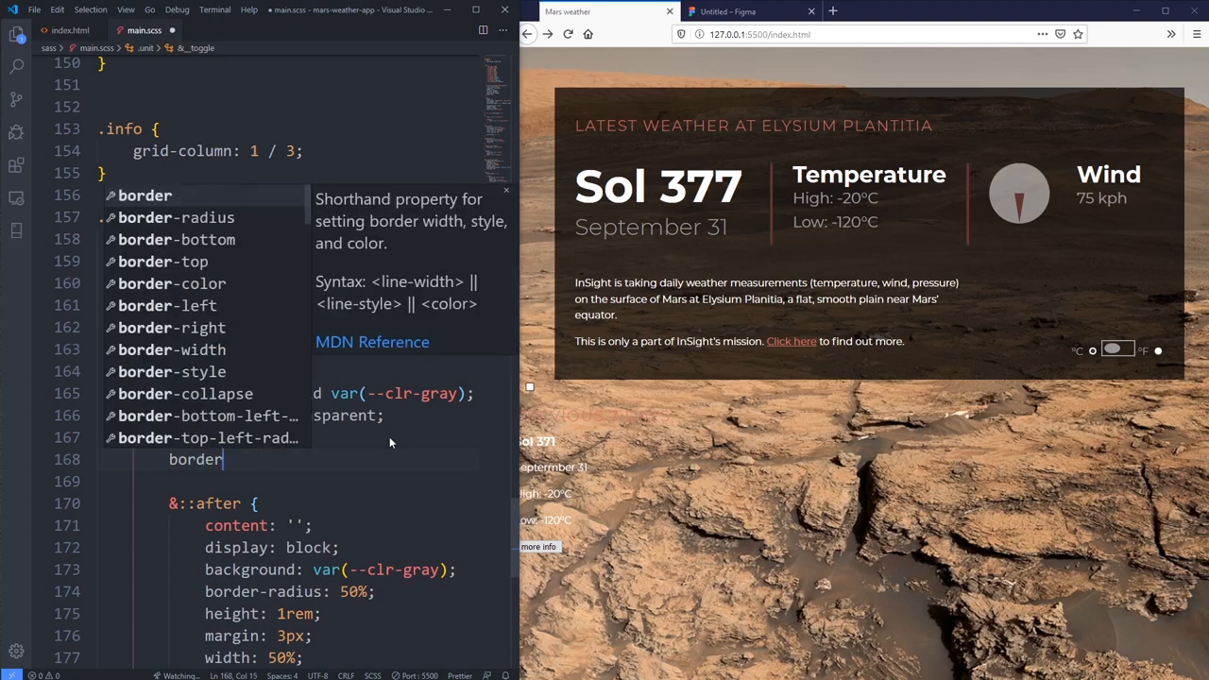
{"action": "type", "text": "-radius: 50"}
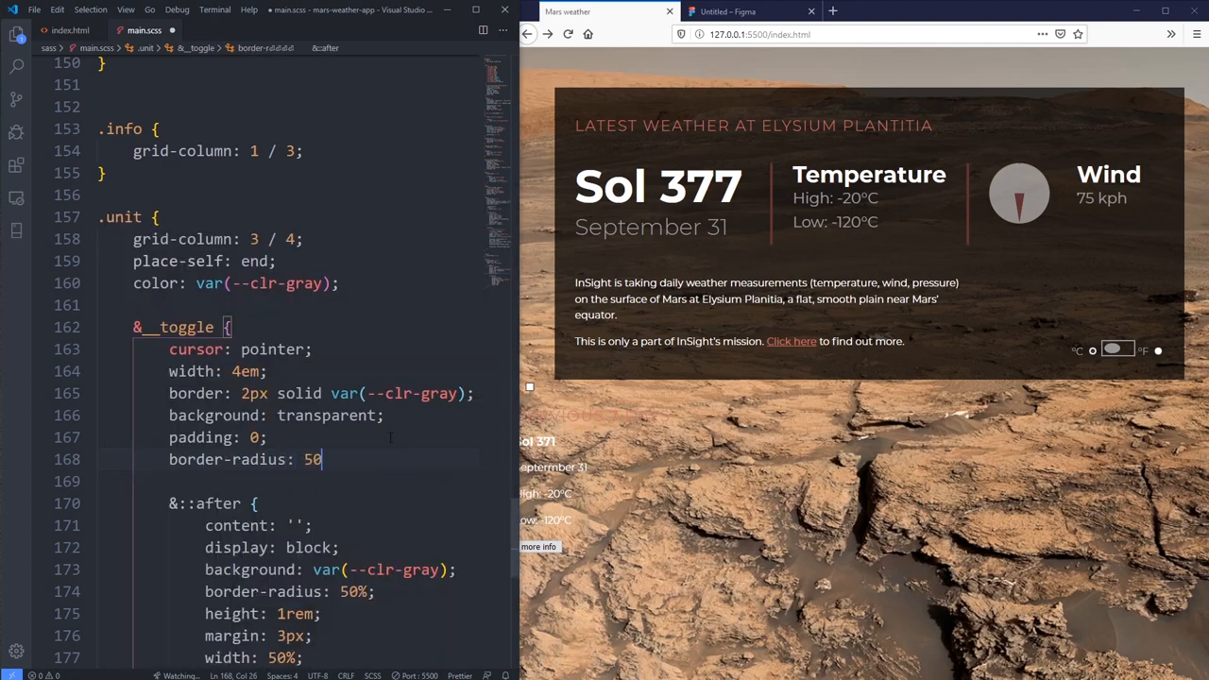
{"action": "type", "text": "%;"}
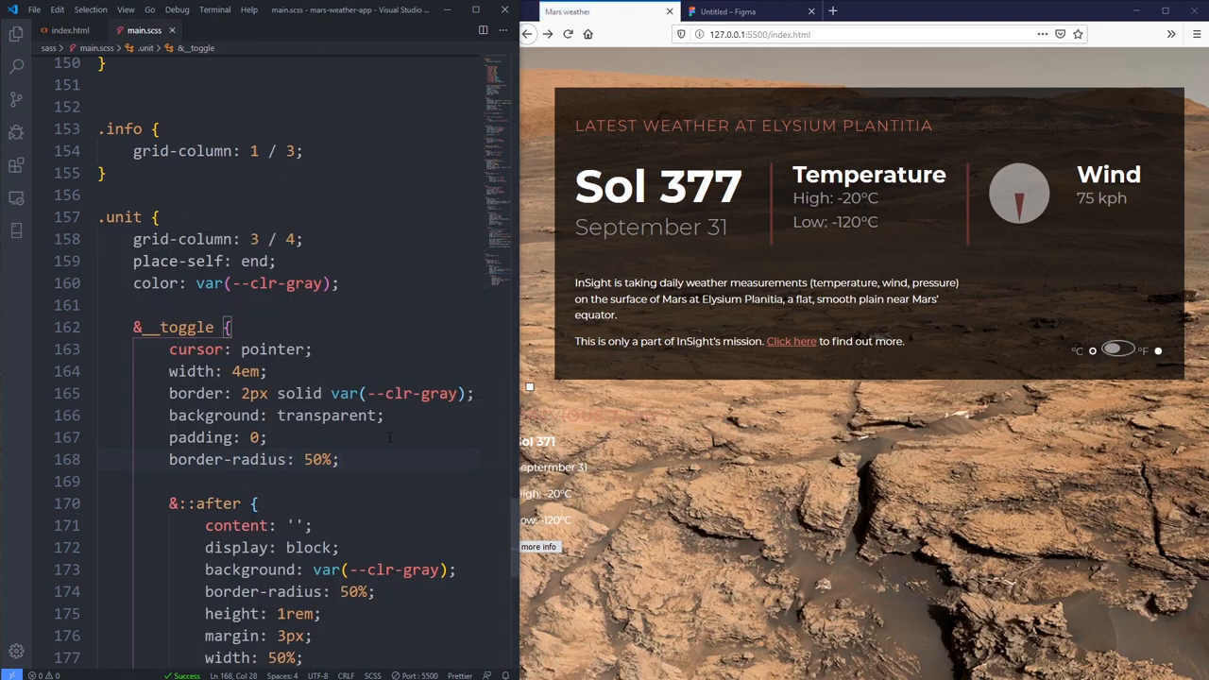
{"action": "key", "text": "Backspace"}
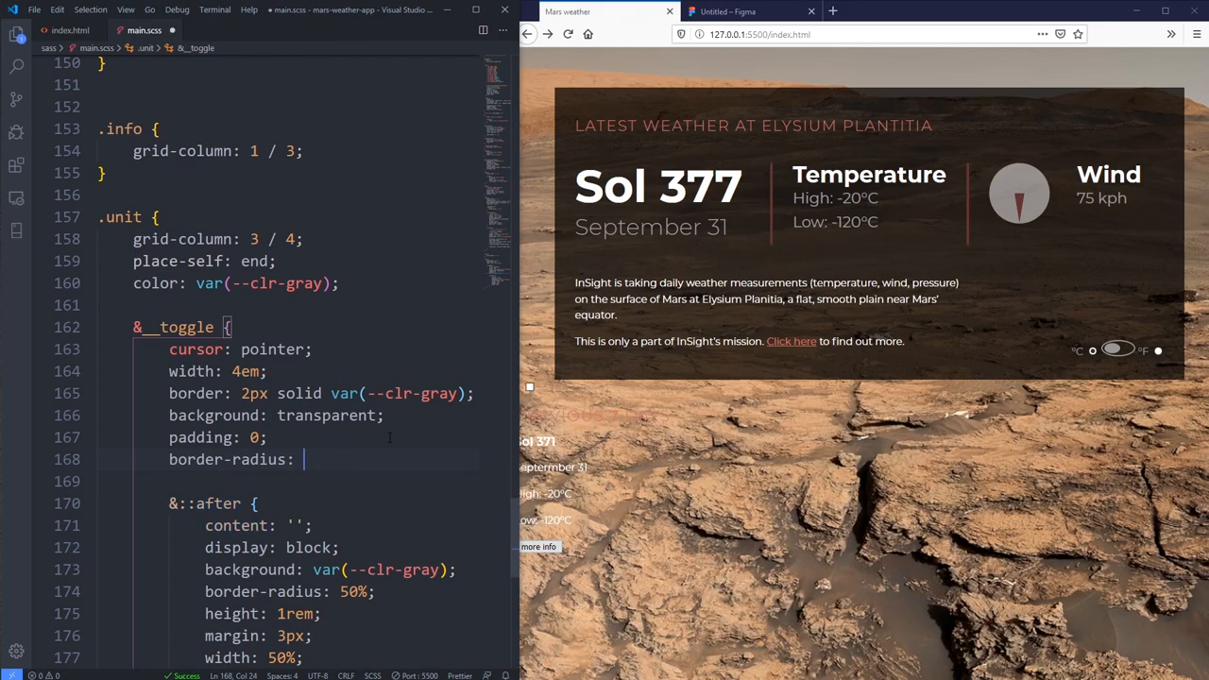
{"action": "type", "text": "100vmax;"}
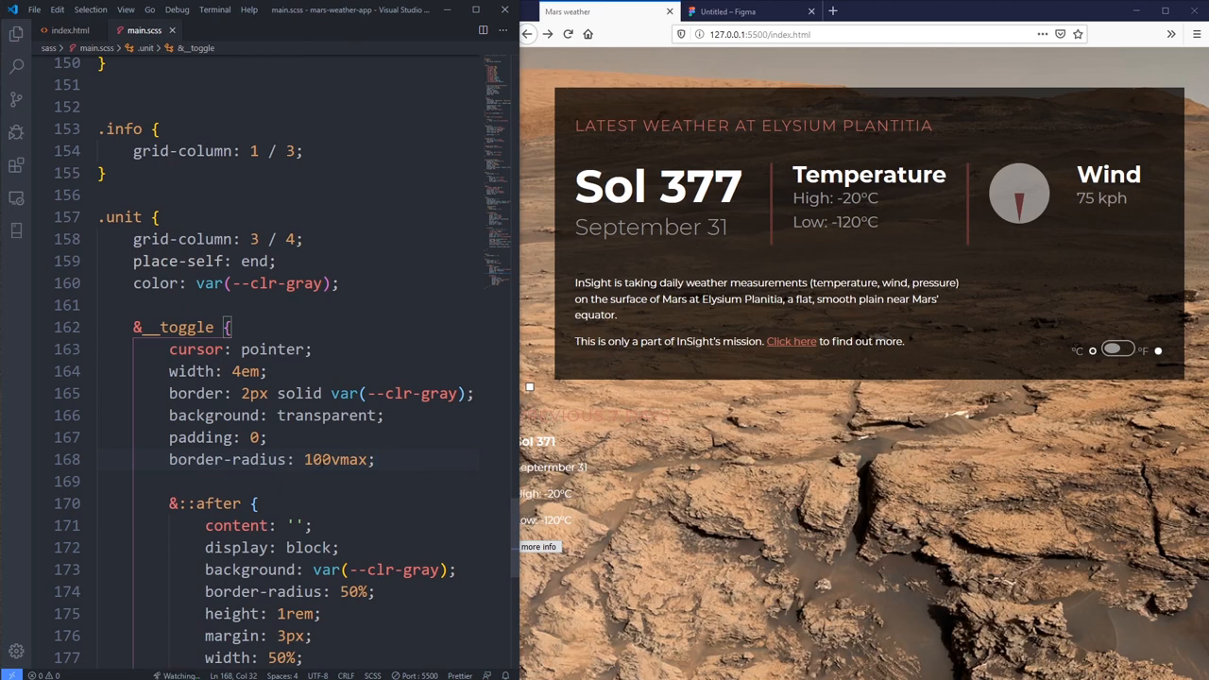
Step: Try a 10000px border-radius on the toggle, then change it to 100vmax
{"action": "double_click", "coordinate": [334, 459]}
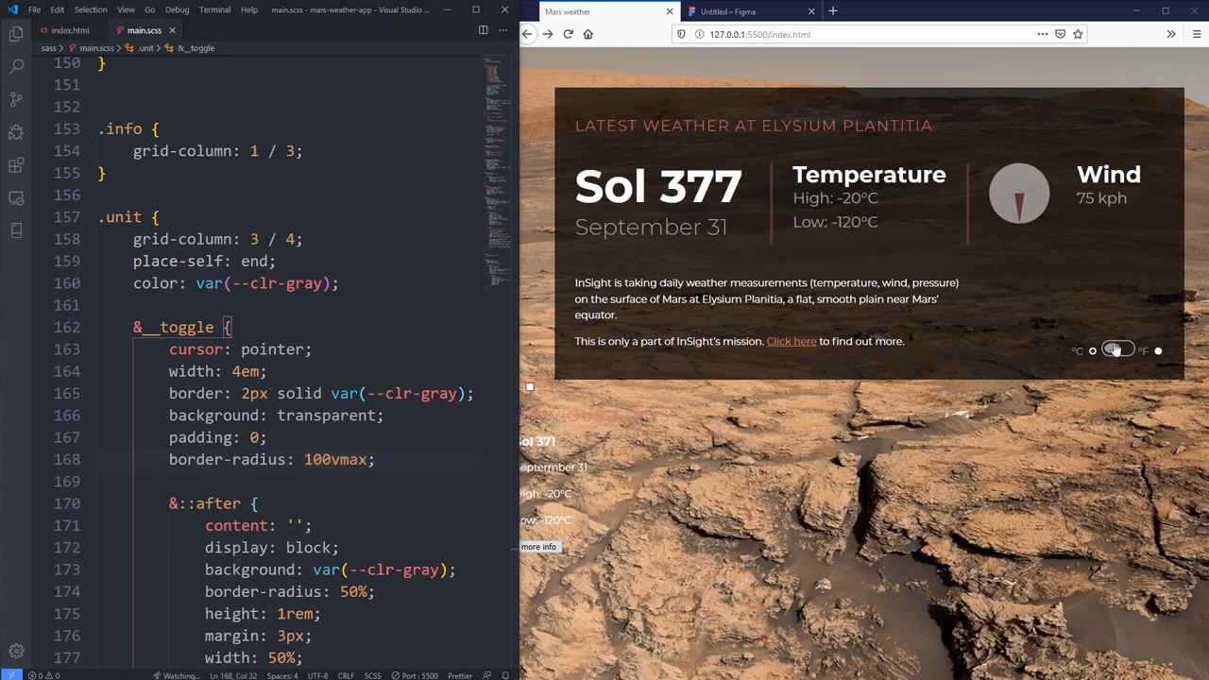
{"action": "left_click", "coordinate": [1117, 350]}
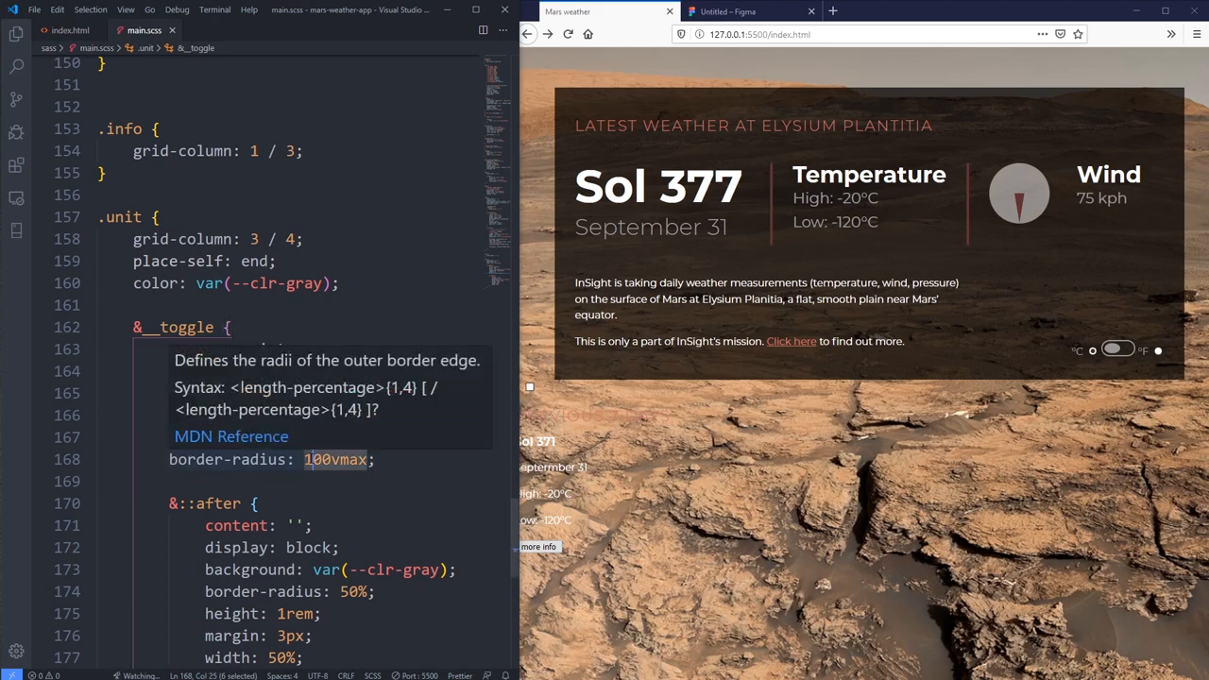
{"action": "type", "text": "10000"}
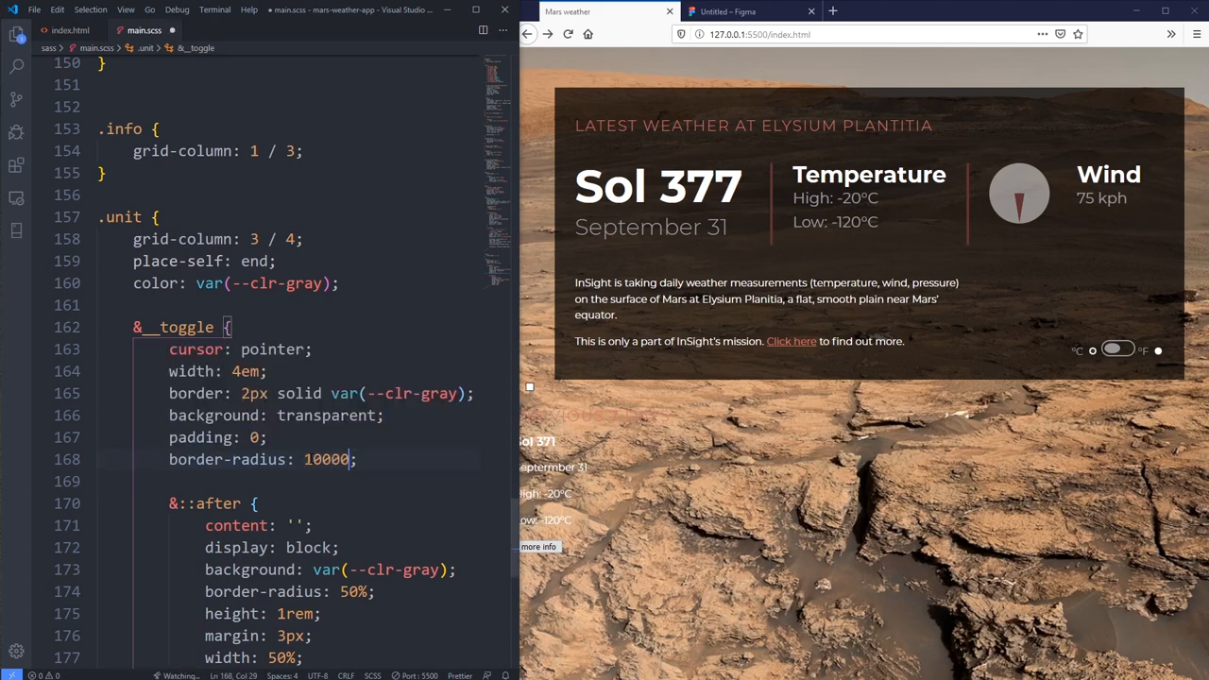
{"action": "type", "text": "px"}
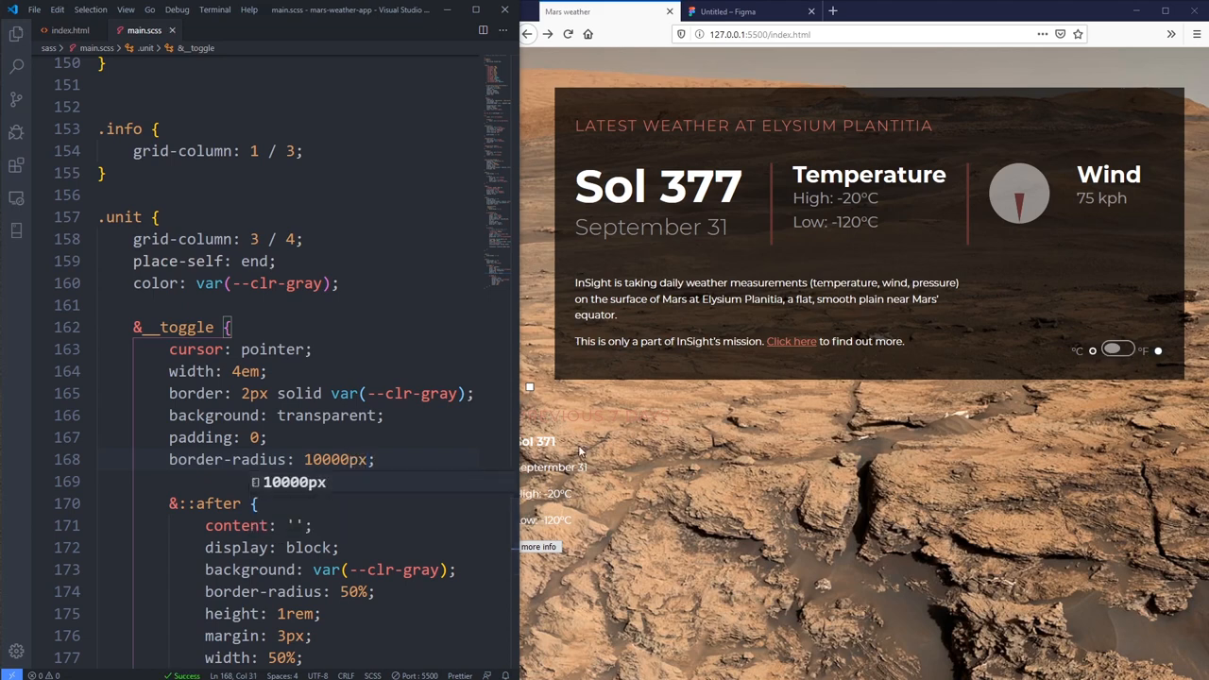
{"action": "double_click", "coordinate": [335, 460]}
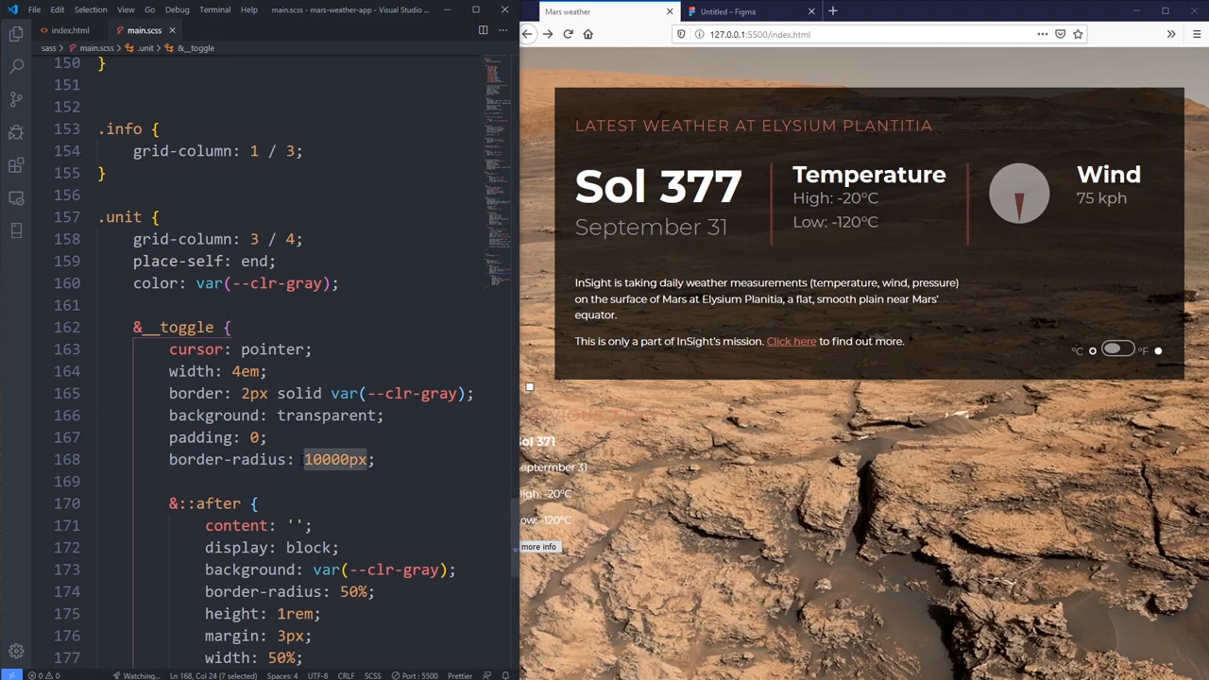
{"action": "type", "text": "100vma"}
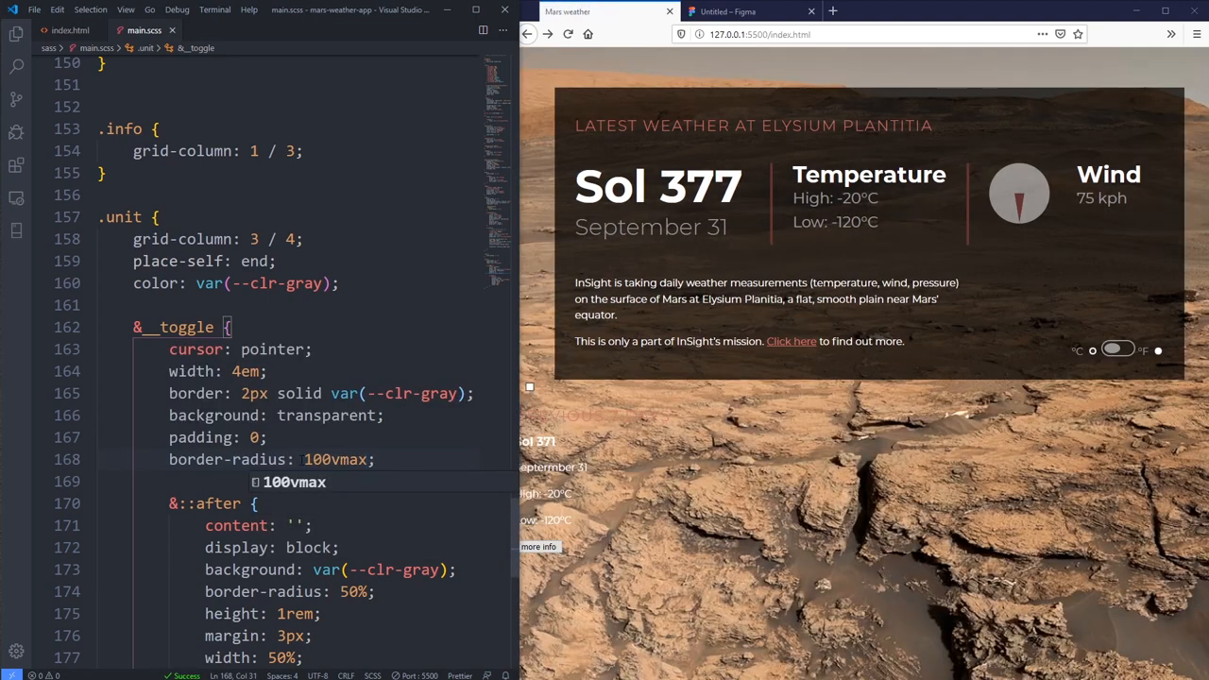
Step: Change the ::after knob's width from 50% to 1rem
{"action": "left_click", "coordinate": [1118, 351]}
{"action": "type", "text": "1"}
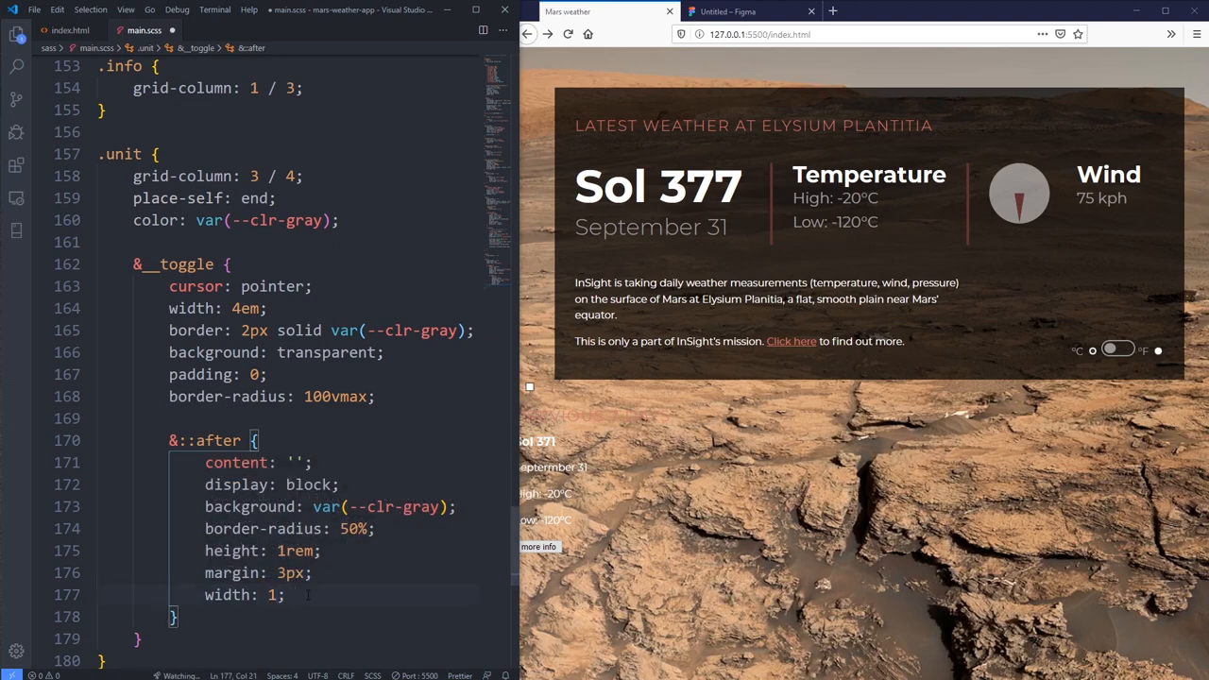
{"action": "type", "text": "rem"}
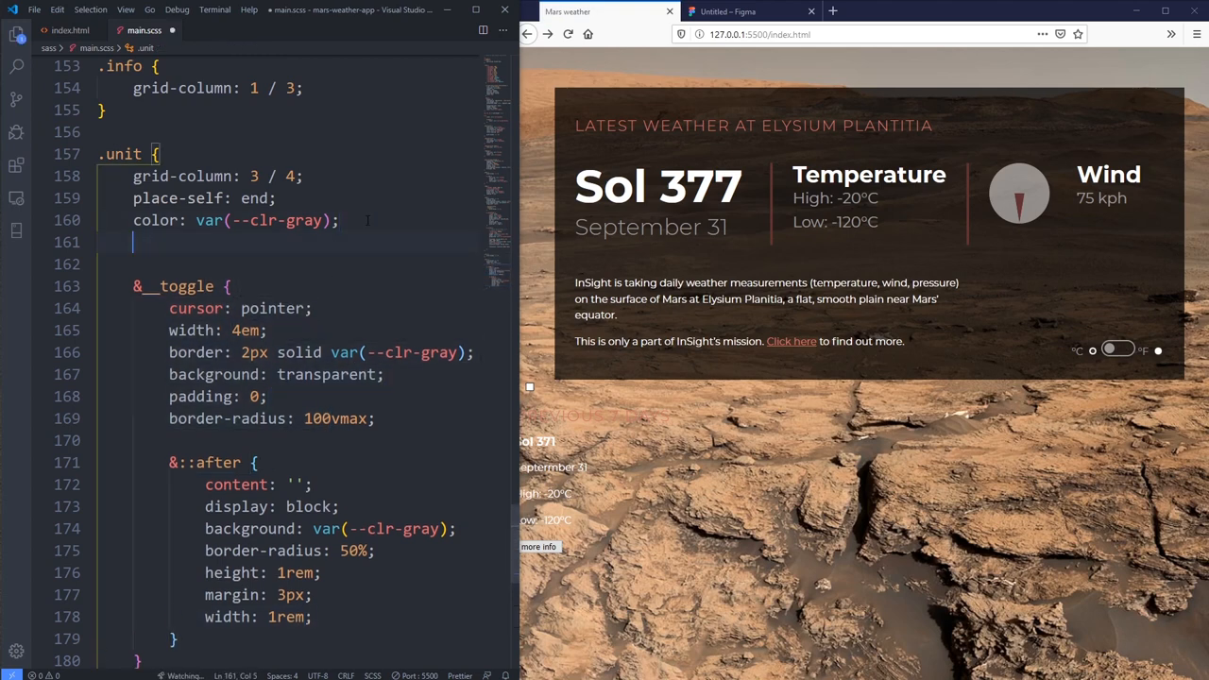
Step: Make .unit display: flex, try a .5em gap, and add margin: 0 .5em to the toggle
{"action": "type", "text": "display: flex;"}
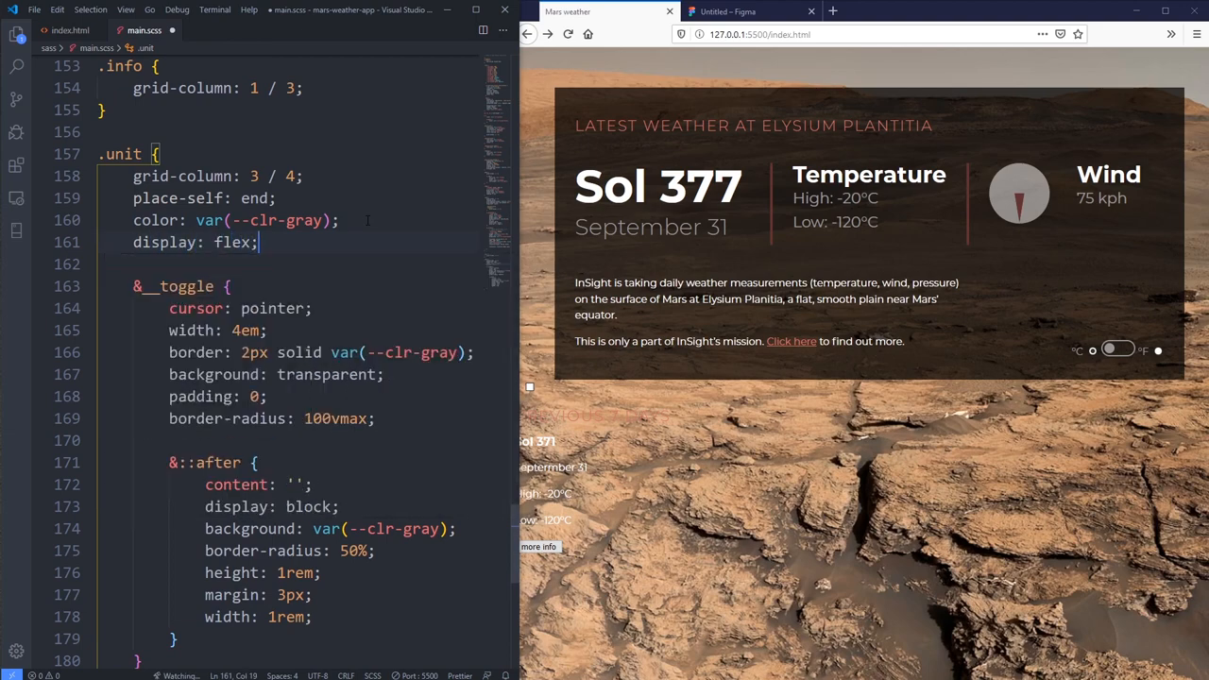
{"action": "left_click", "coordinate": [1119, 350]}
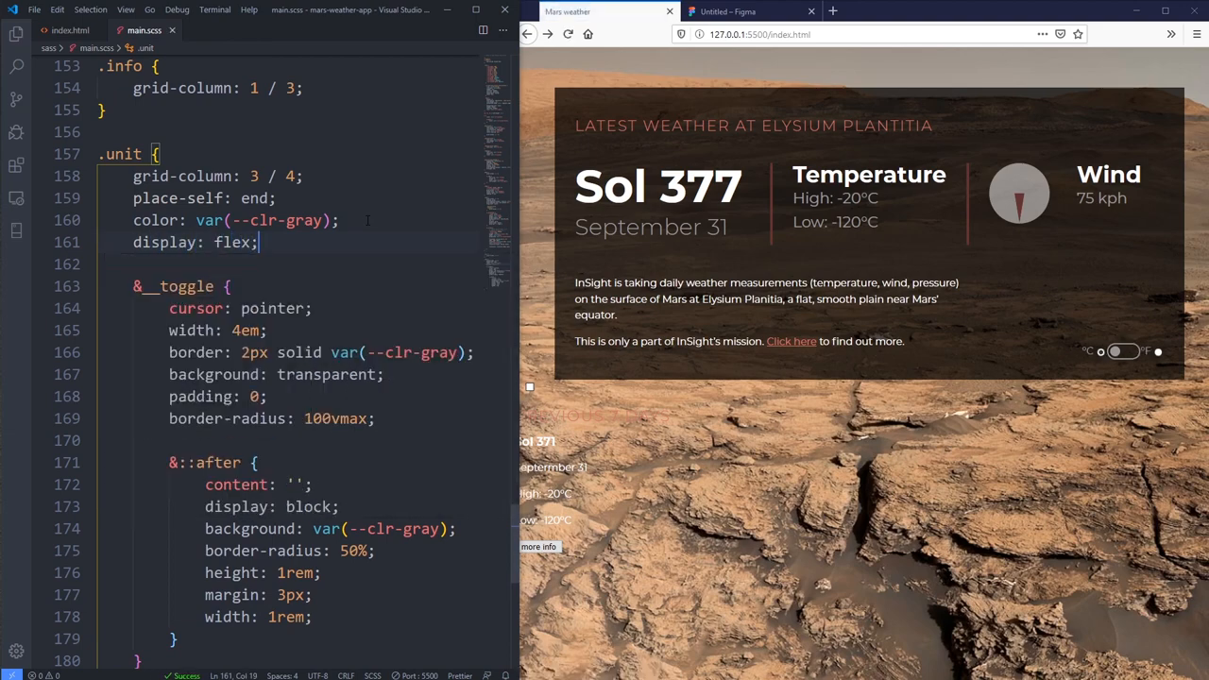
{"action": "left_click", "coordinate": [1124, 351]}
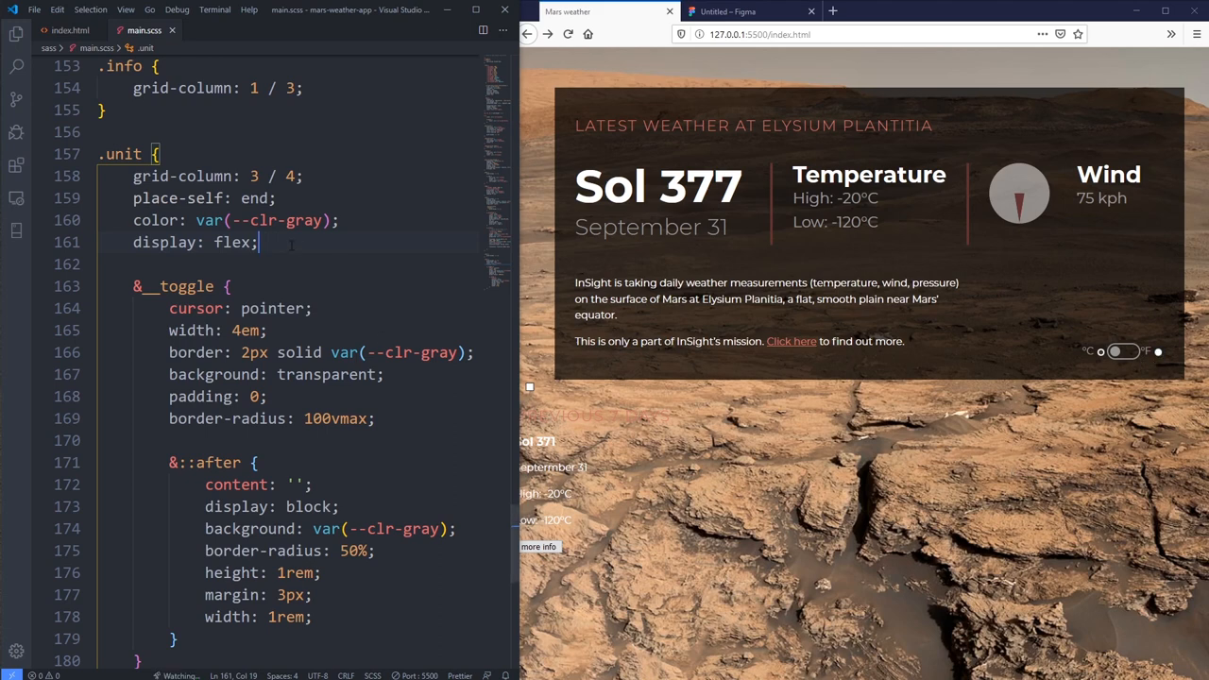
{"action": "type", "text": "gap: .5"}
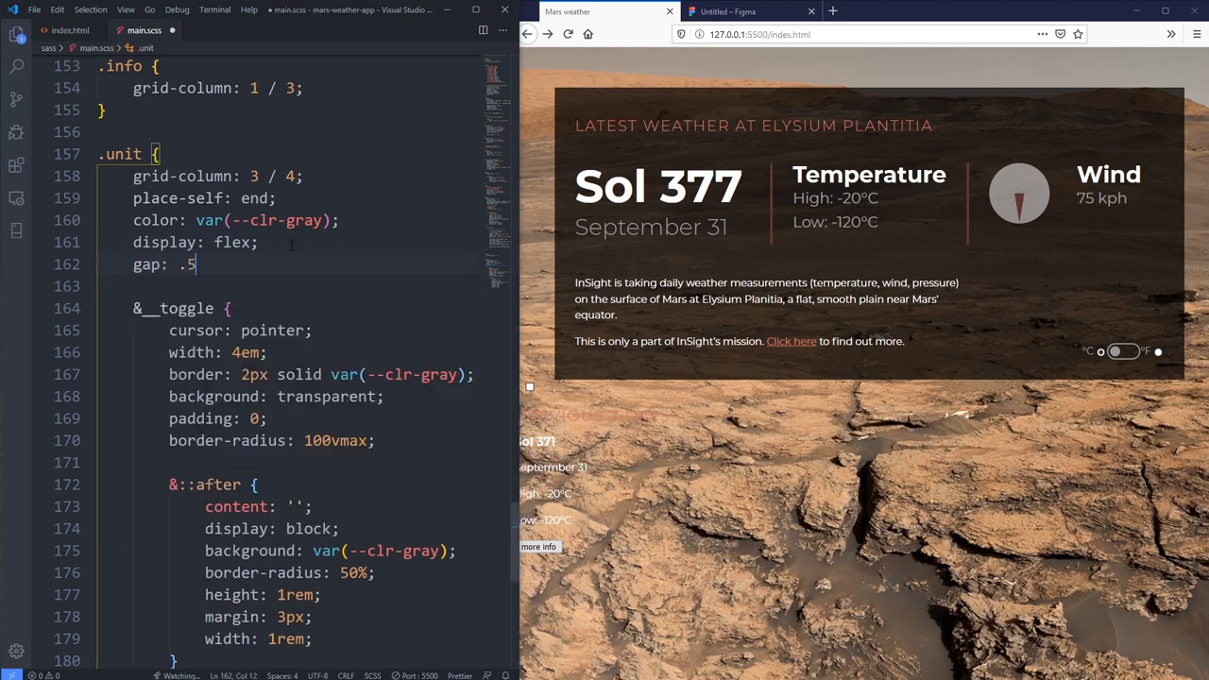
{"action": "type", "text": "em;"}
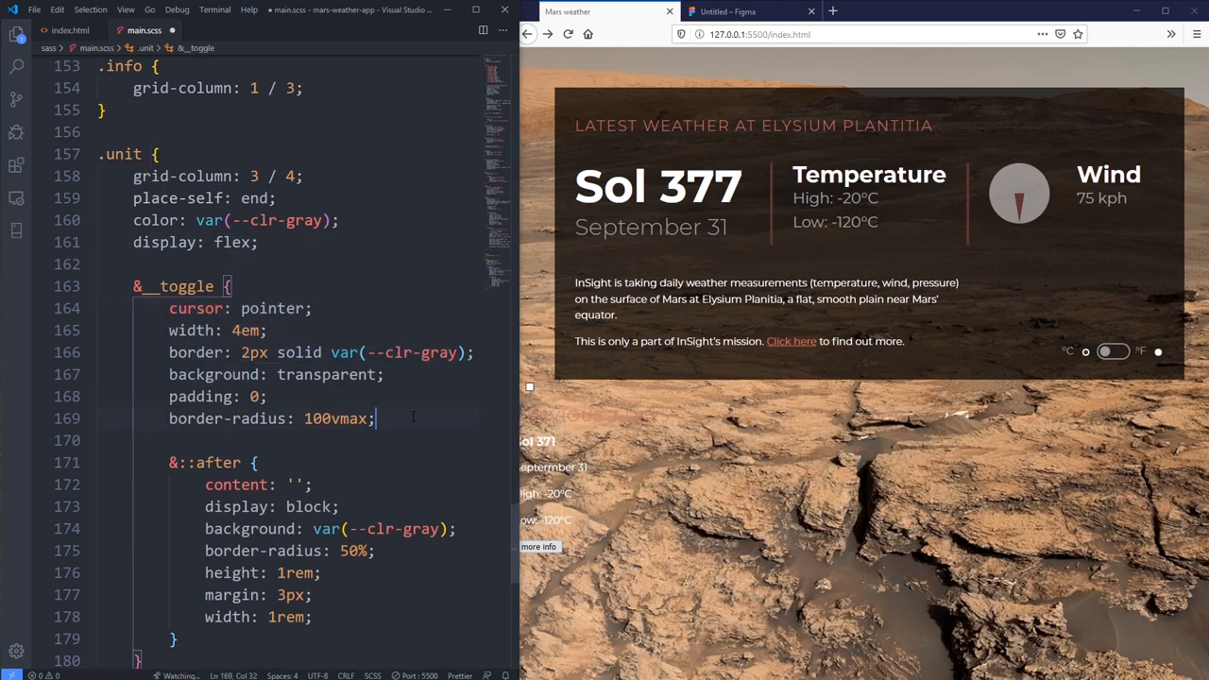
{"action": "type", "text": "margin: 0 .5em;"}
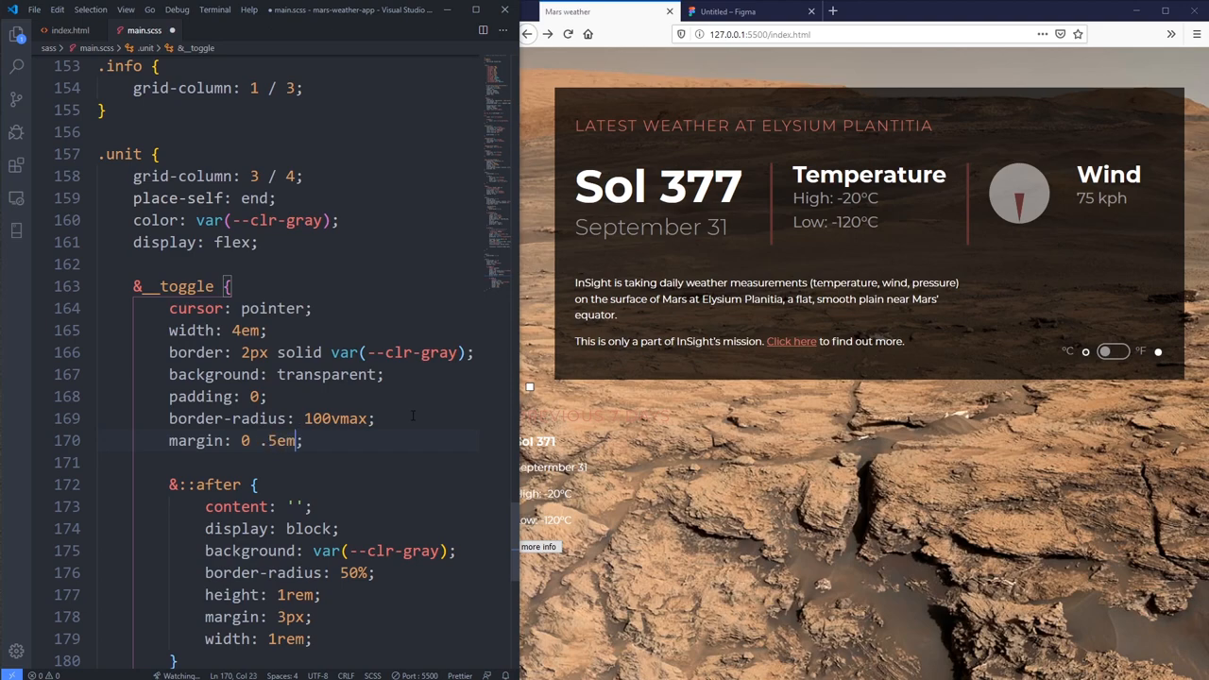
{"action": "left_click", "coordinate": [1113, 351]}
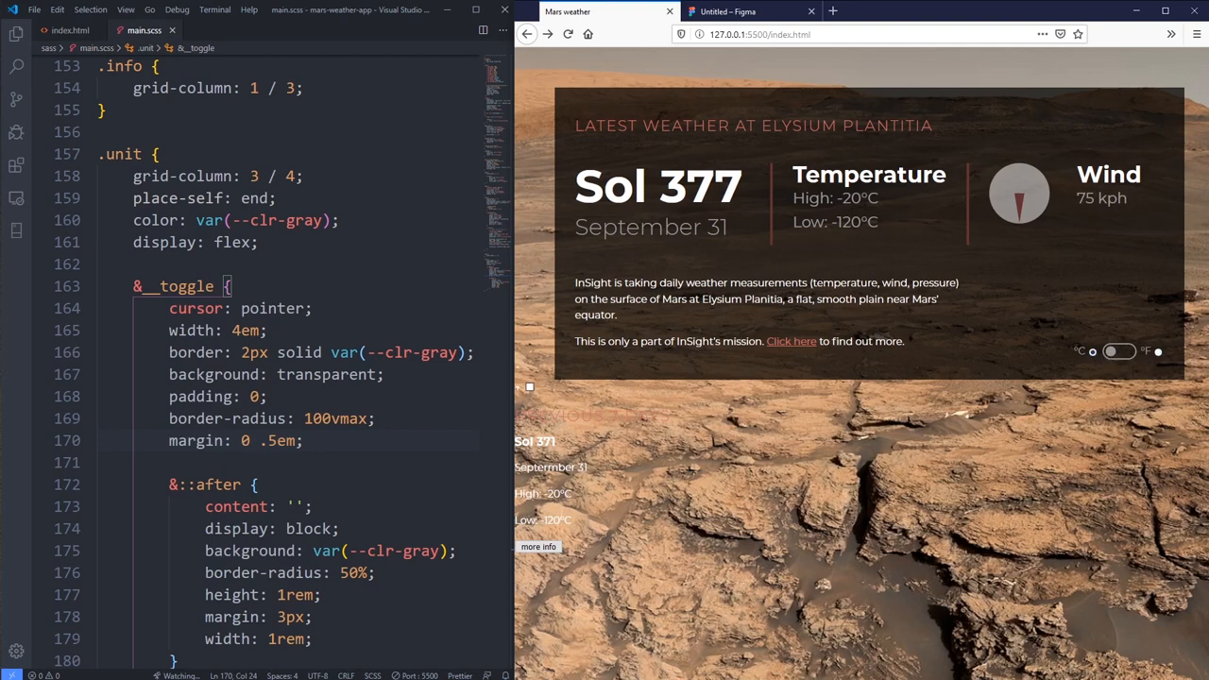
{"action": "scroll", "scroll_direction": "down", "scroll_amount": 3}
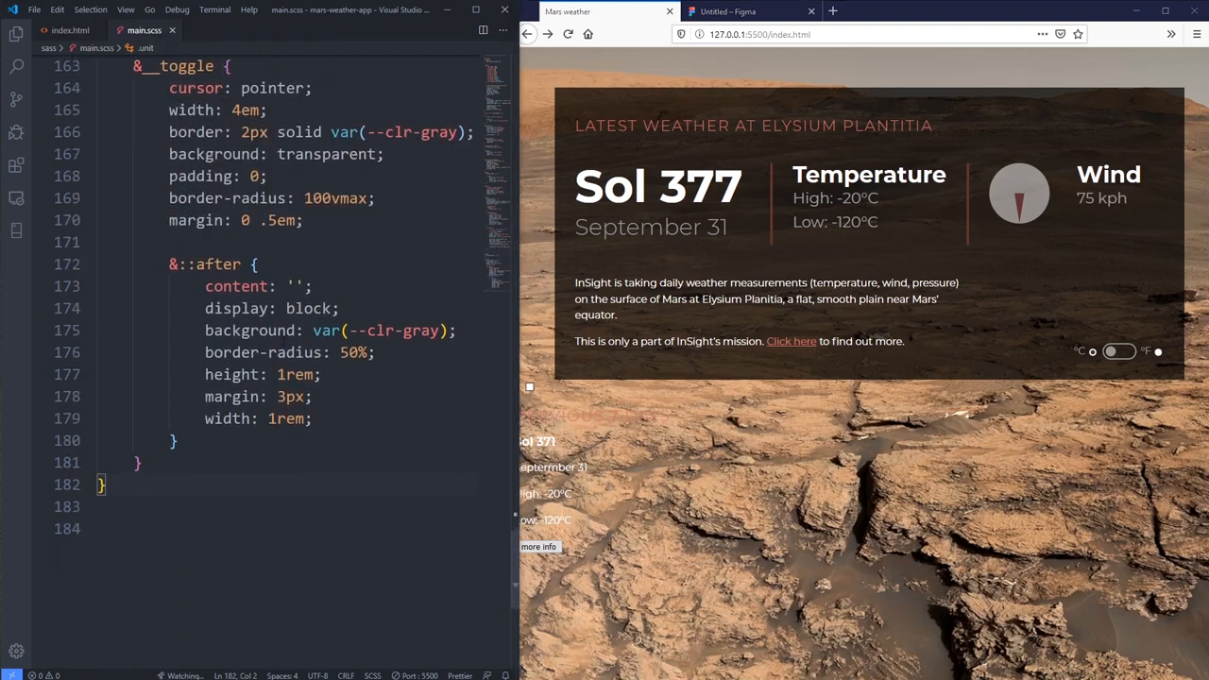
{"action": "left_click", "coordinate": [64, 30]}
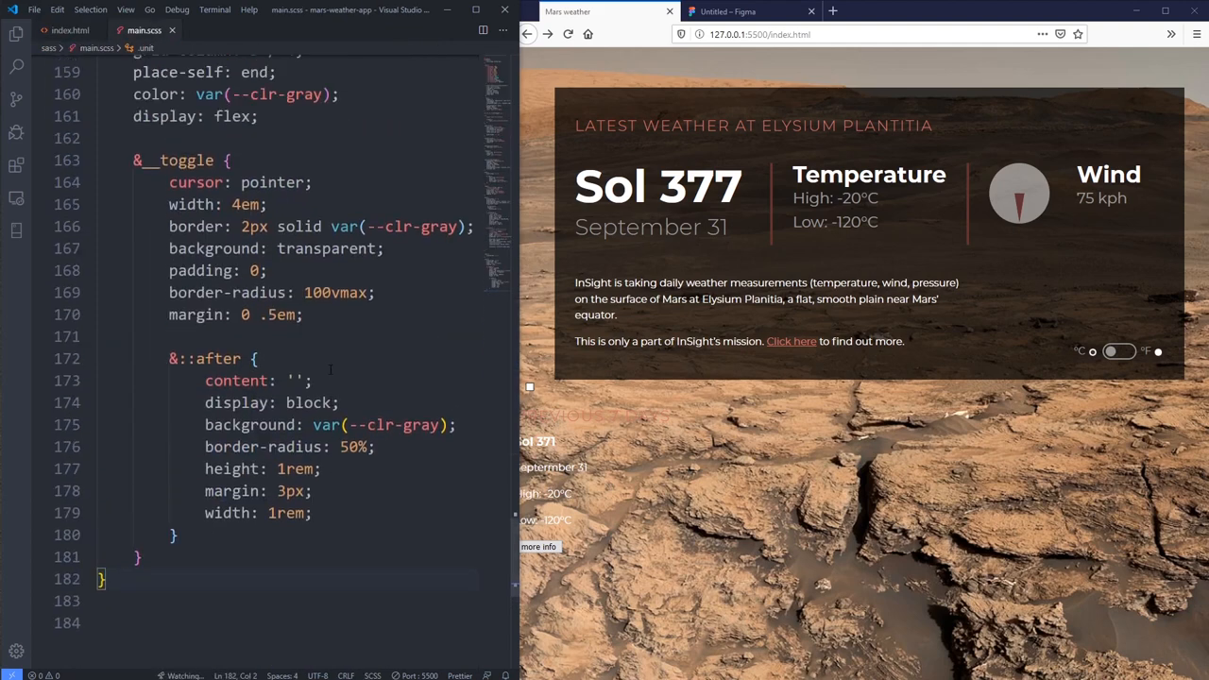
{"action": "left_click", "coordinate": [178, 535]}
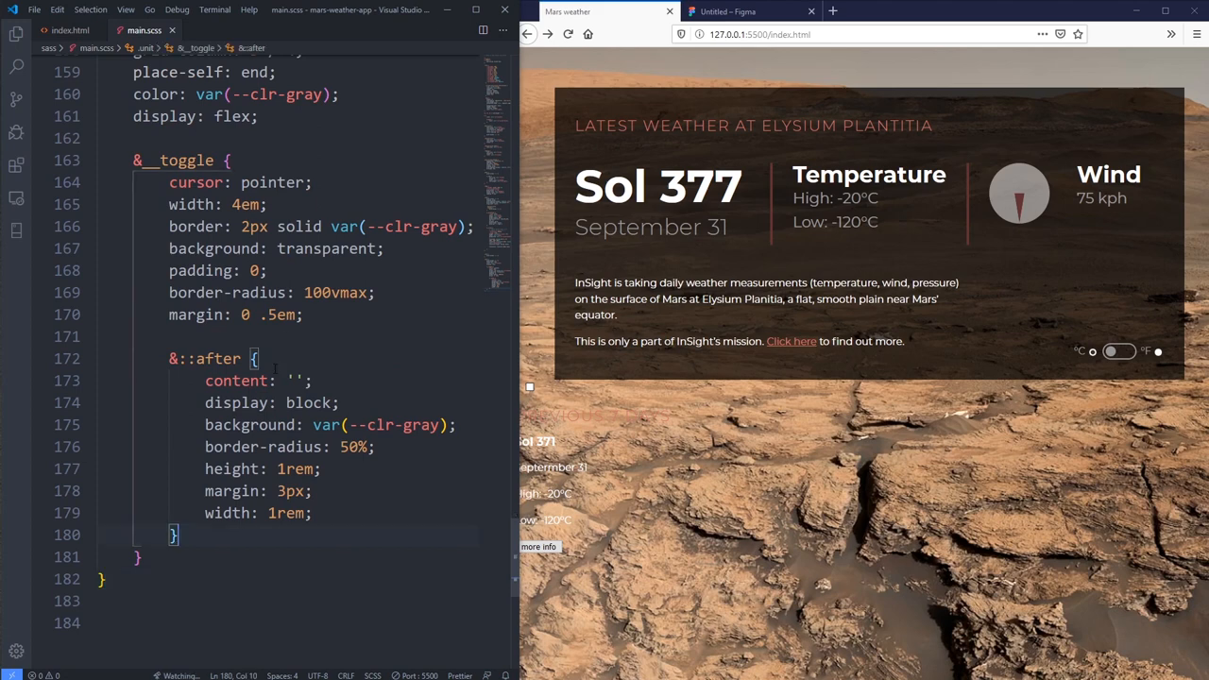
{"action": "key", "text": "enter"}
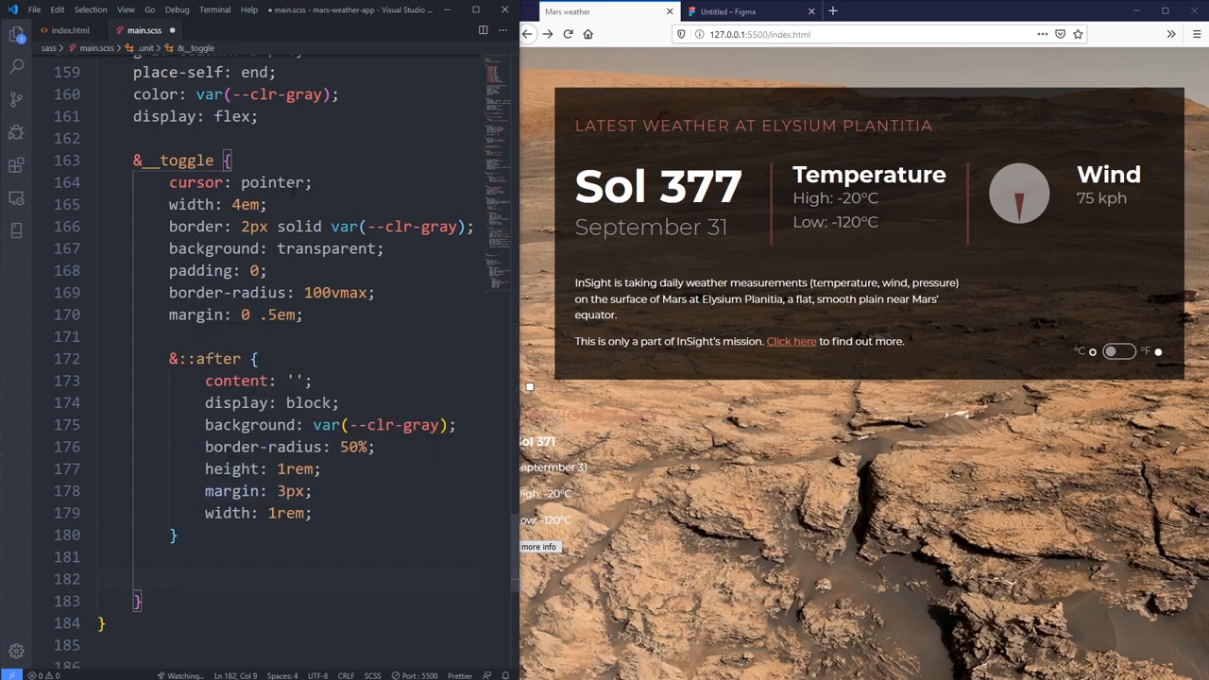
{"action": "mouse_move", "coordinate": [196, 182]}
{"action": "type", "text": "&"}
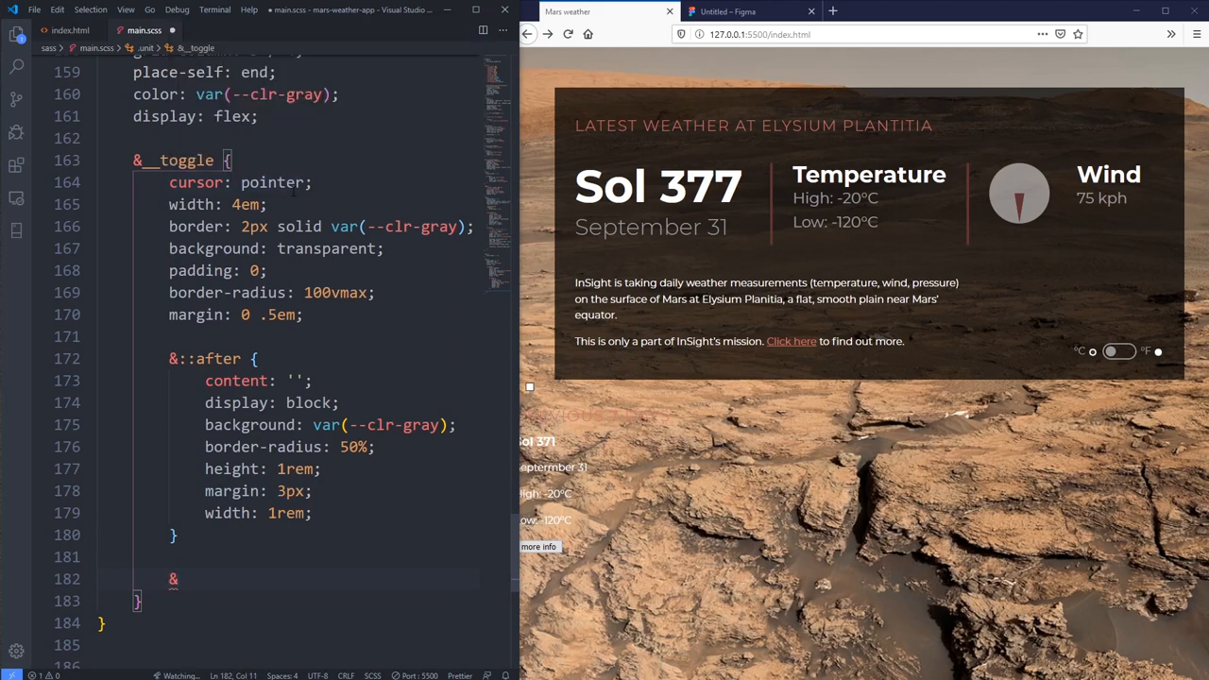
{"action": "type", "text": "~"}
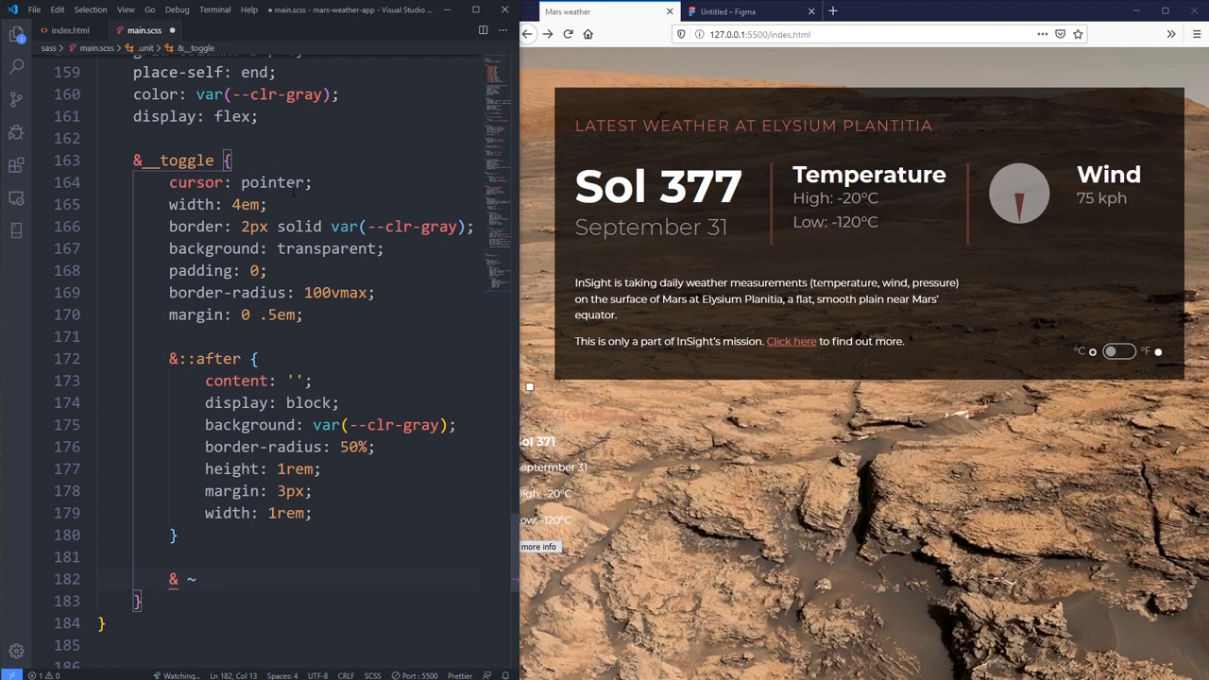
{"action": "type", "text": ":checked {"}
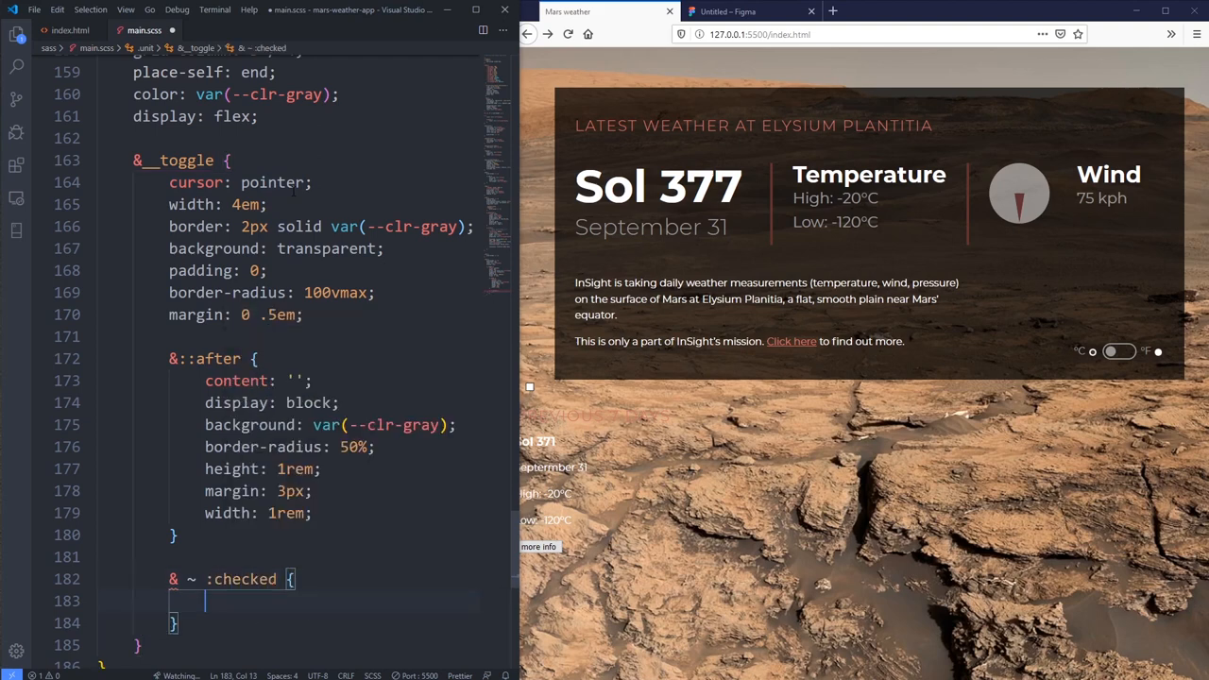
{"action": "type", "text": "color:"}
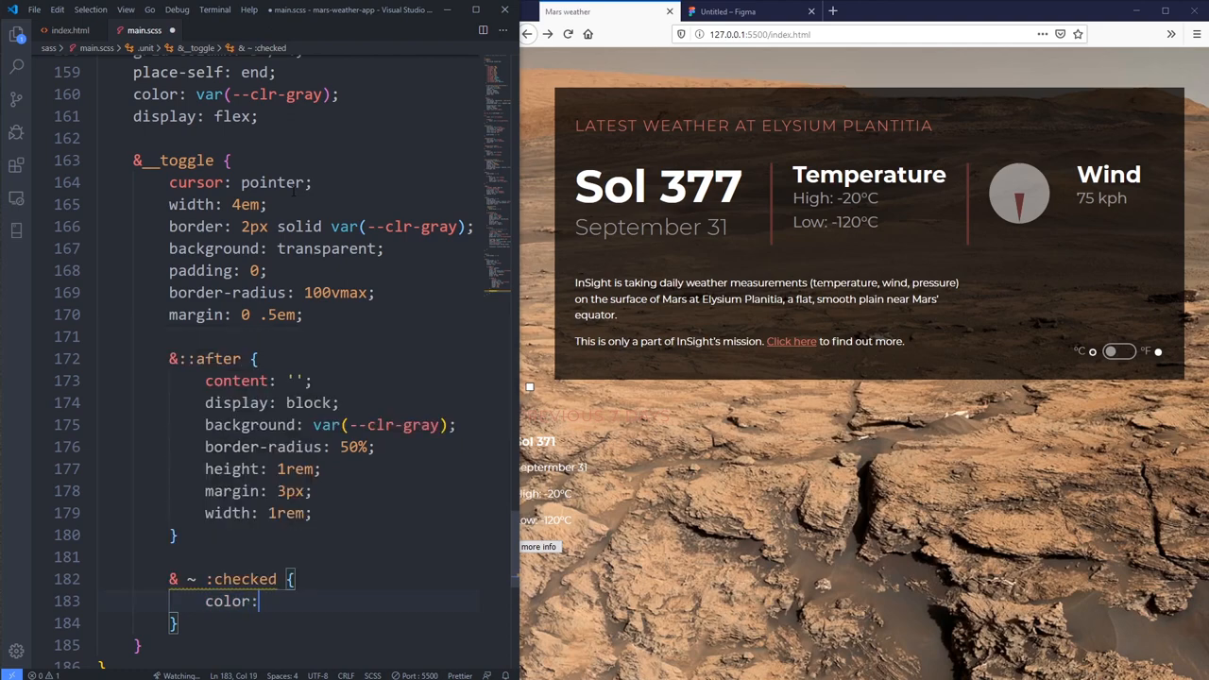
{"action": "type", "text": "bo"}
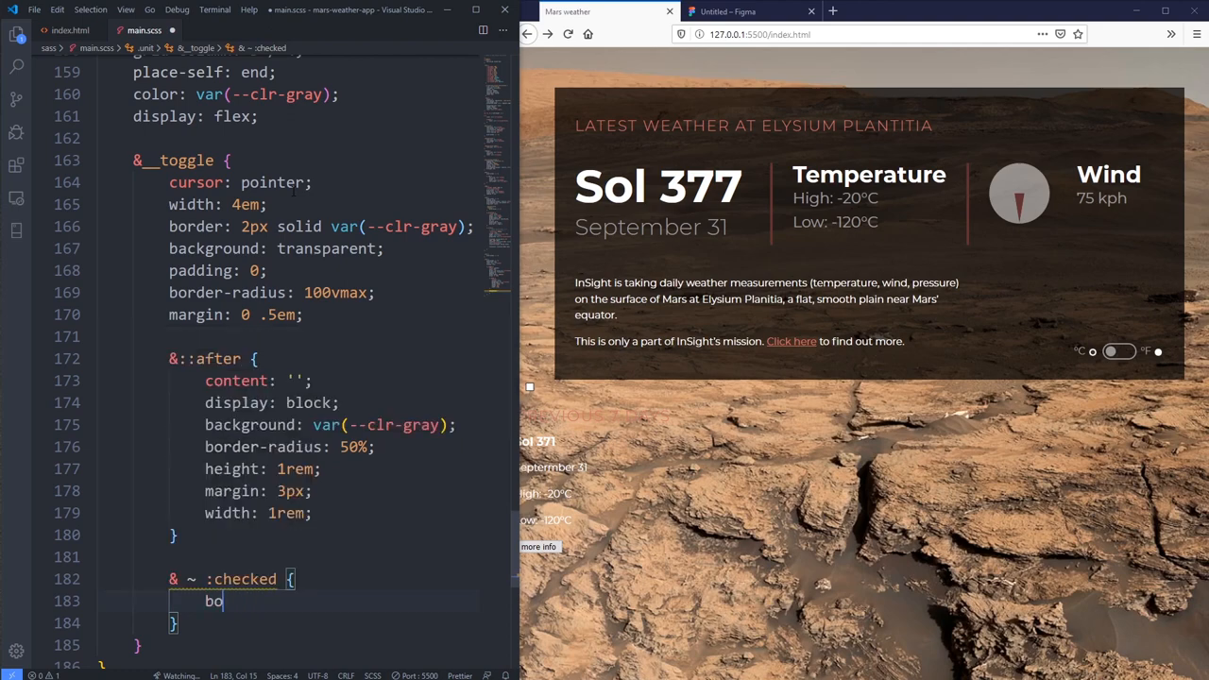
{"action": "type", "text": "rder-color"}
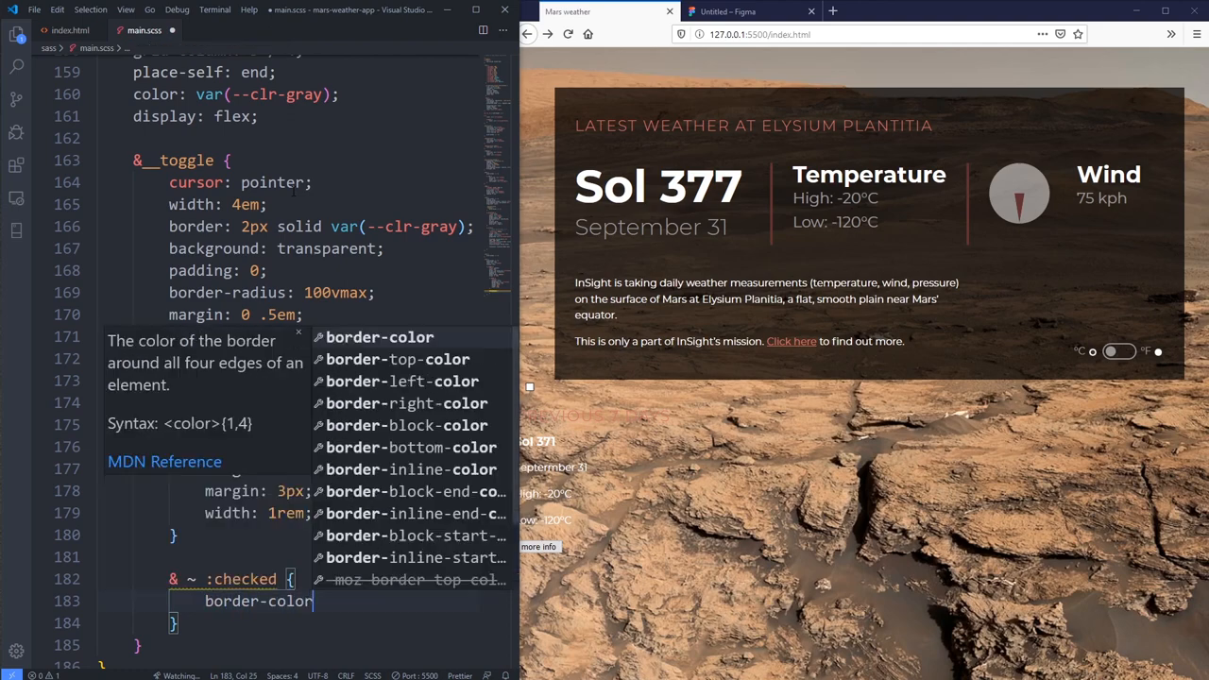
{"action": "type", "text": "red;"}
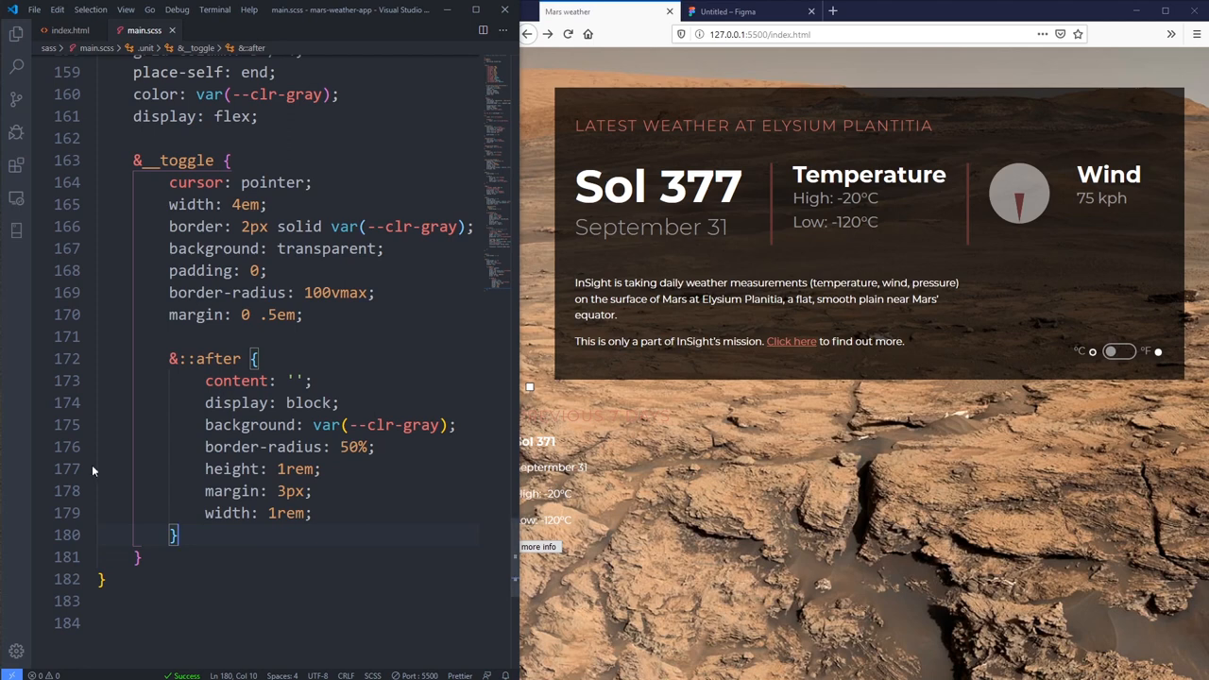
Step: Check the index.html structure, then start a :checked ~ .unit__toggle rule in main.scss
{"action": "left_click", "coordinate": [70, 29]}
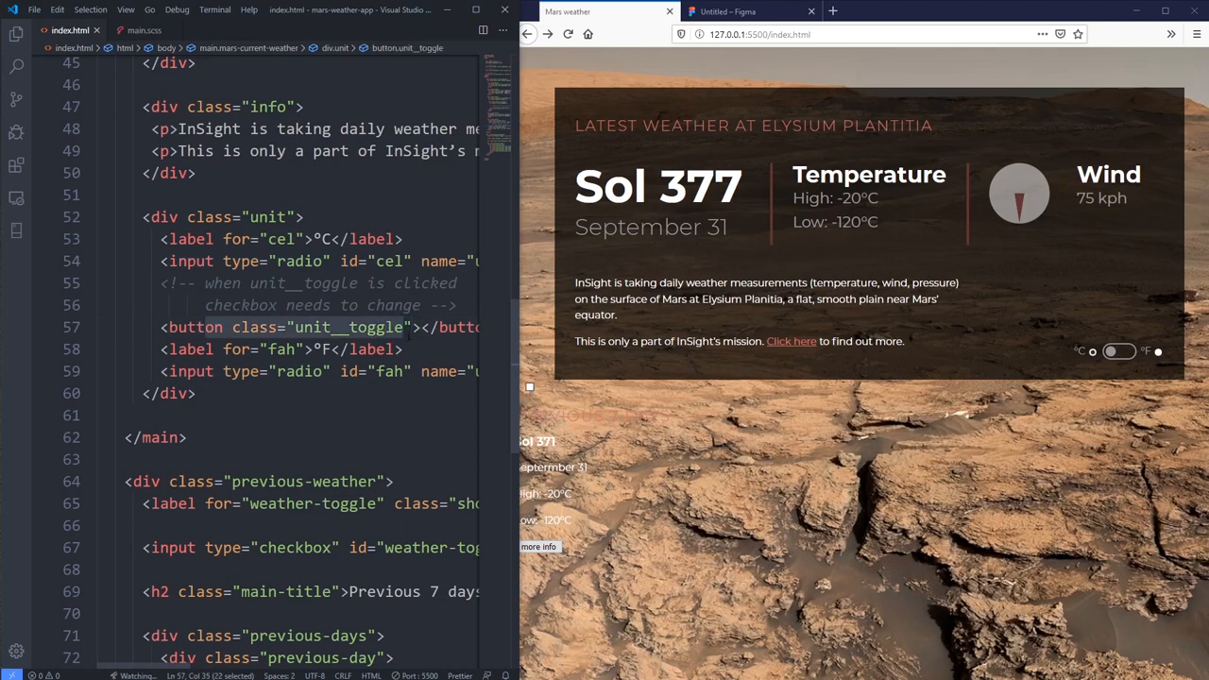
{"action": "mouse_move", "coordinate": [378, 260]}
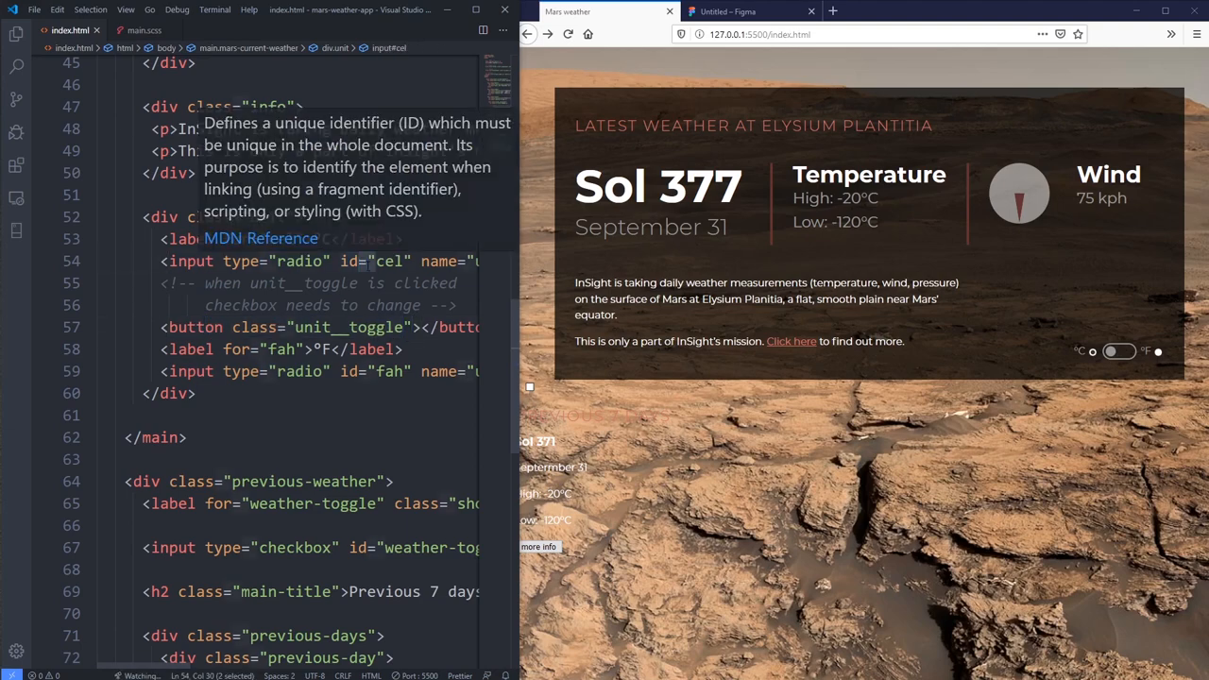
{"action": "left_click", "coordinate": [143, 29]}
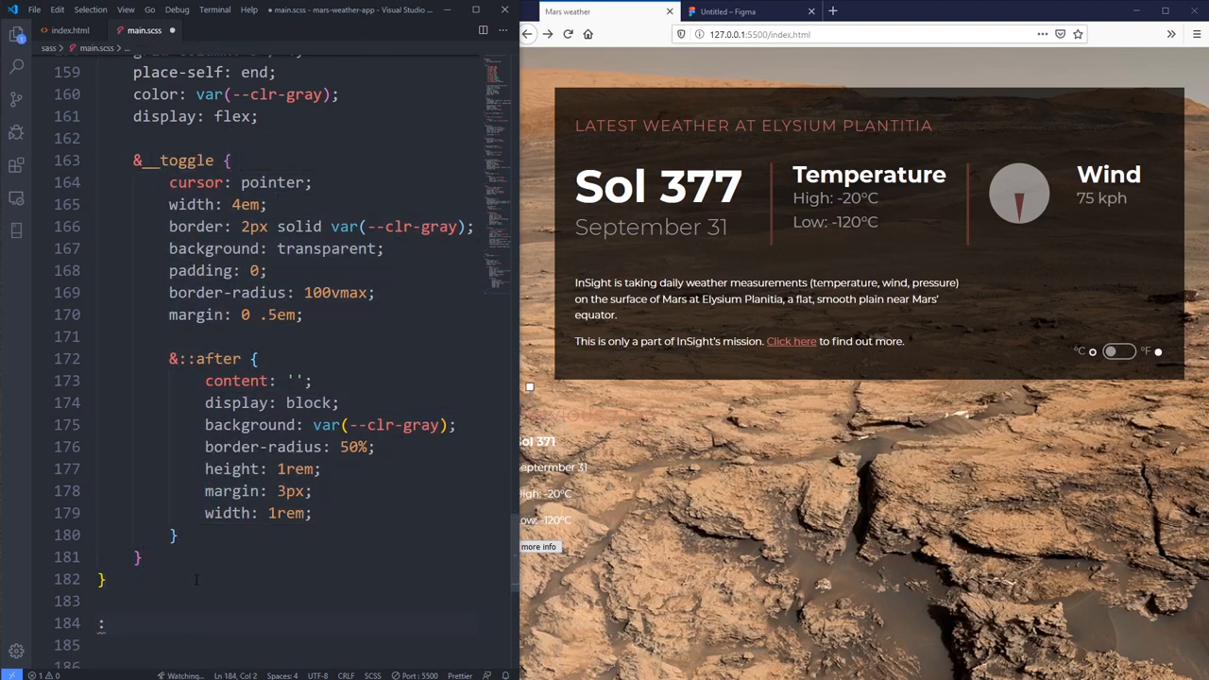
{"action": "type", "text": ":checked"}
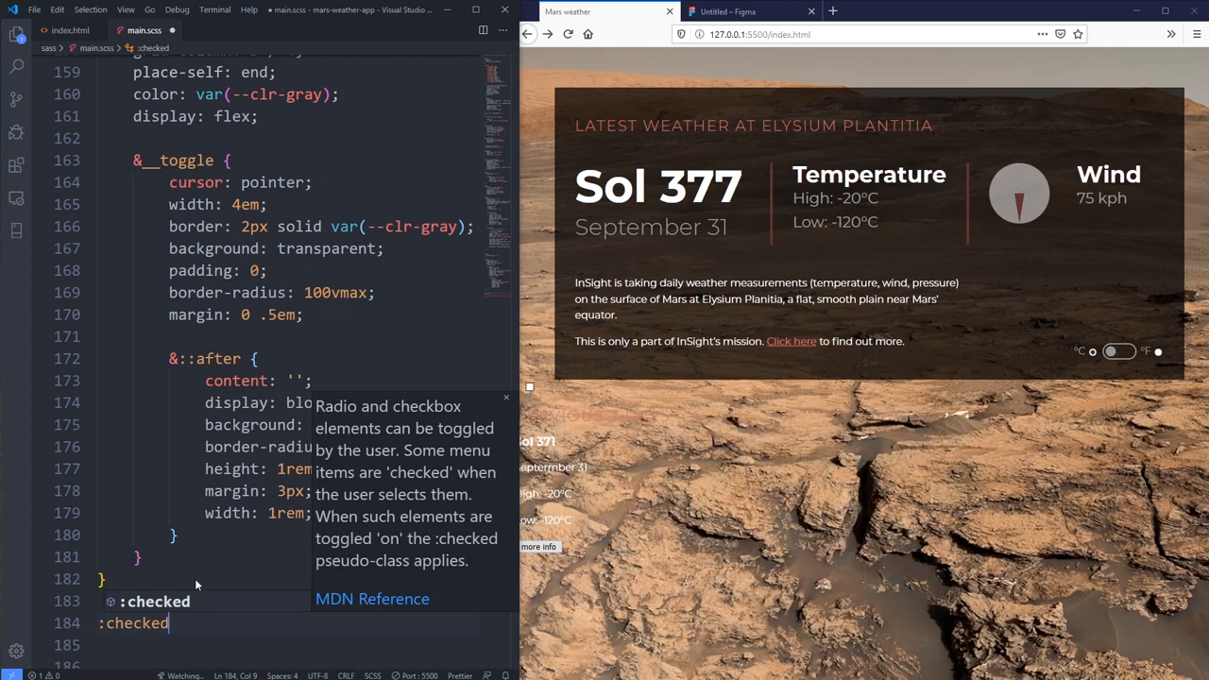
{"action": "type", "text": "~"}
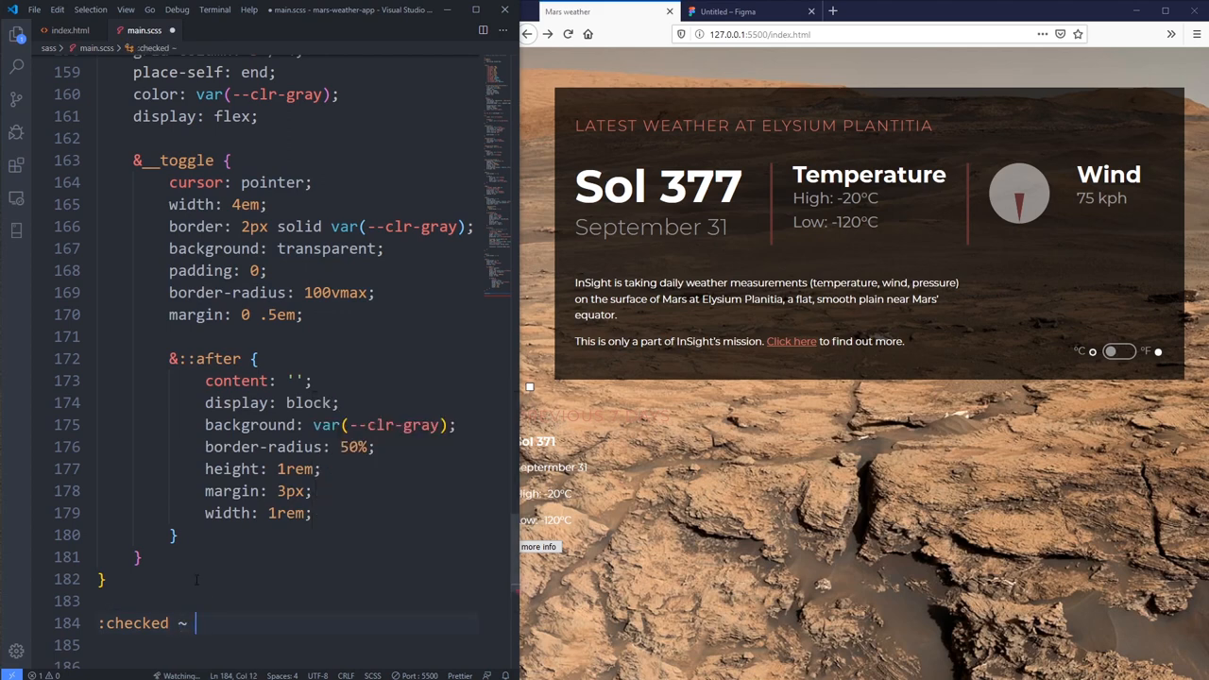
{"action": "type", "text": ".unit_"}
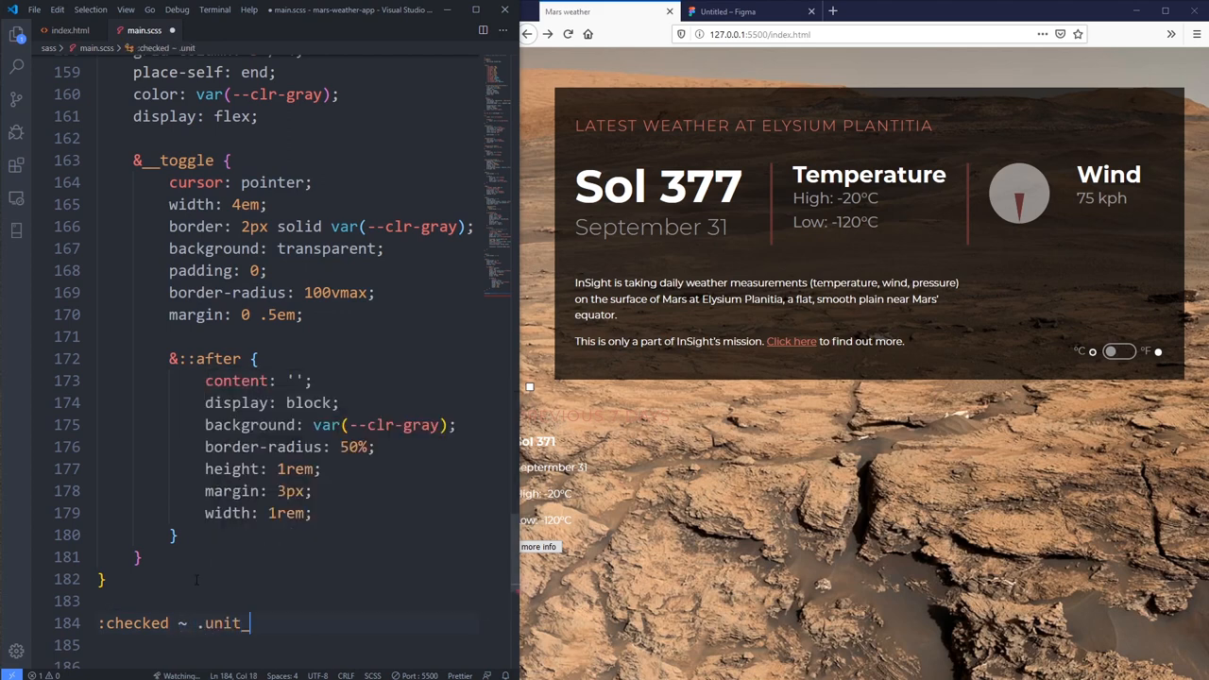
{"action": "type", "text": "_toggle"}
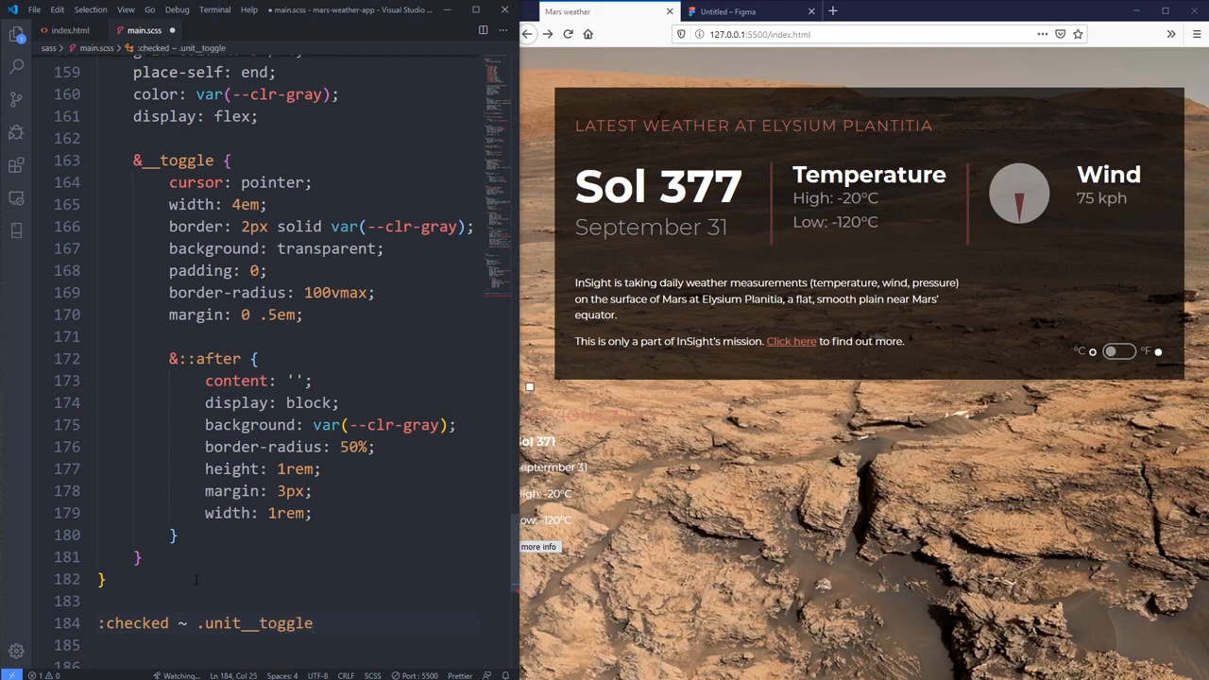
{"action": "type", "text": "{"}
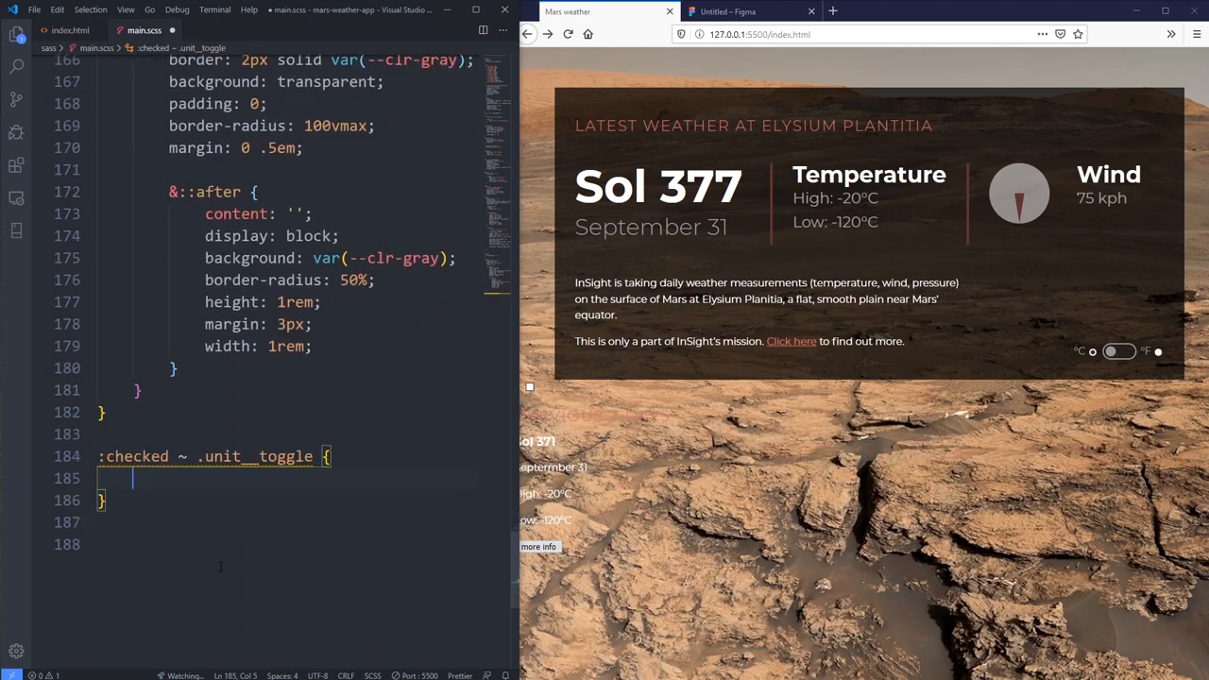
Step: Set border-color: red in the checked rule and test it by switching Celsius and Fahrenheit
{"action": "type", "text": "b"}
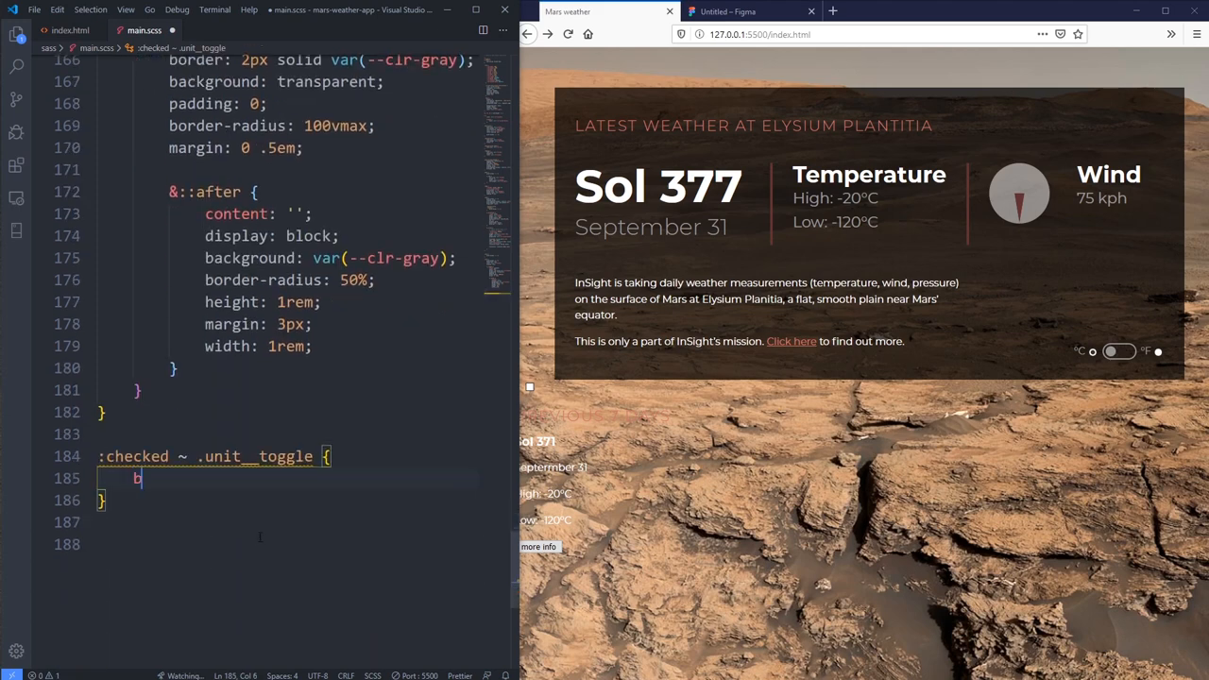
{"action": "type", "text": "order-color: red;"}
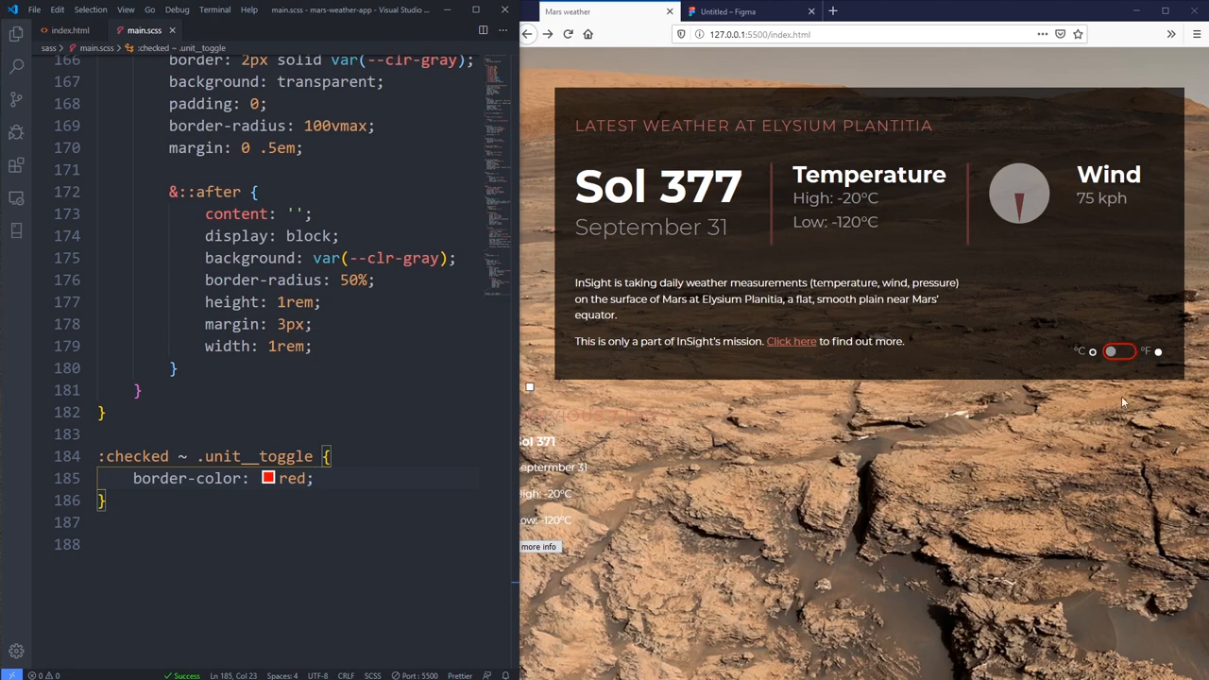
{"action": "left_click", "coordinate": [1120, 351]}
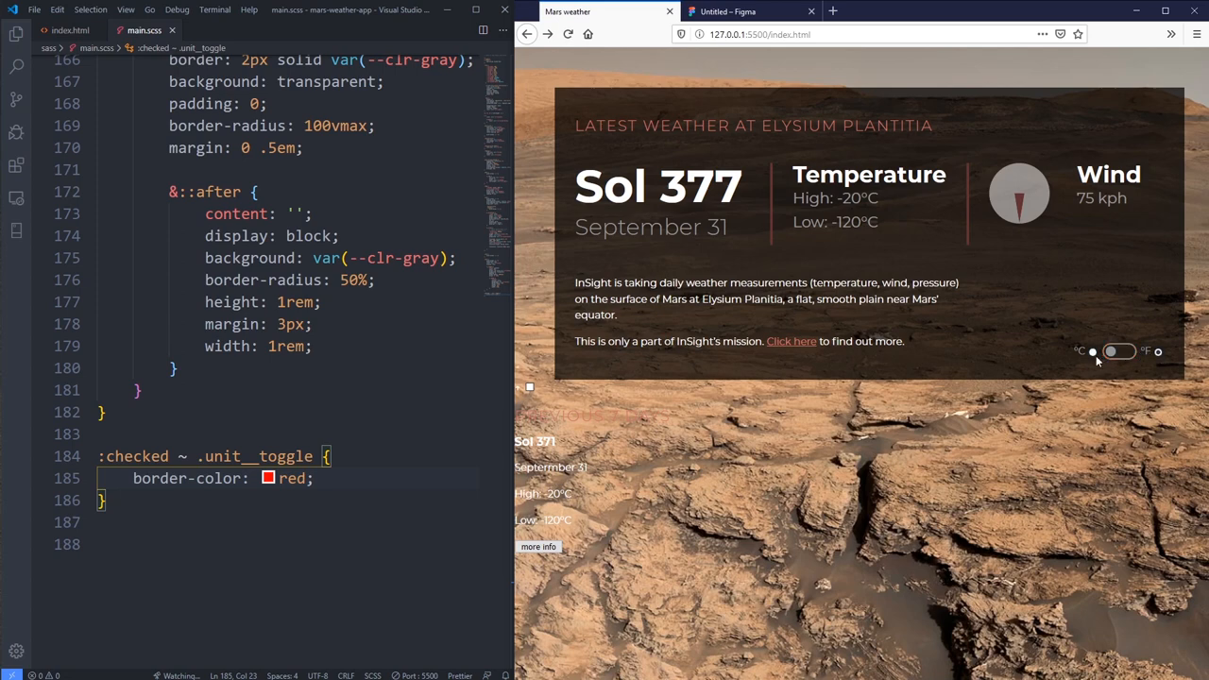
{"action": "left_click", "coordinate": [1120, 352]}
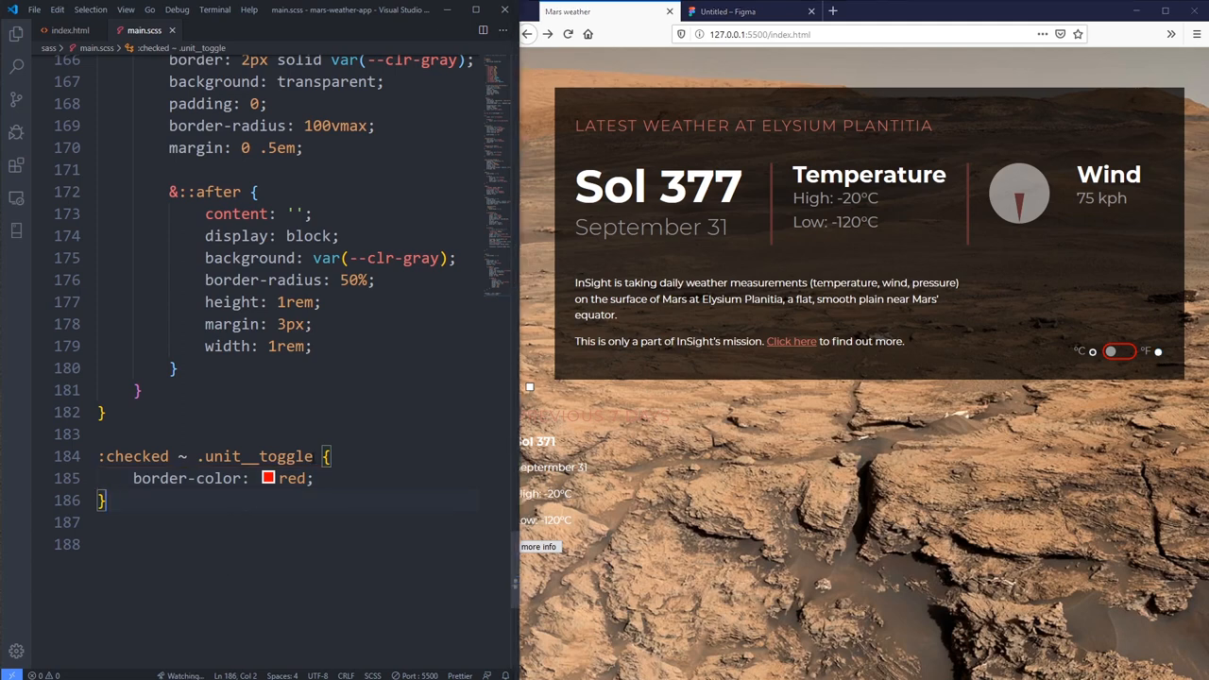
Step: Retarget the :checked rule to the ::after knob and replace border-color with margin-left: auto
{"action": "type", "text": "::after"}
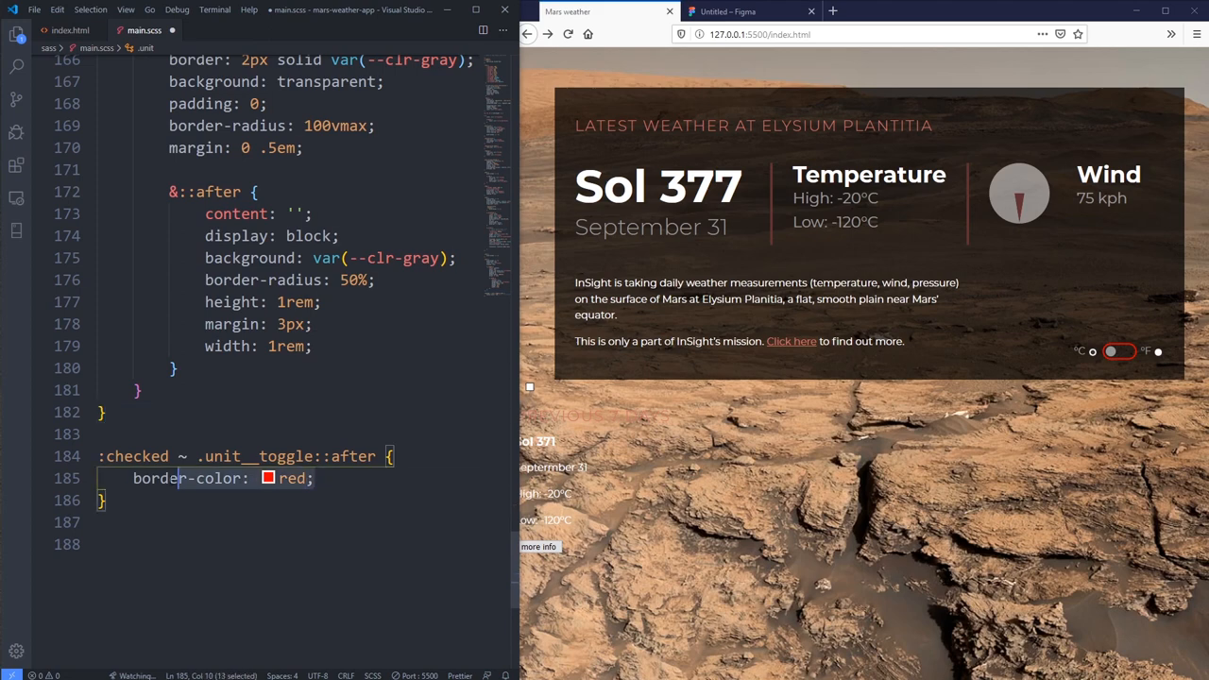
{"action": "type", "text": "m a"}
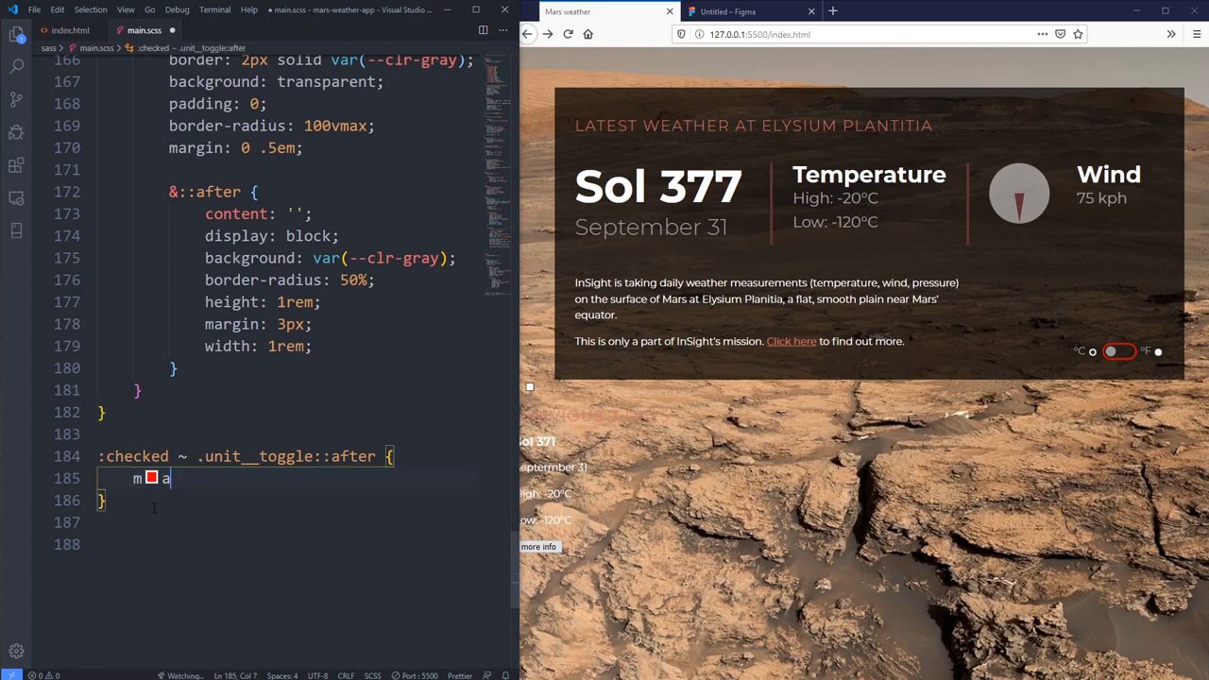
{"action": "type", "text": "argin-left: auto;"}
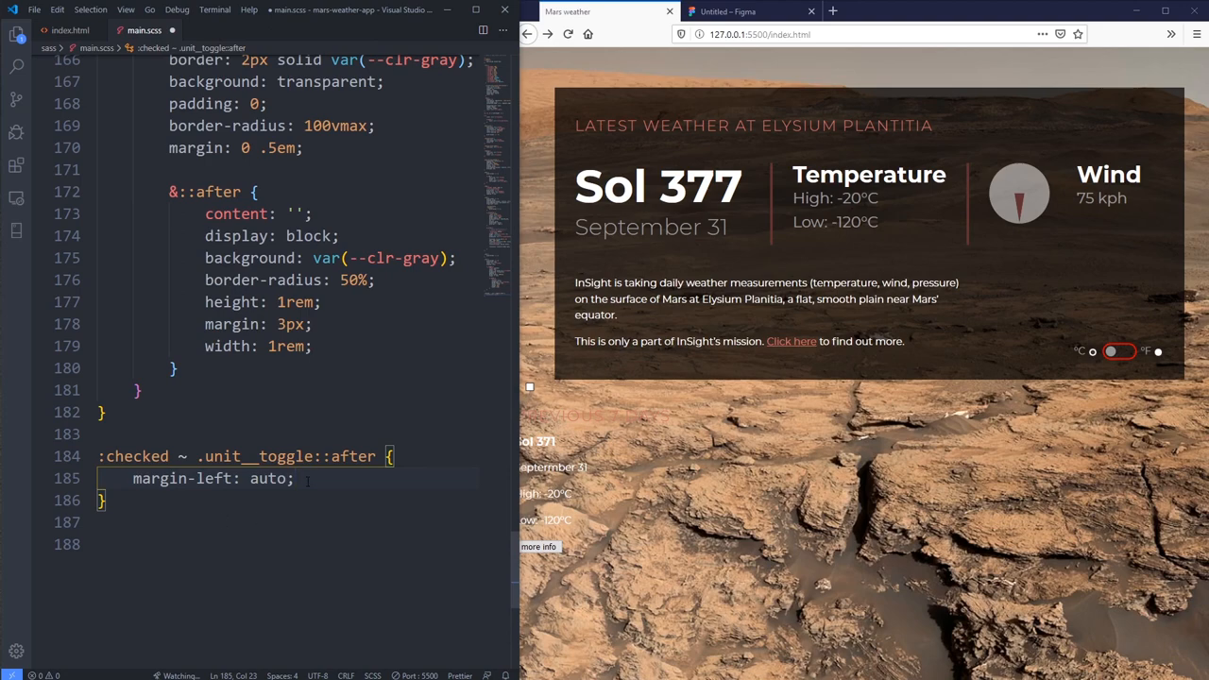
Step: Toggle between °C and °F in the preview to check the knob position
{"action": "left_click", "coordinate": [1121, 352]}
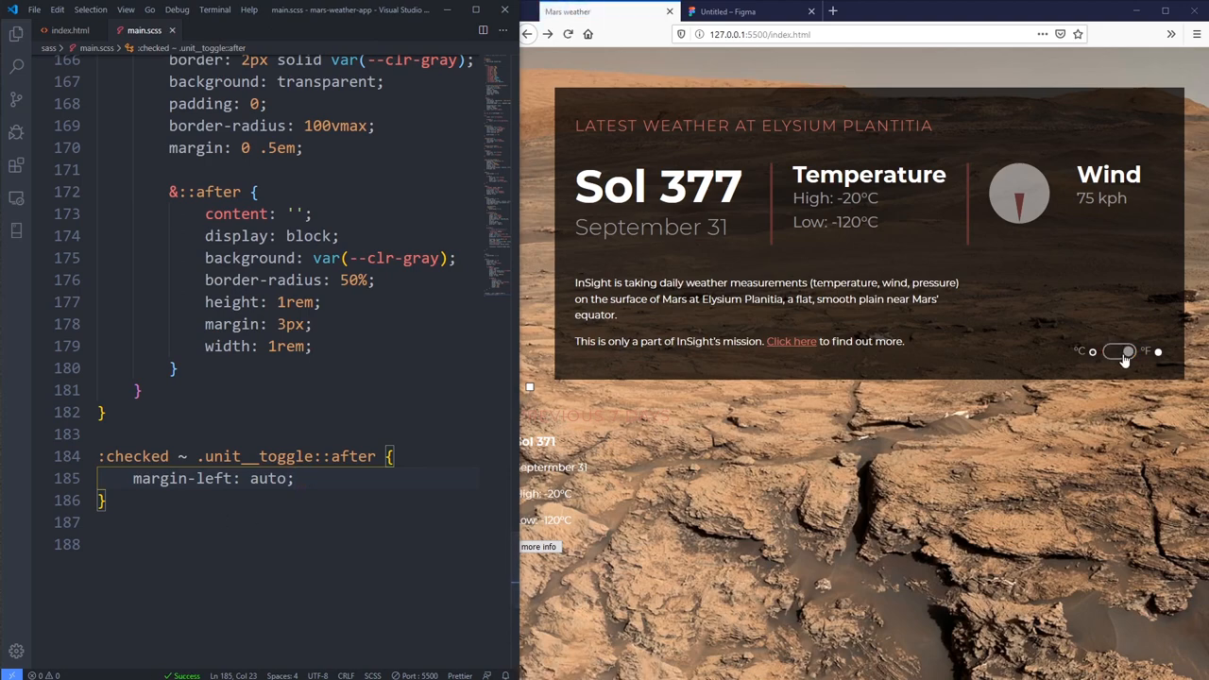
{"action": "left_click", "coordinate": [1119, 351]}
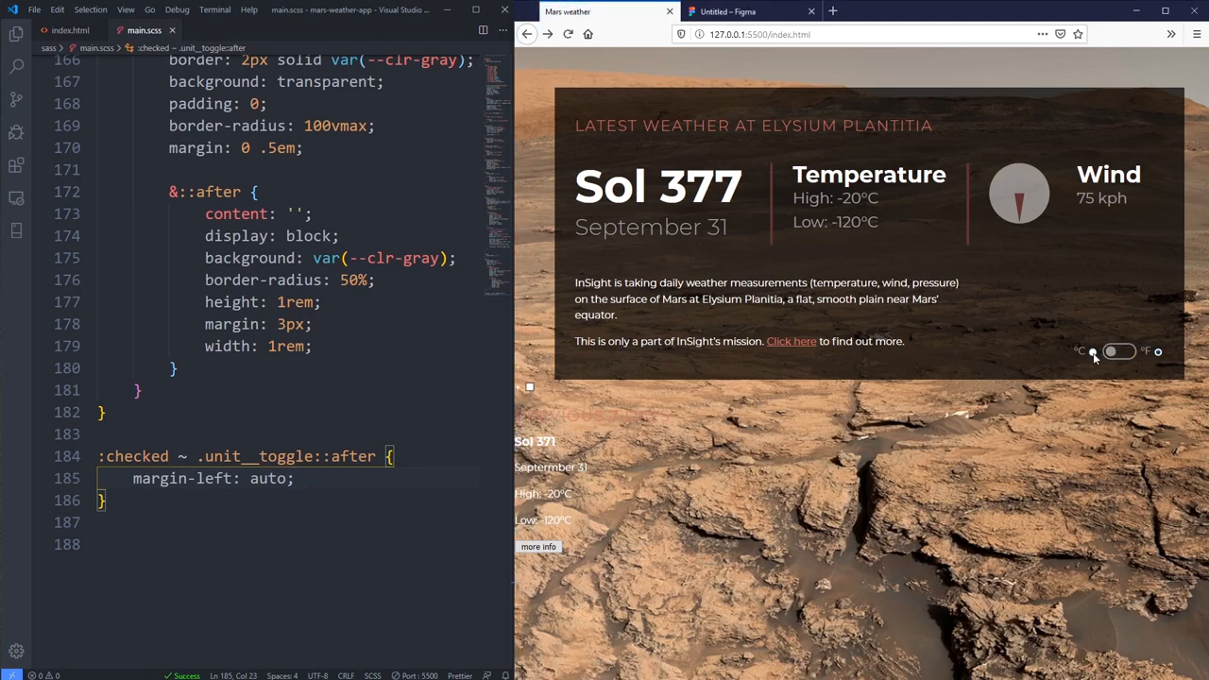
{"action": "left_click", "coordinate": [1118, 351]}
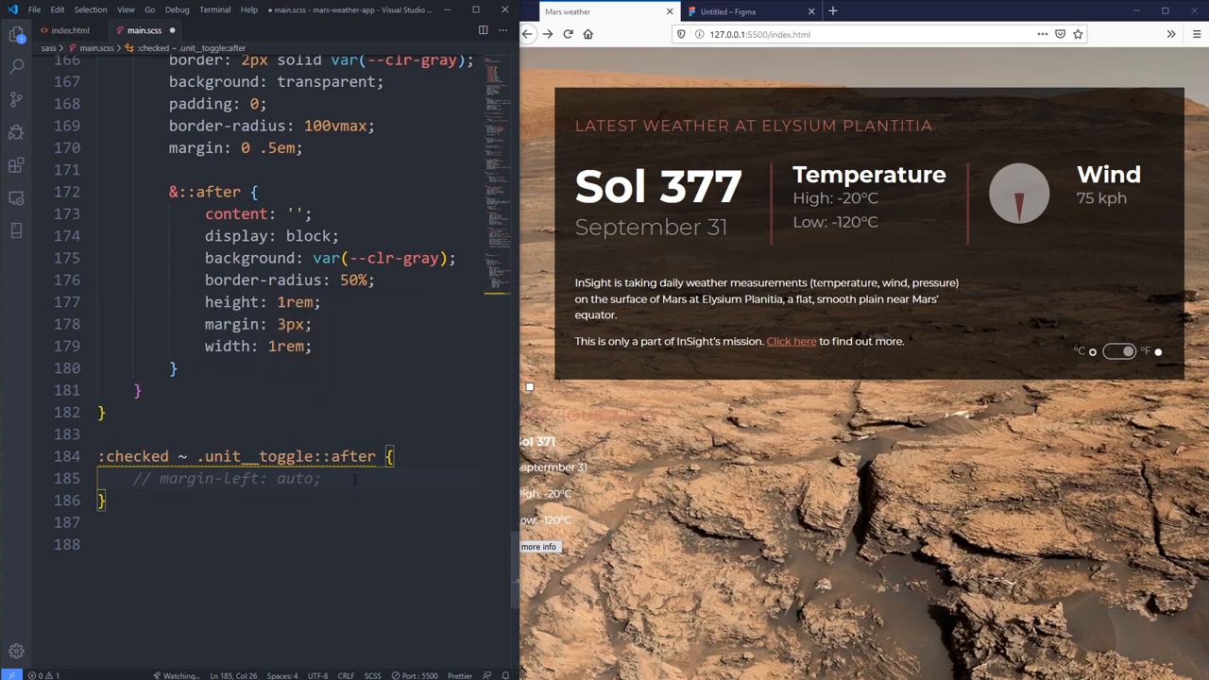
Step: Add margin-left: auto to the ::after knob and margin-left: 3px to the :checked rule
{"action": "type", "text": "margin-righ"}
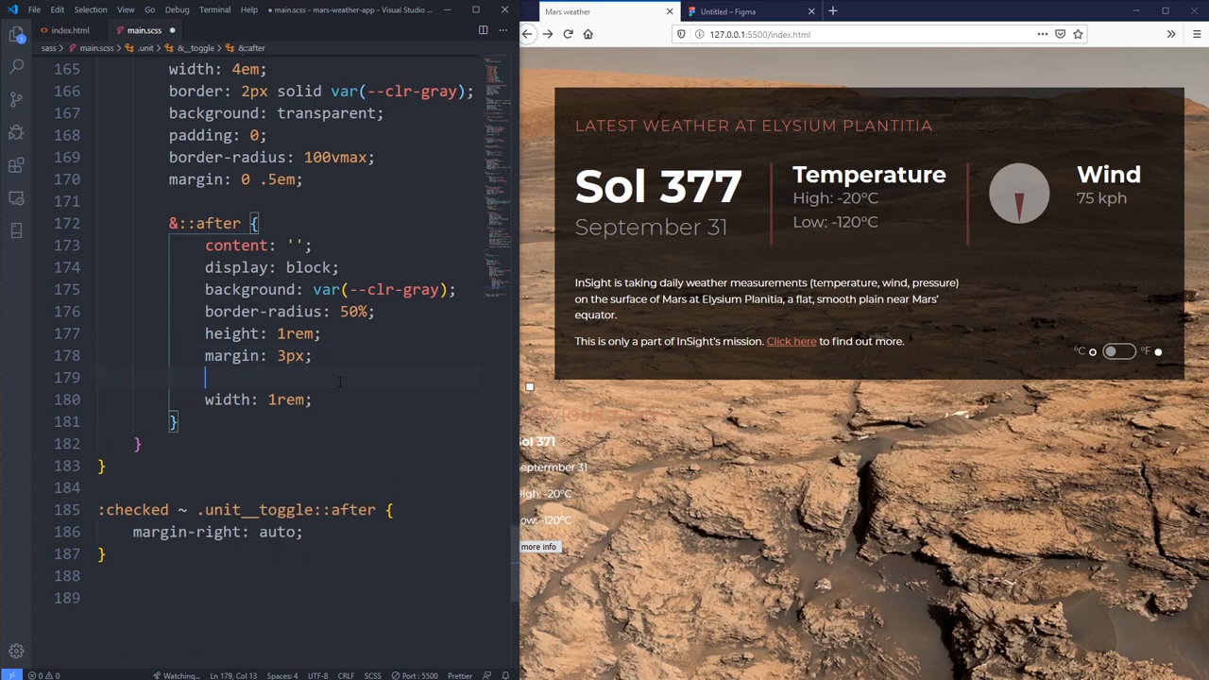
{"action": "type", "text": "margin-right:"}
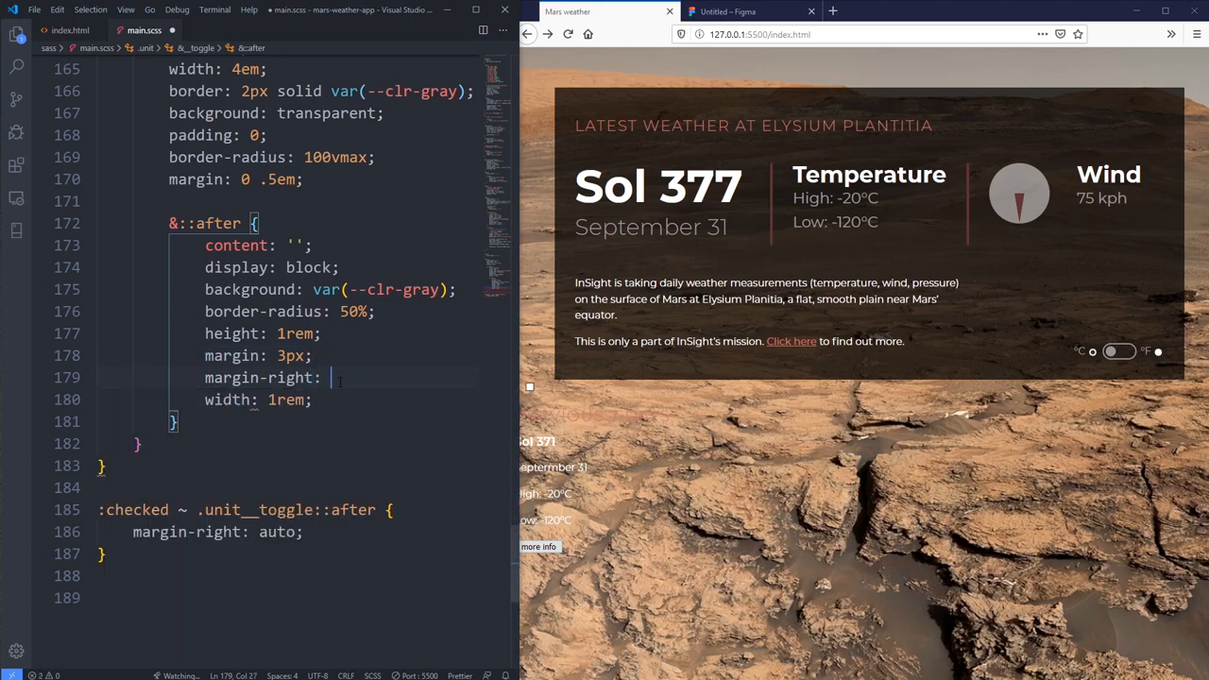
{"action": "key", "text": "Backspace"}
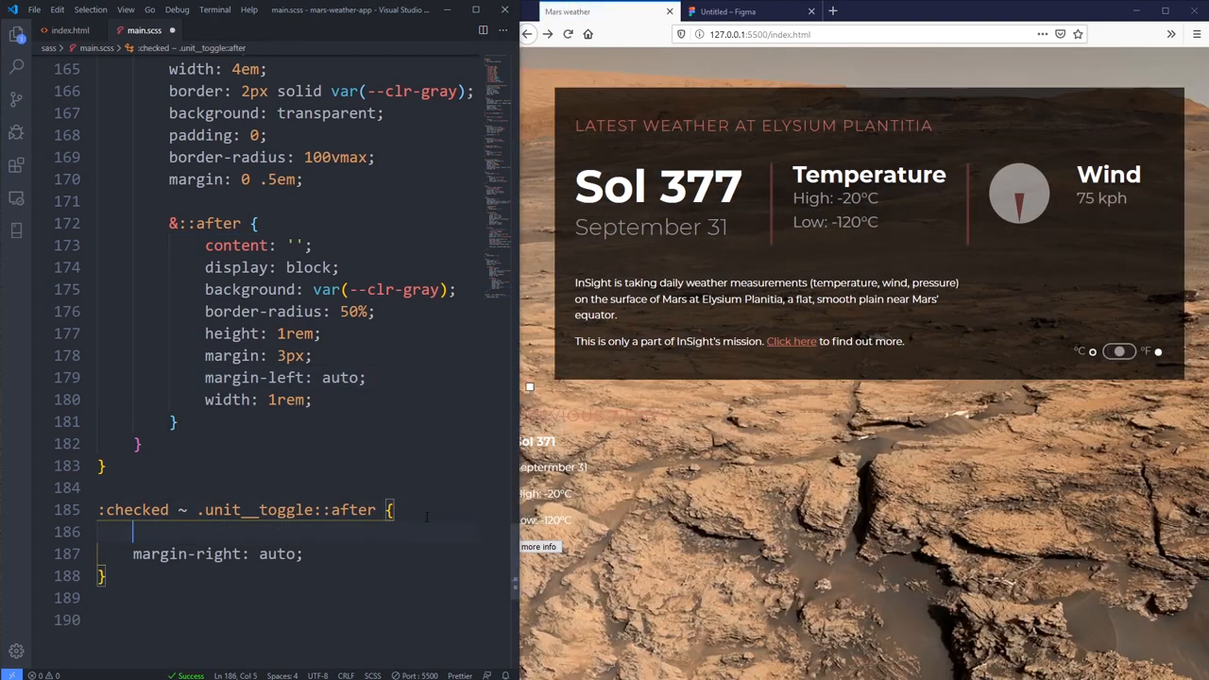
{"action": "type", "text": "margin-left:"}
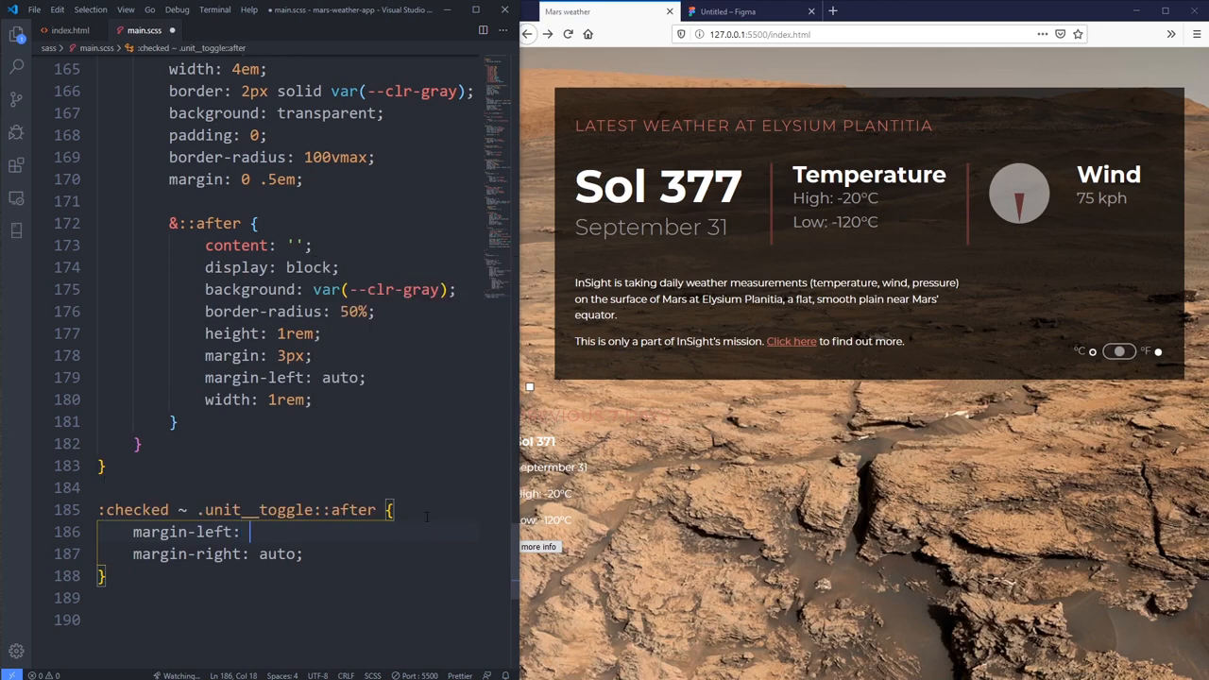
{"action": "type", "text": "3px;"}
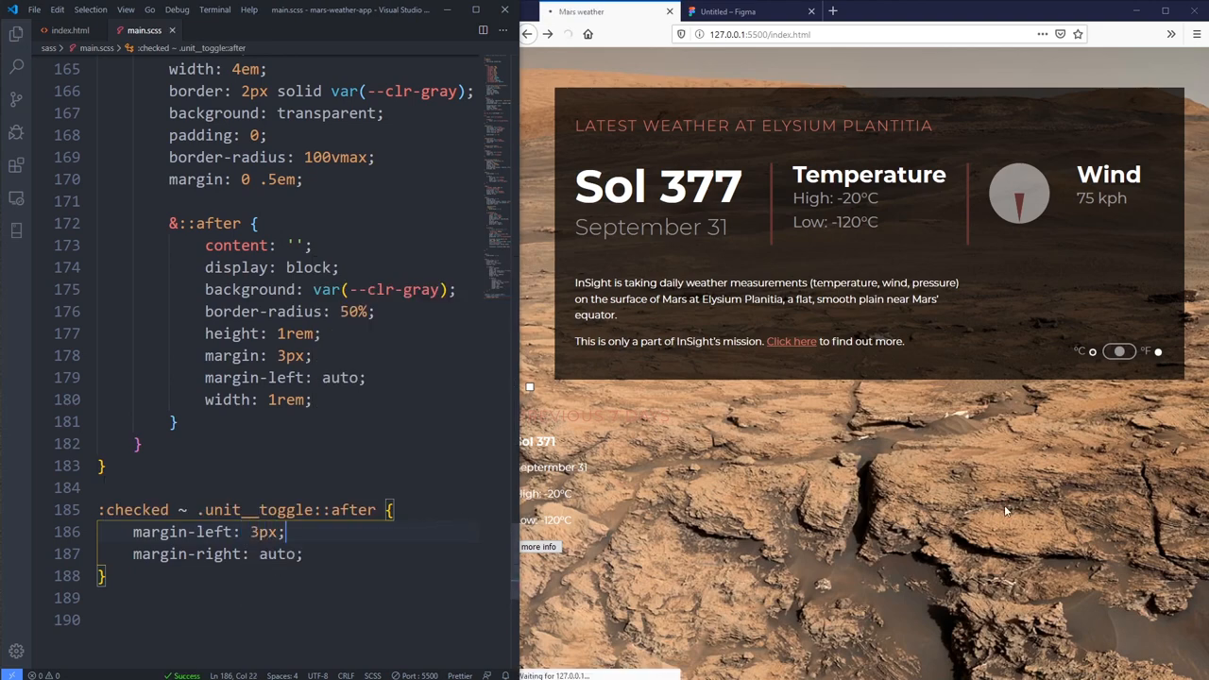
Step: Test the preview toggle and comment out the checked rule's margin-right line
{"action": "left_click", "coordinate": [1120, 352]}
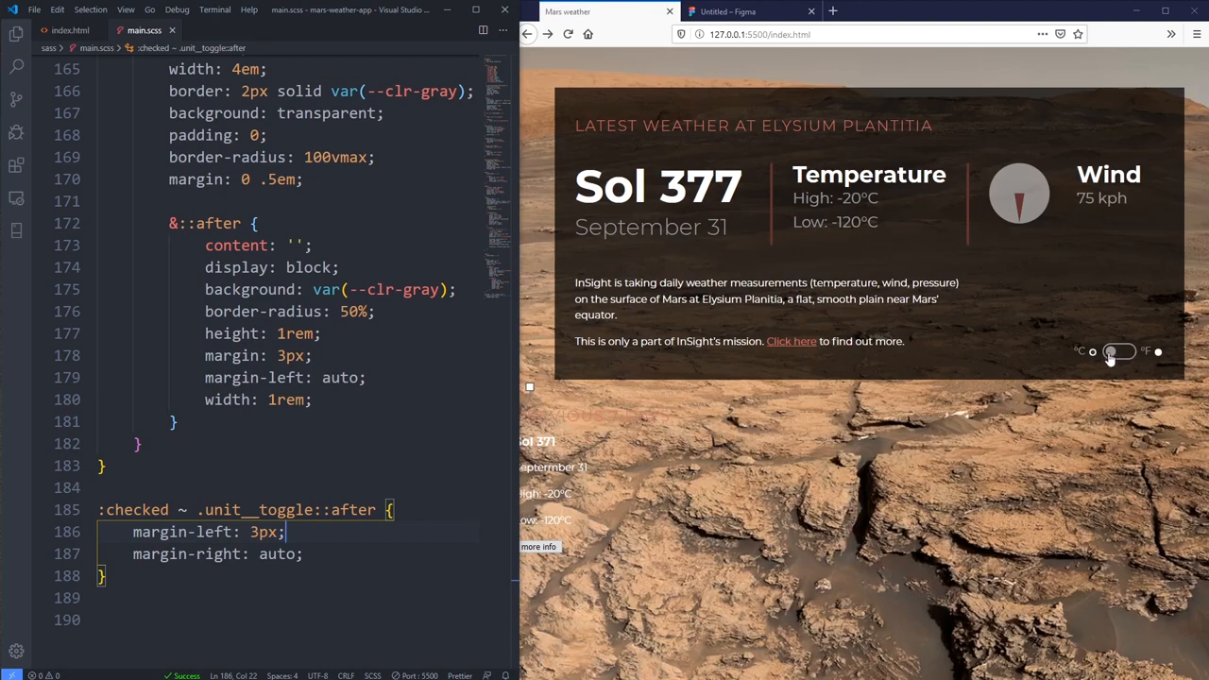
{"action": "left_click", "coordinate": [1119, 352]}
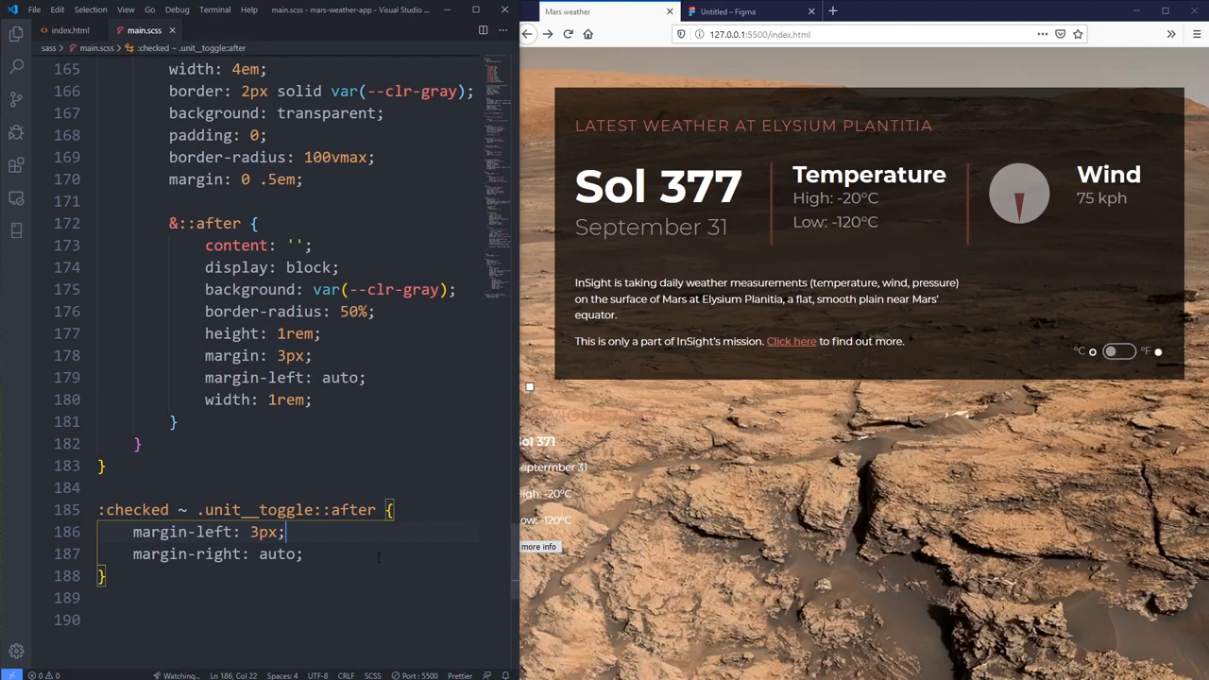
{"action": "key", "text": "ctrl+/"}
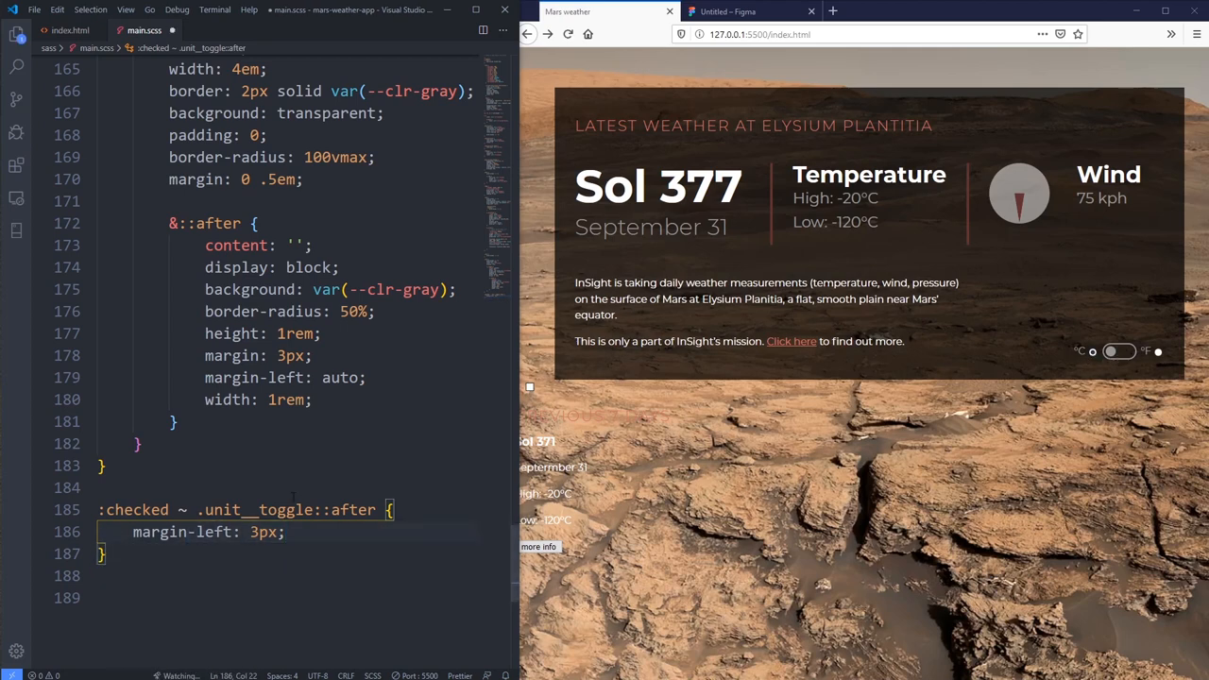
Step: Compare the margin-left declarations and flip the preview toggle between °C and °F repeatedly
{"action": "double_click", "coordinate": [254, 377]}
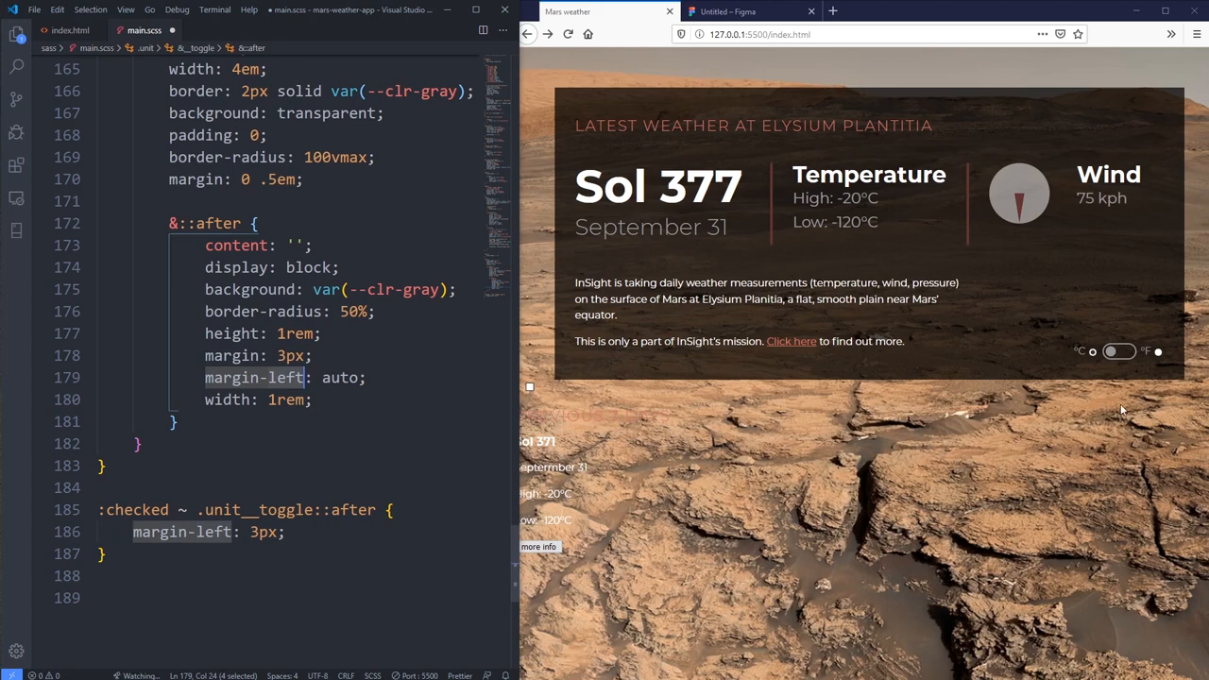
{"action": "left_click", "coordinate": [1120, 352]}
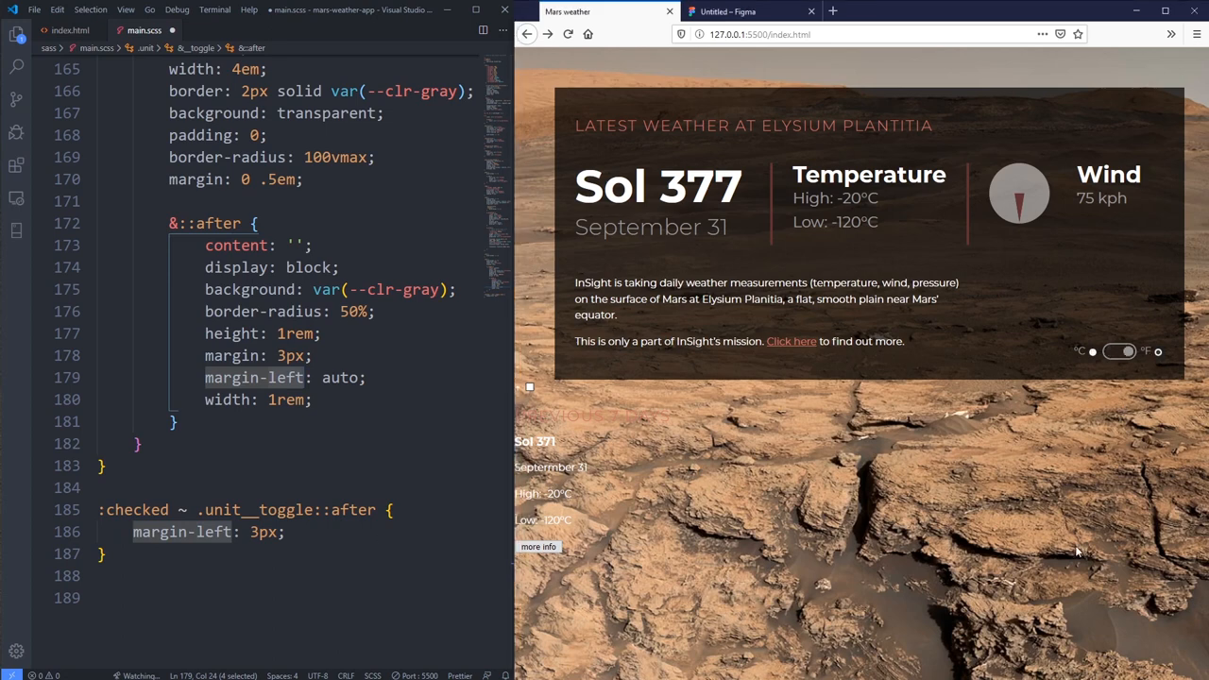
{"action": "mouse_move", "coordinate": [1094, 355]}
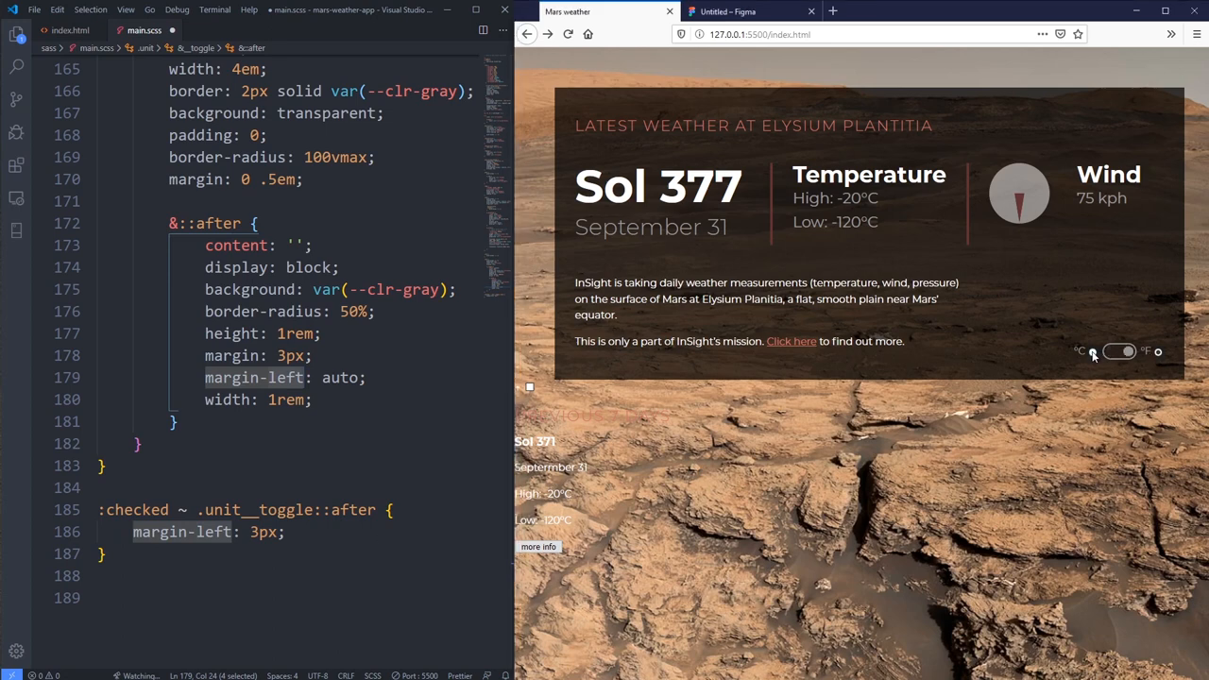
{"action": "left_click", "coordinate": [1120, 351]}
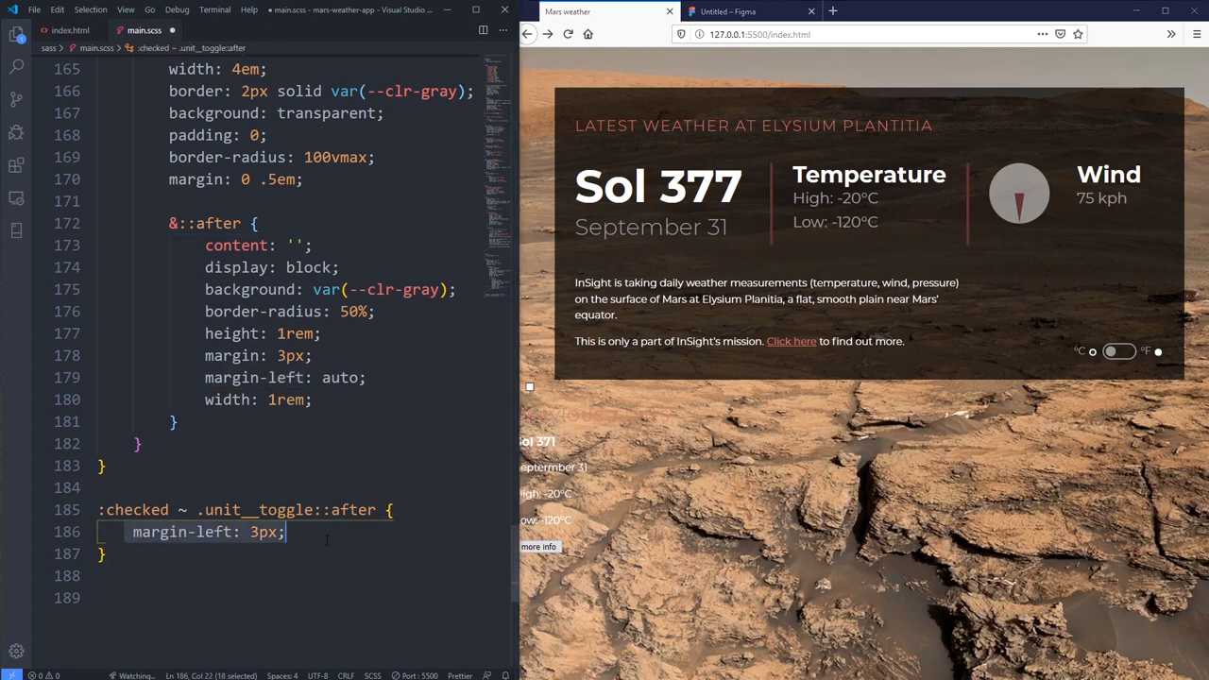
{"action": "left_click", "coordinate": [1120, 351]}
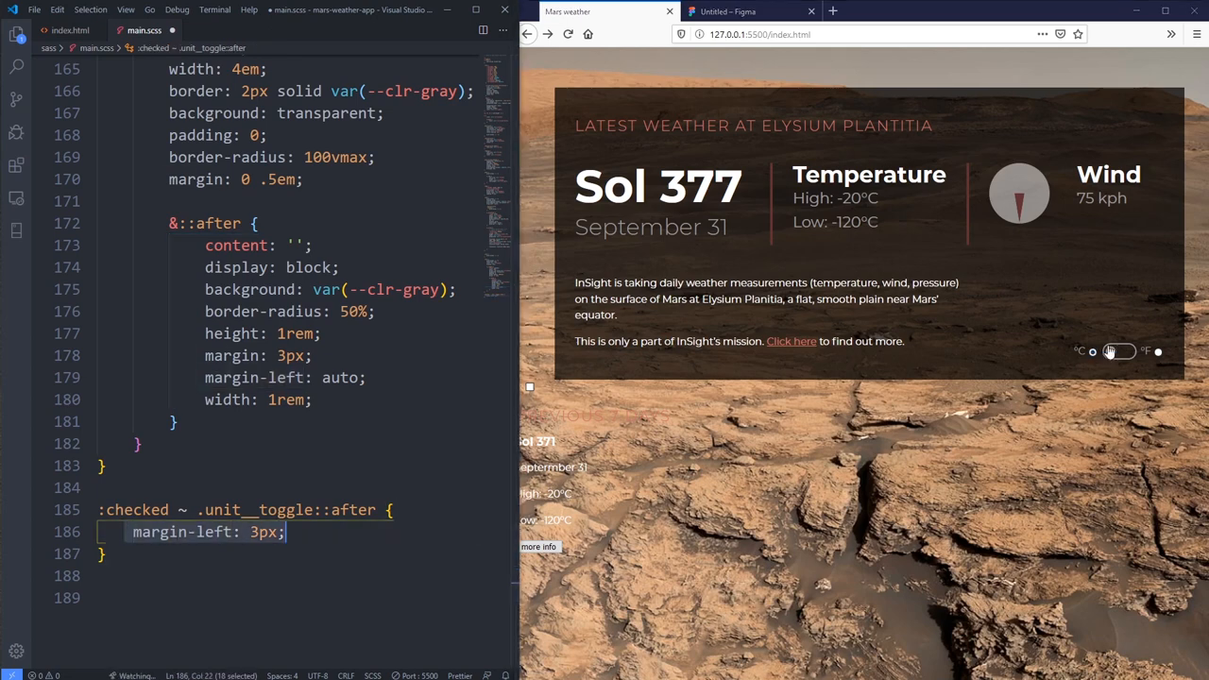
{"action": "left_click", "coordinate": [1120, 352]}
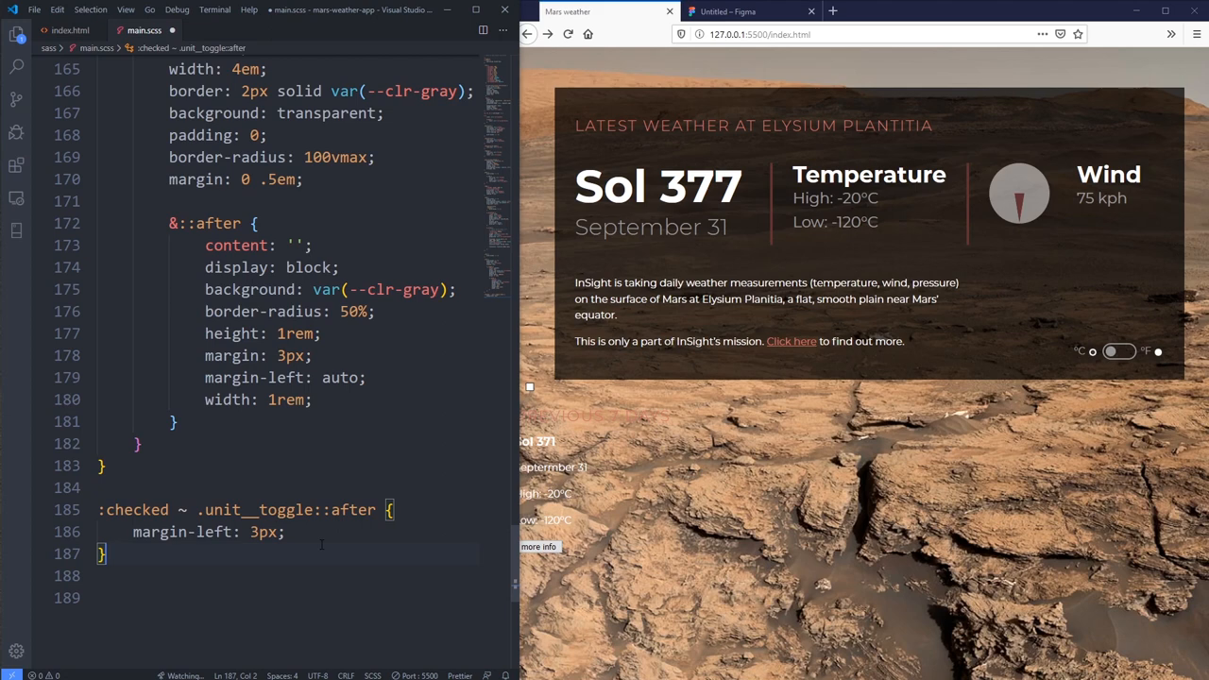
{"action": "left_click", "coordinate": [1119, 352]}
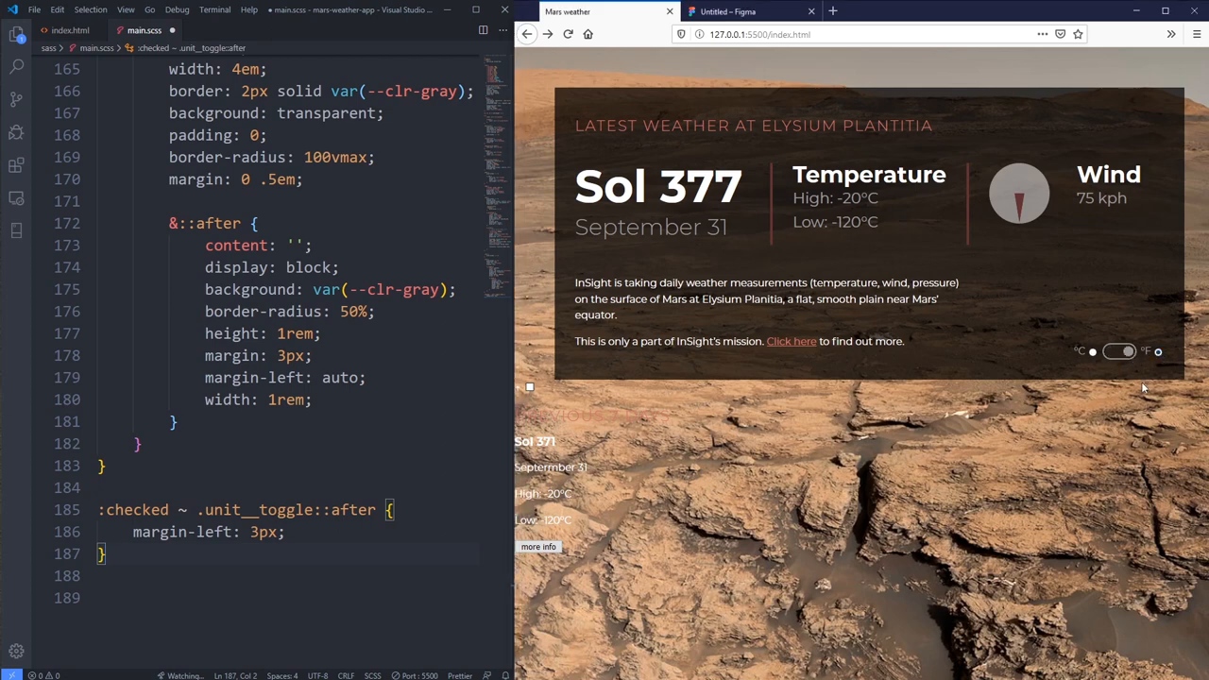
{"action": "mouse_move", "coordinate": [1115, 465]}
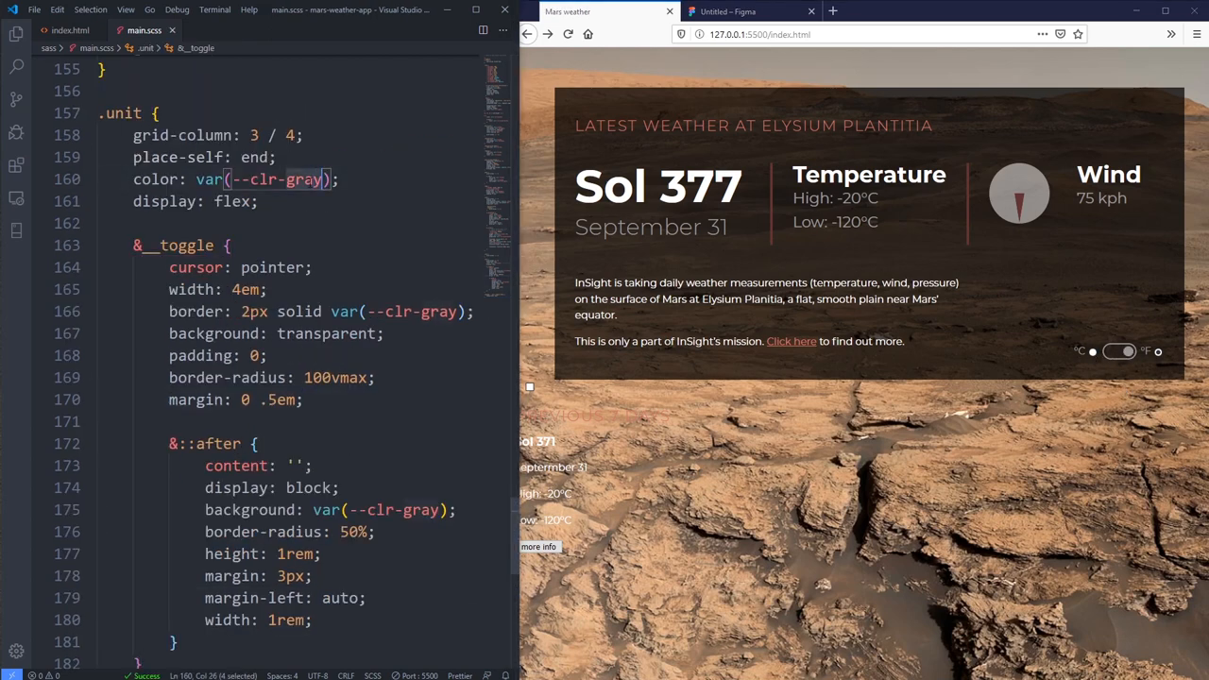
Step: Replace the four --clr-gray occurrences with --clr-light for the unit text, border and knob
{"action": "type", "text": "--clr-light"}
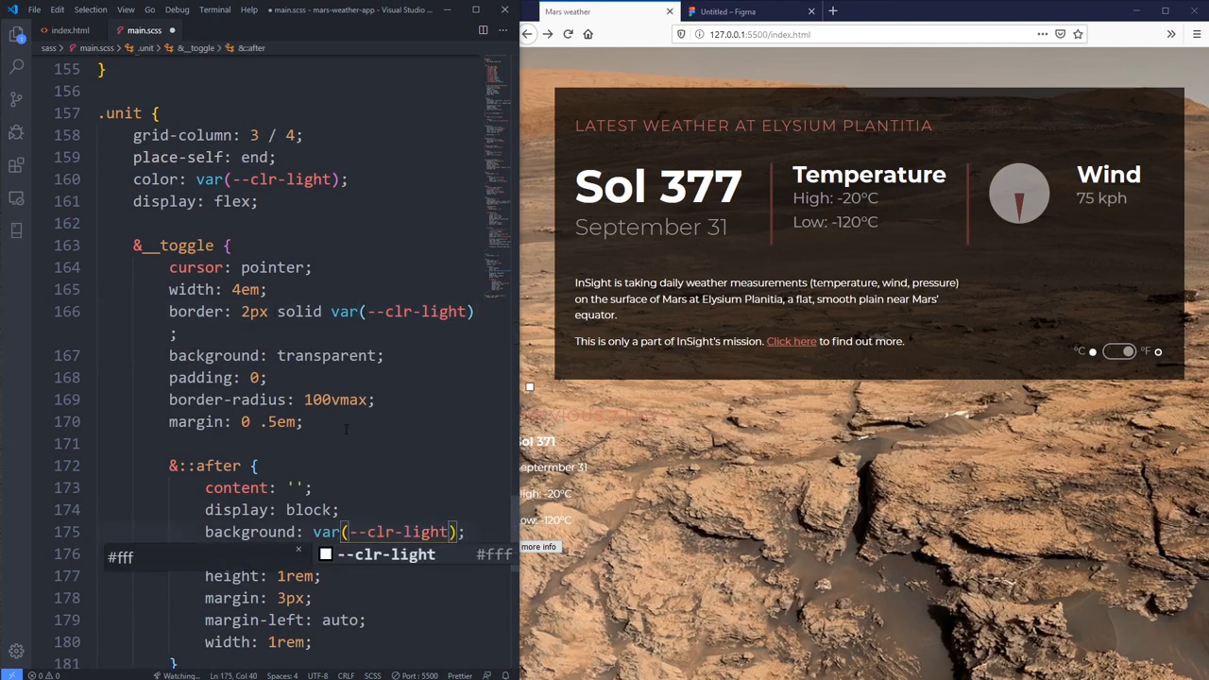
{"action": "left_click", "coordinate": [1119, 351]}
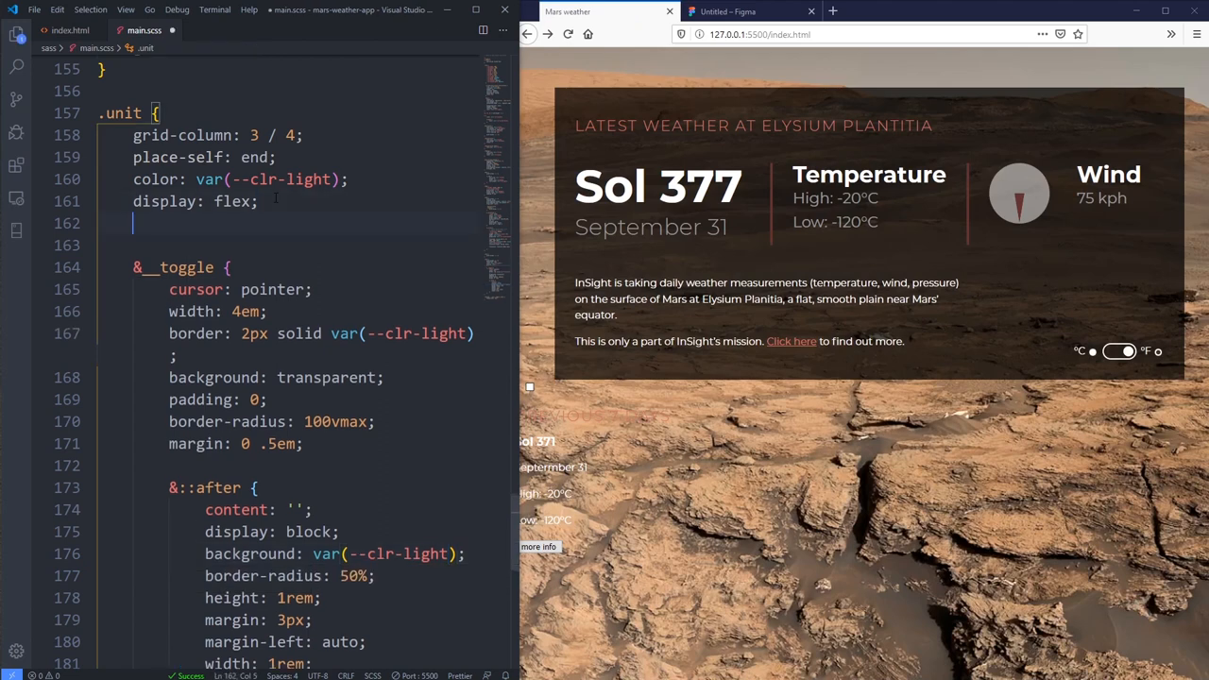
Step: Give .unit opacity .7 with an &:hover block setting opacity 1
{"action": "type", "text": "opacity: ."}
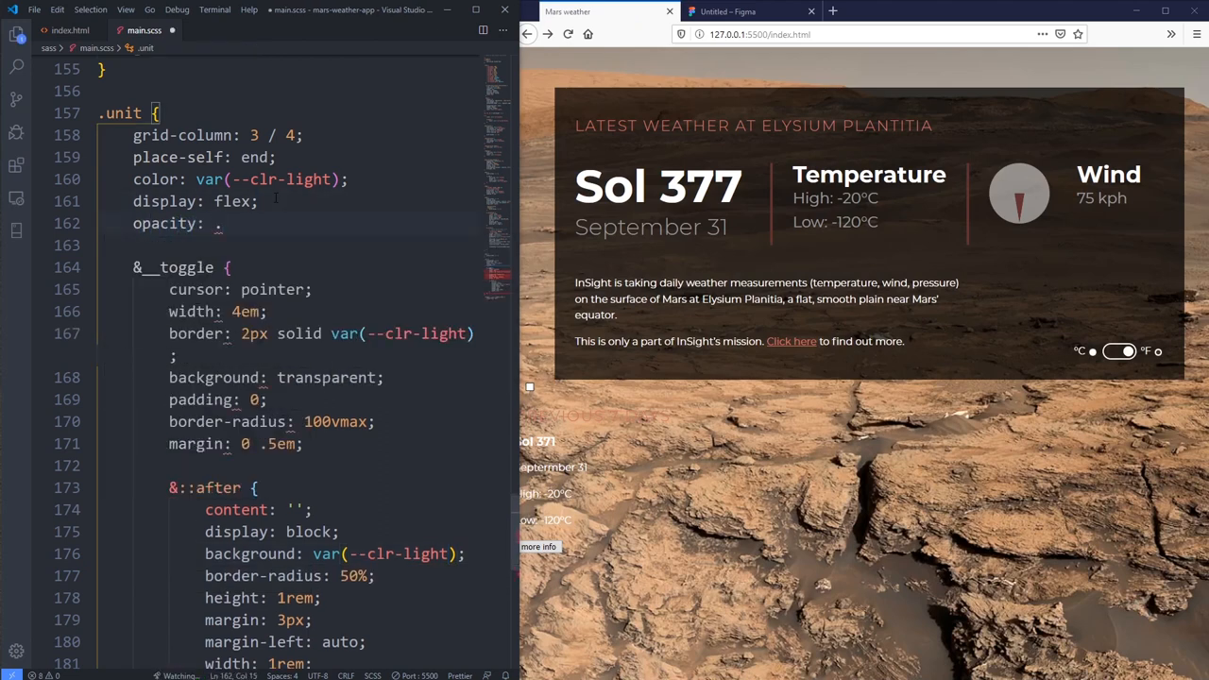
{"action": "type", "text": "7;"}
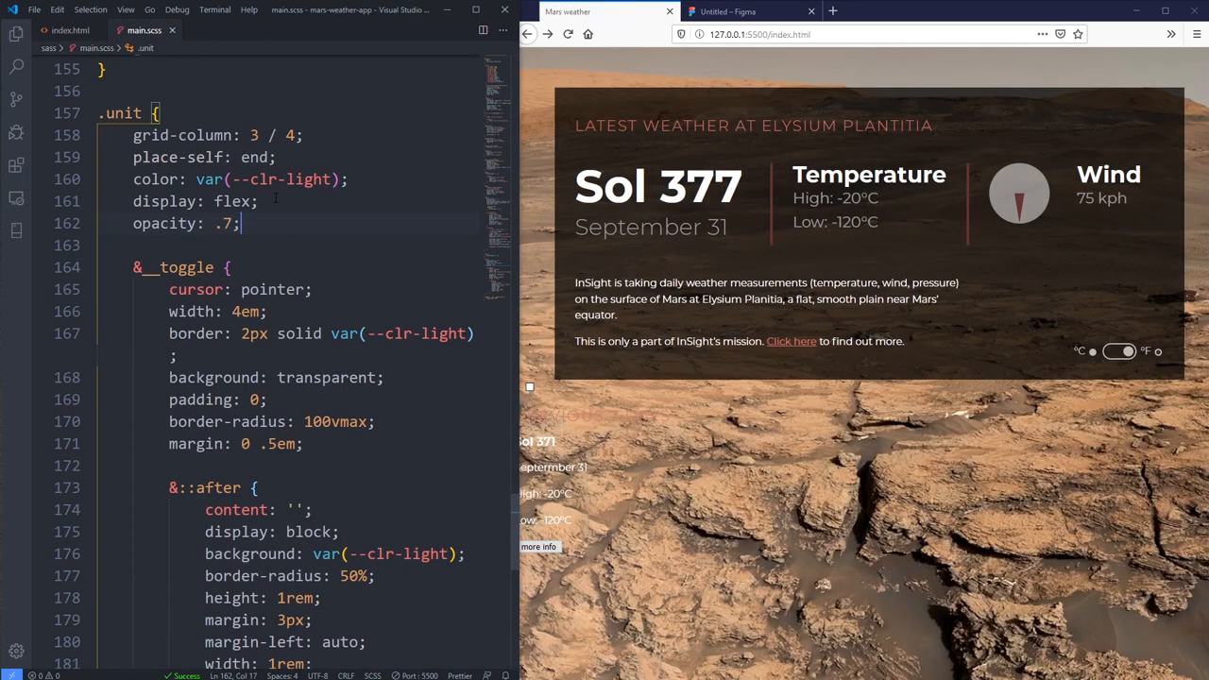
{"action": "type", "text": "&"}
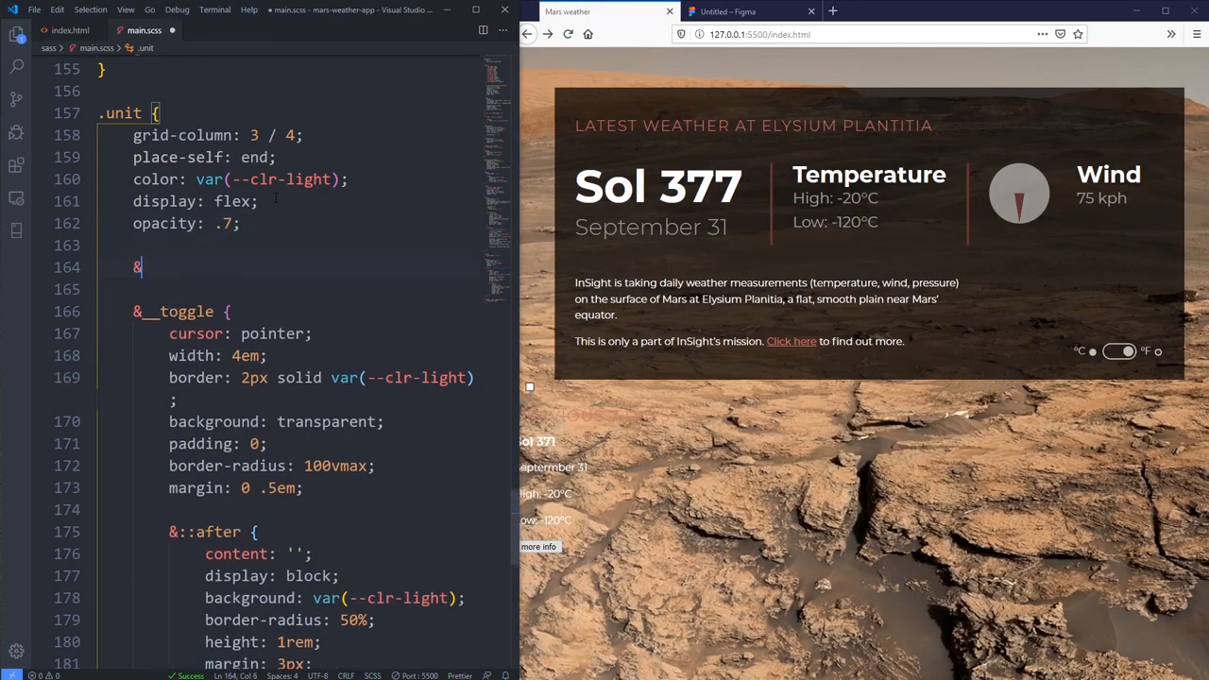
{"action": "type", "text": ":hover"}
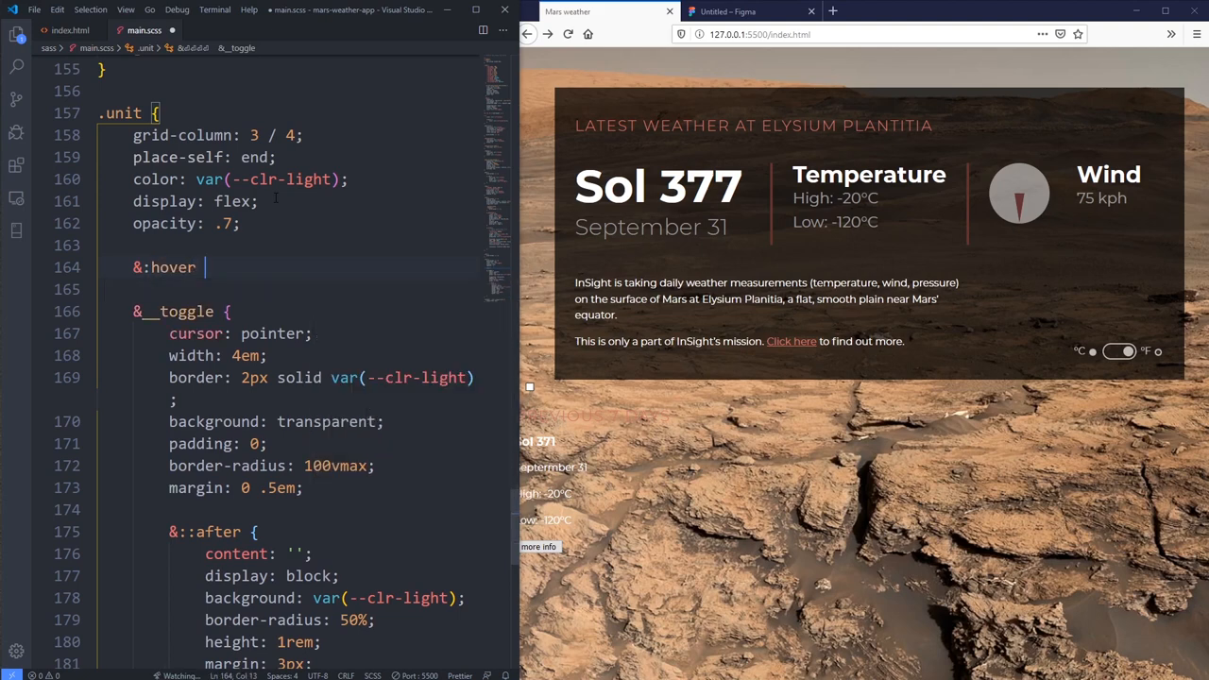
{"action": "type", "text": "{"}
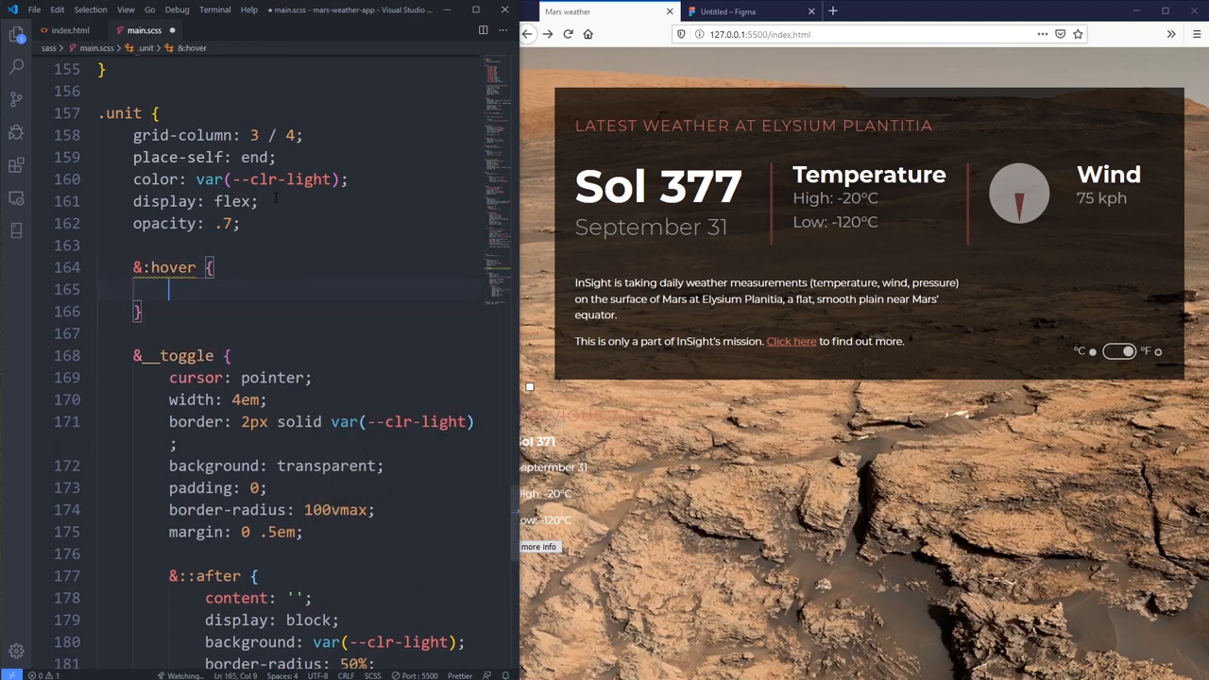
{"action": "type", "text": "opacity: 1;"}
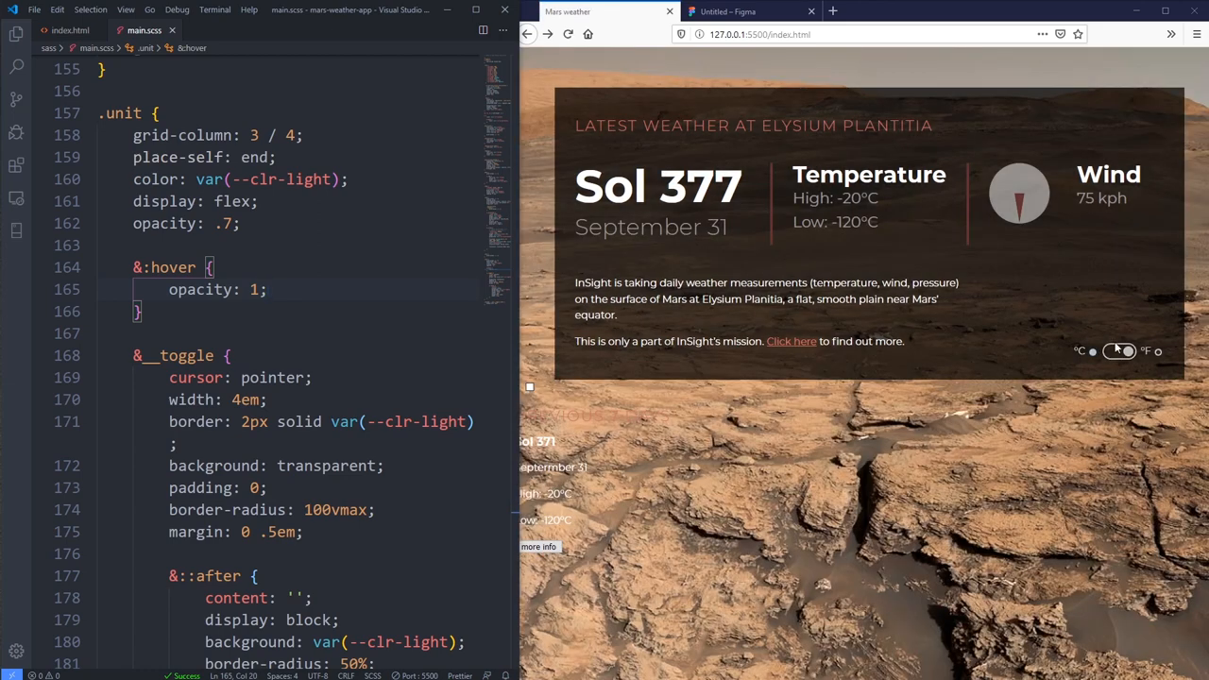
{"action": "left_click", "coordinate": [1119, 352]}
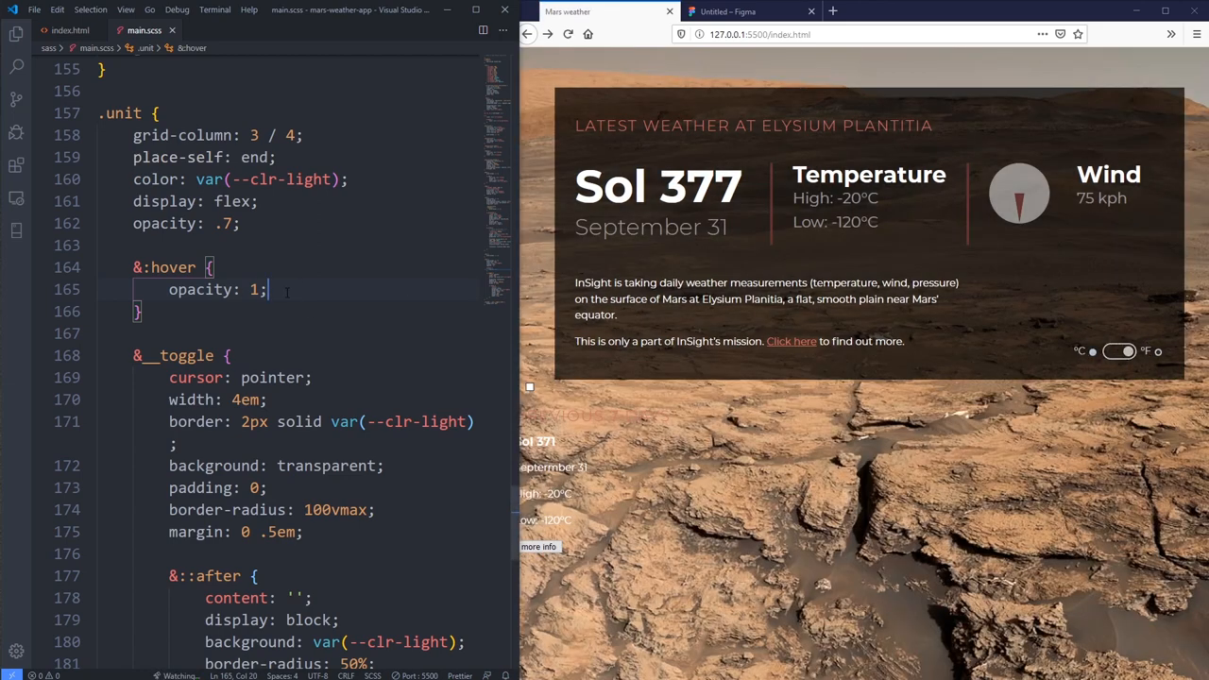
Step: Add a nested label block with cursor: pointer
{"action": "scroll", "scroll_direction": "down", "scroll_amount": 3}
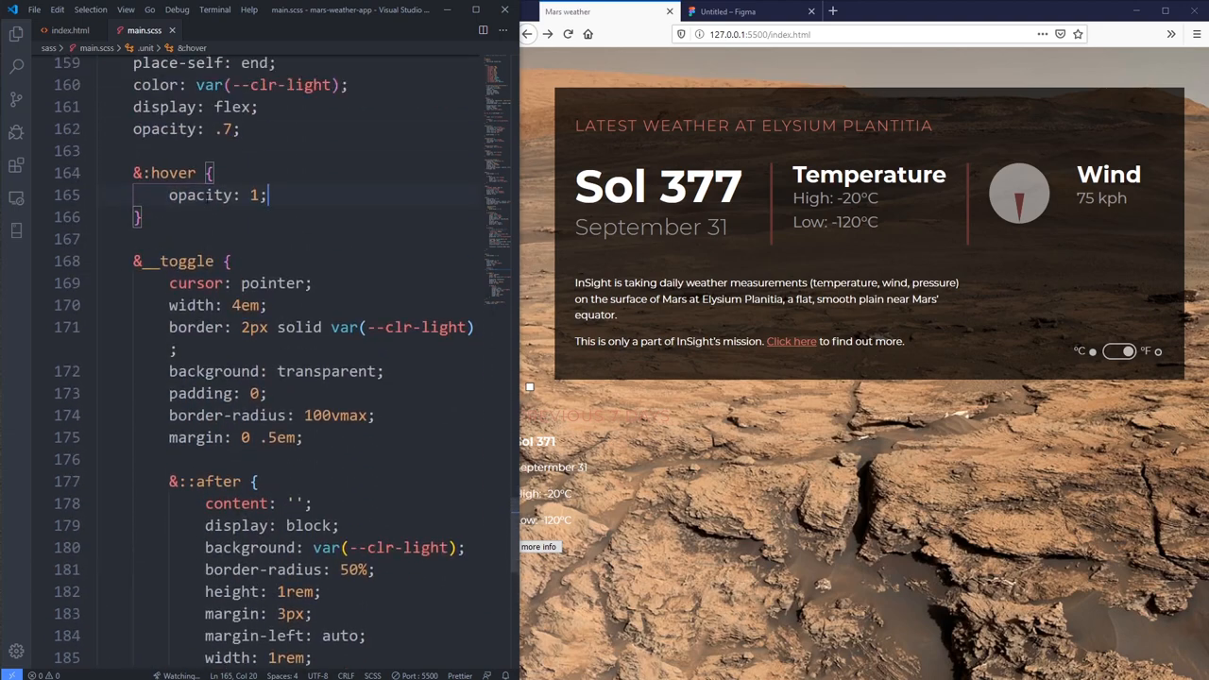
{"action": "left_click", "coordinate": [70, 29]}
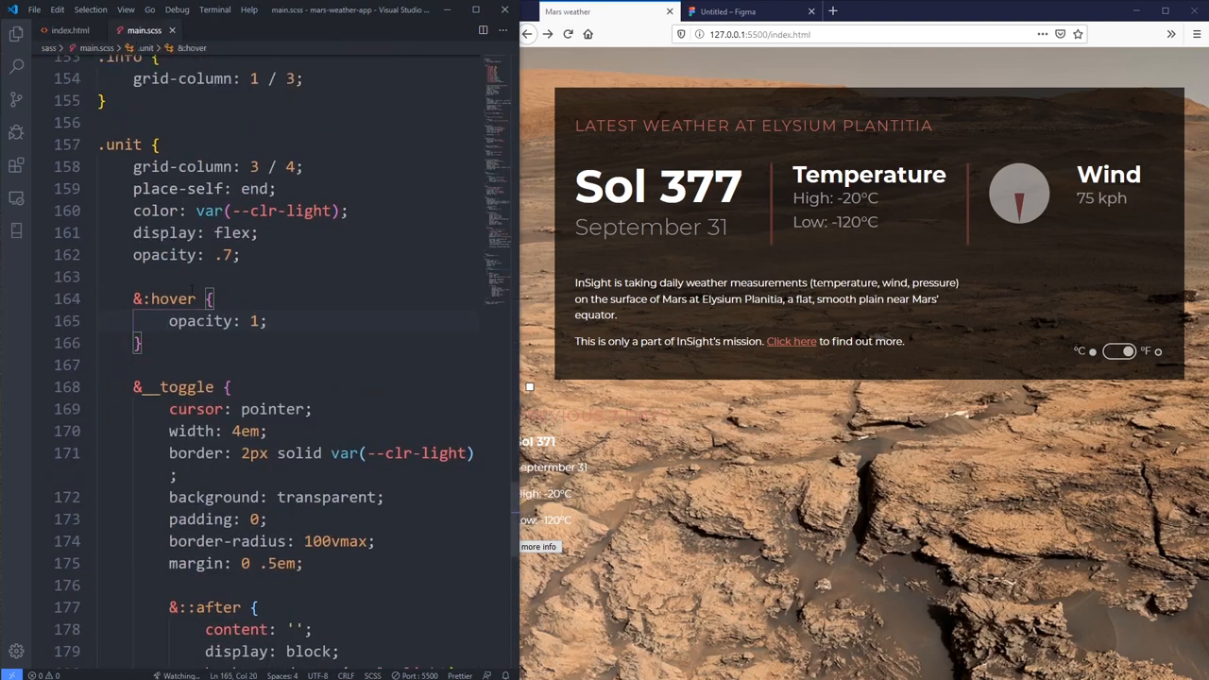
{"action": "scroll", "scroll_direction": "down", "scroll_amount": 3}
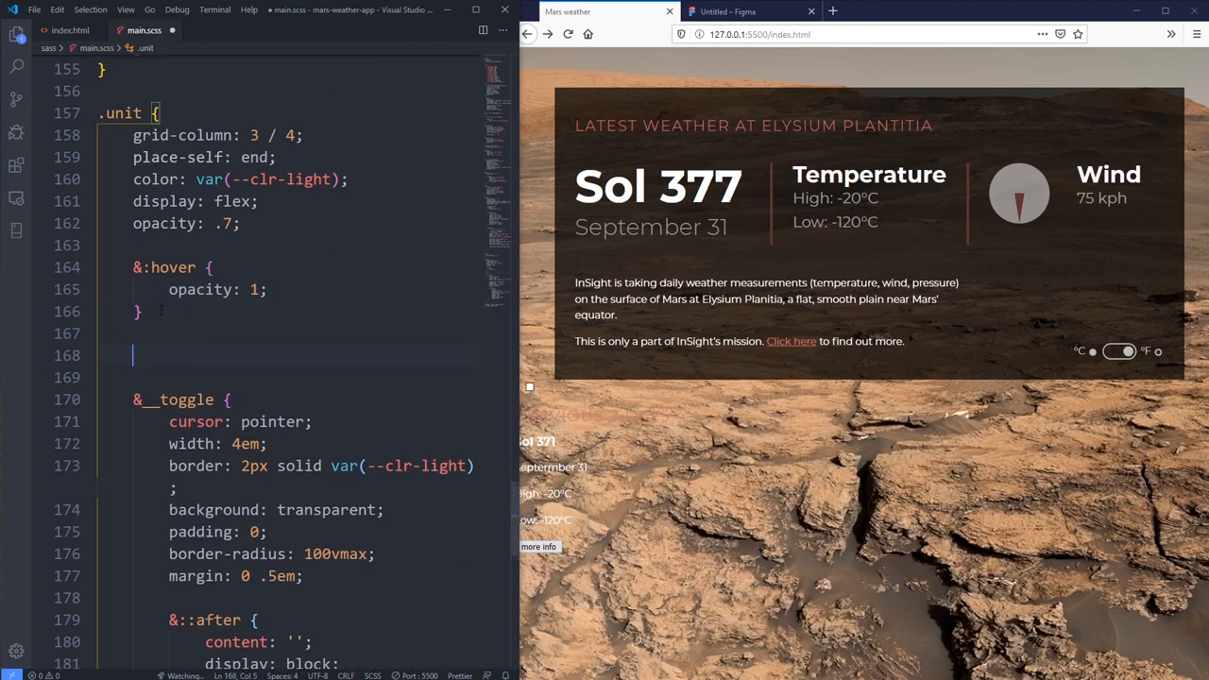
{"action": "type", "text": "label {"}
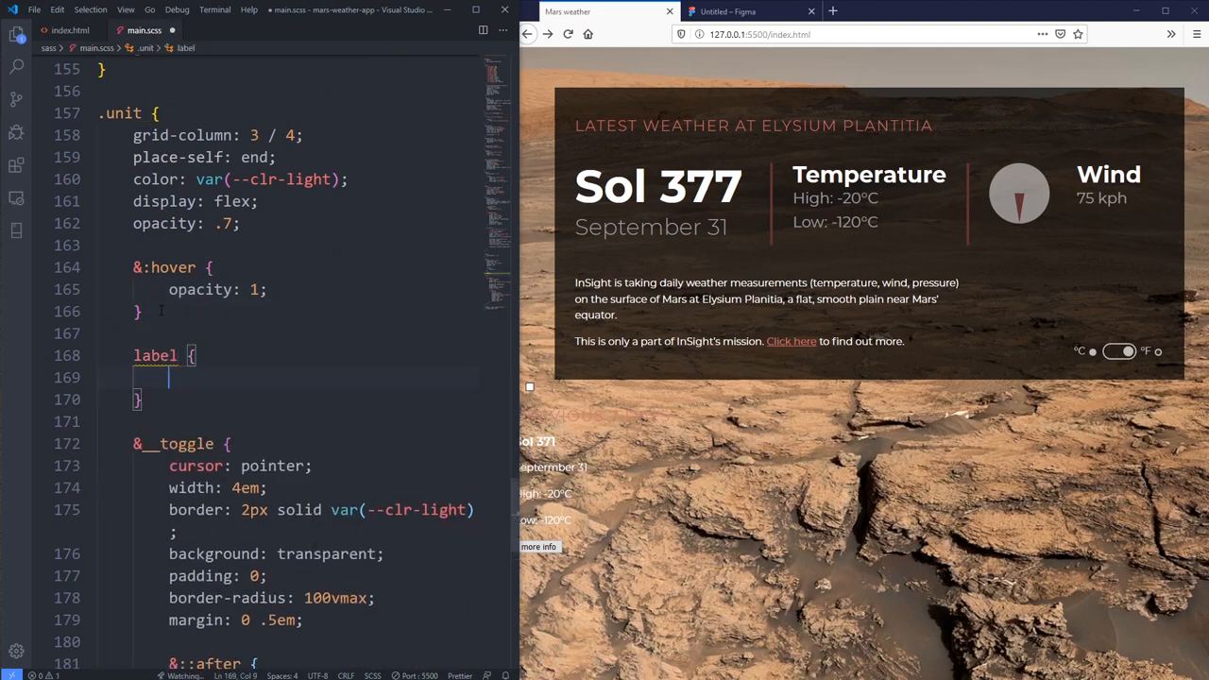
{"action": "type", "text": "cursor: pointer;"}
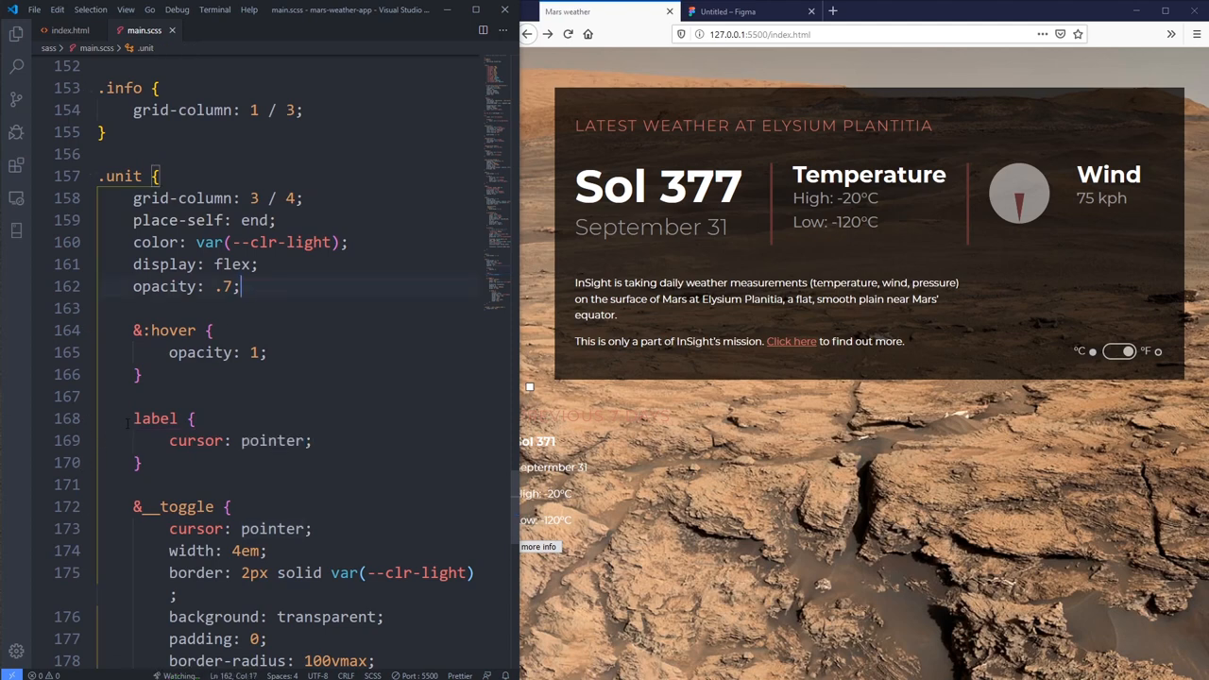
Step: Move the checked-toggle rule inside the .unit block and test the toggle in the preview
{"action": "type", "text": ".unit"}
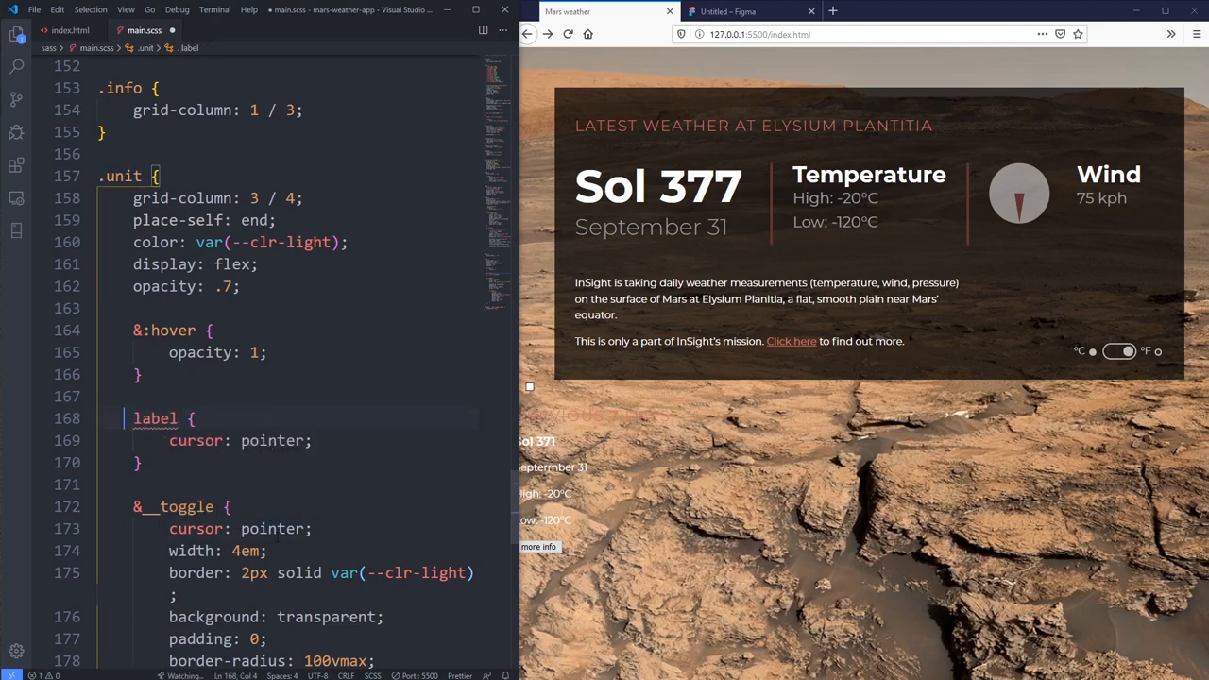
{"action": "scroll", "scroll_direction": "down", "scroll_amount": 3}
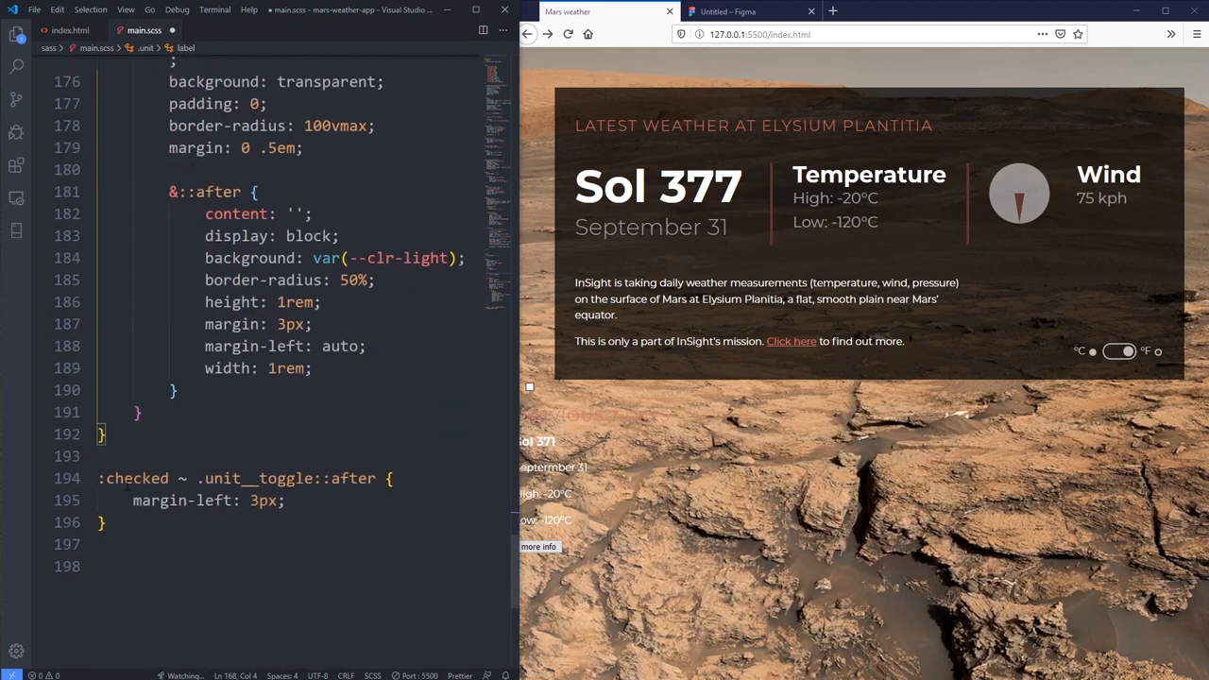
{"action": "key", "text": "Delete"}
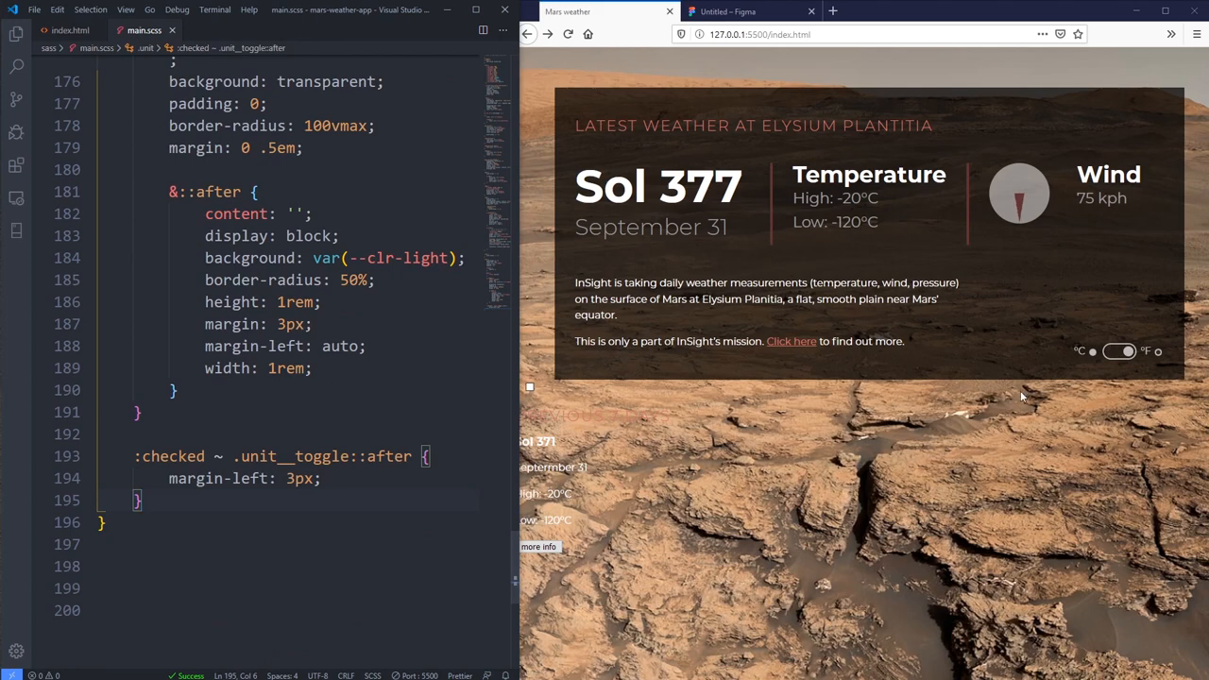
{"action": "left_click", "coordinate": [1120, 351]}
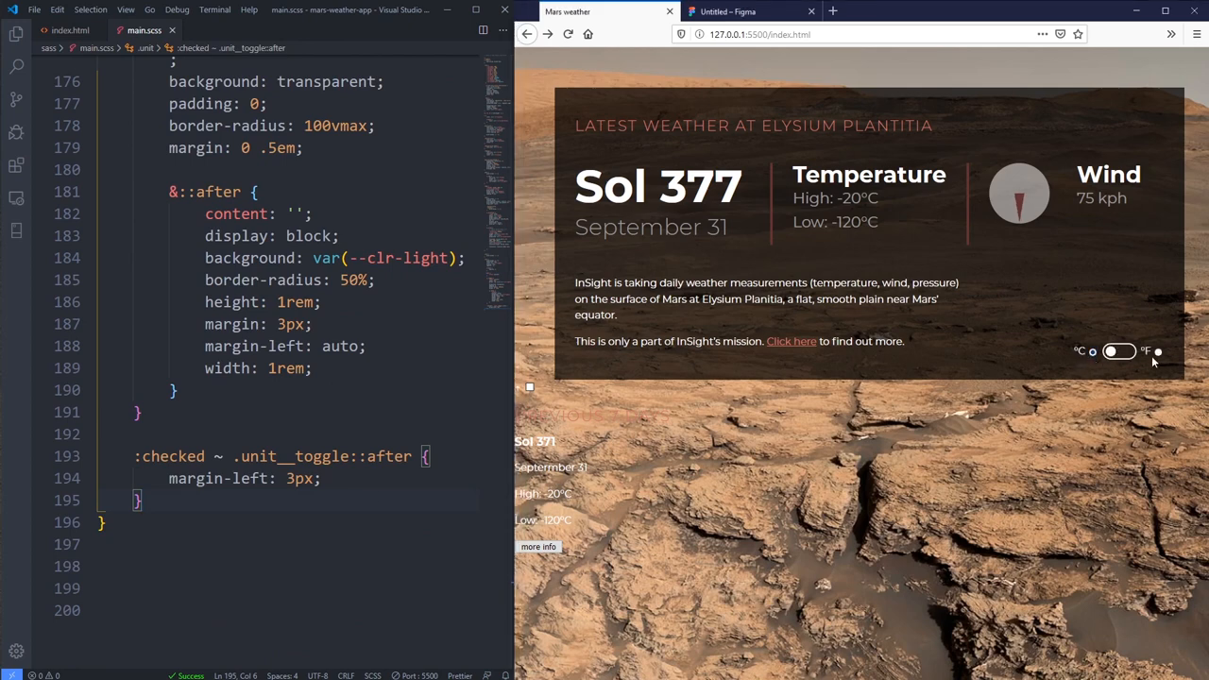
{"action": "double_click", "coordinate": [173, 456]}
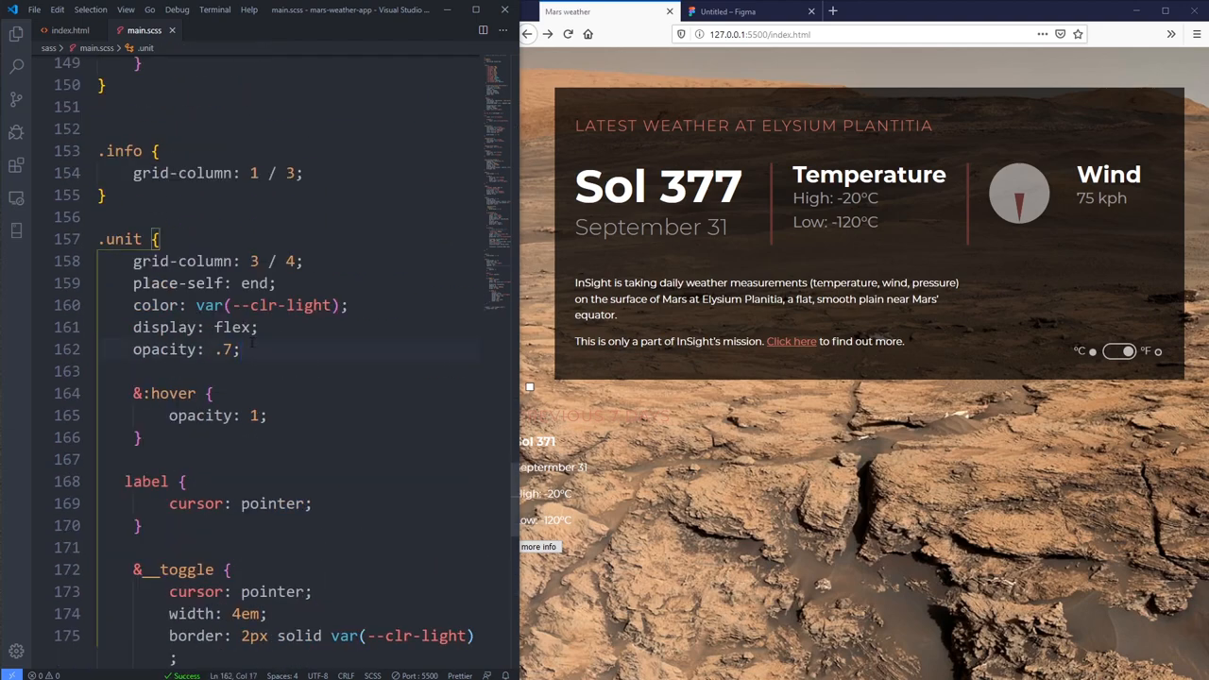
Step: Add transition: opacity 275ms linear to .unit and test the toggle in the preview
{"action": "type", "text": "transition: opacity ;"}
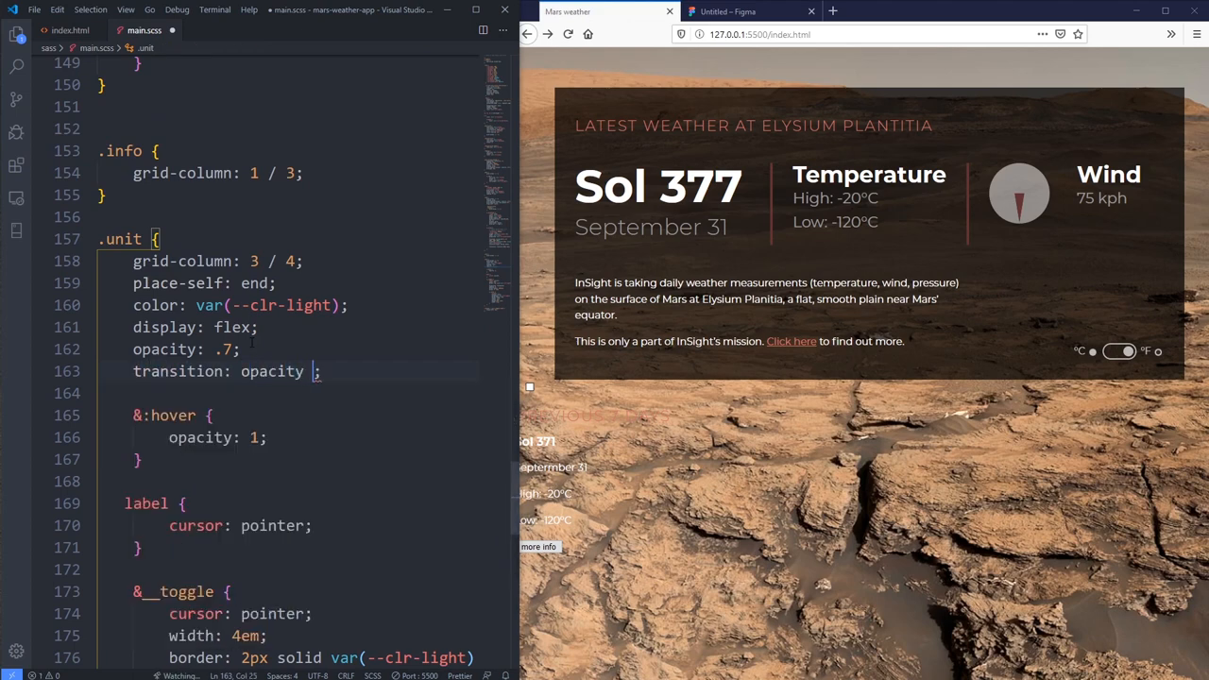
{"action": "type", "text": "2"}
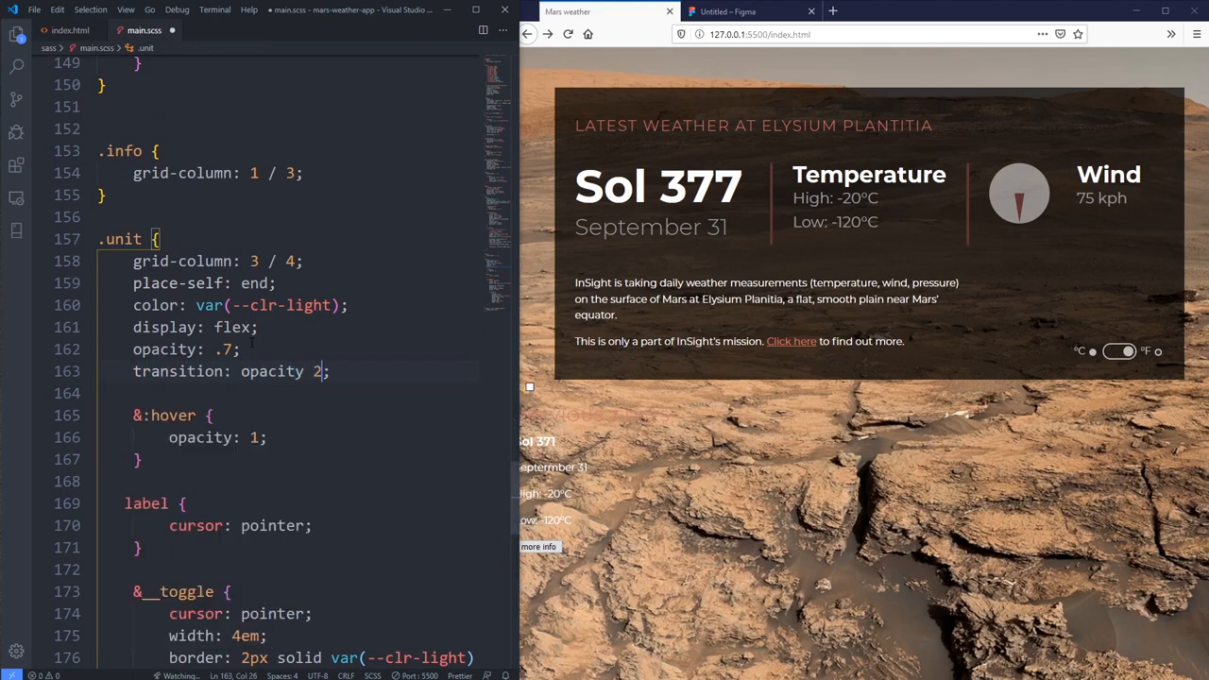
{"action": "type", "text": "75ms"}
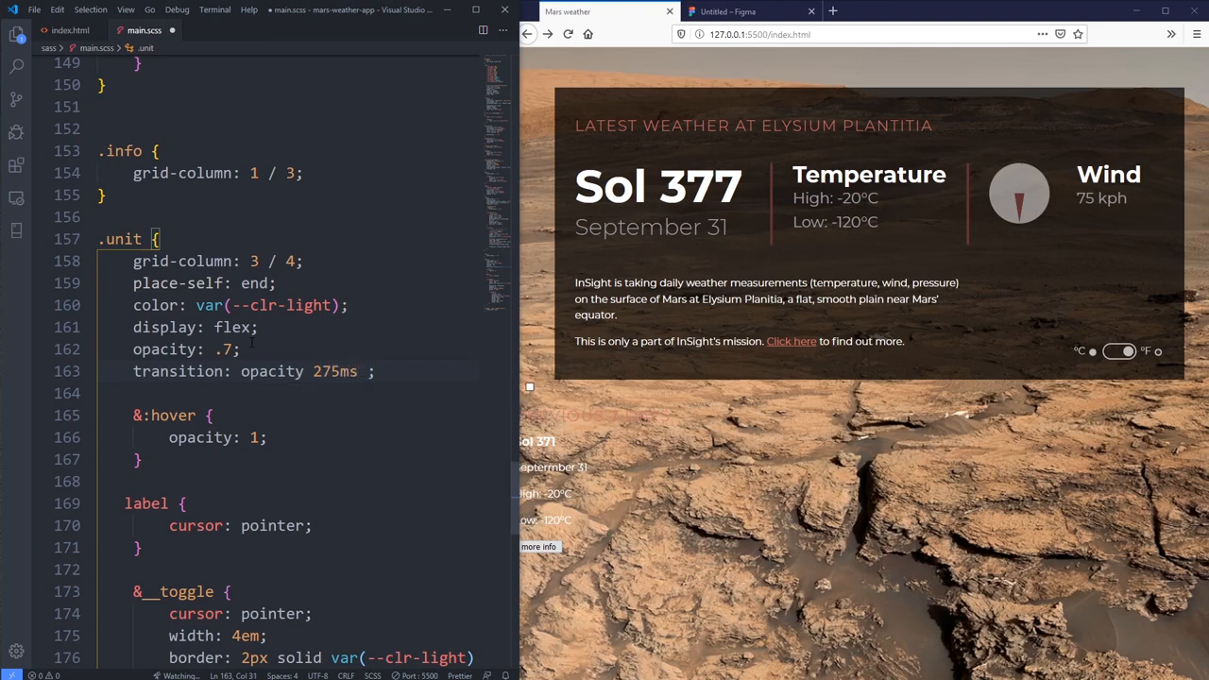
{"action": "type", "text": "linear"}
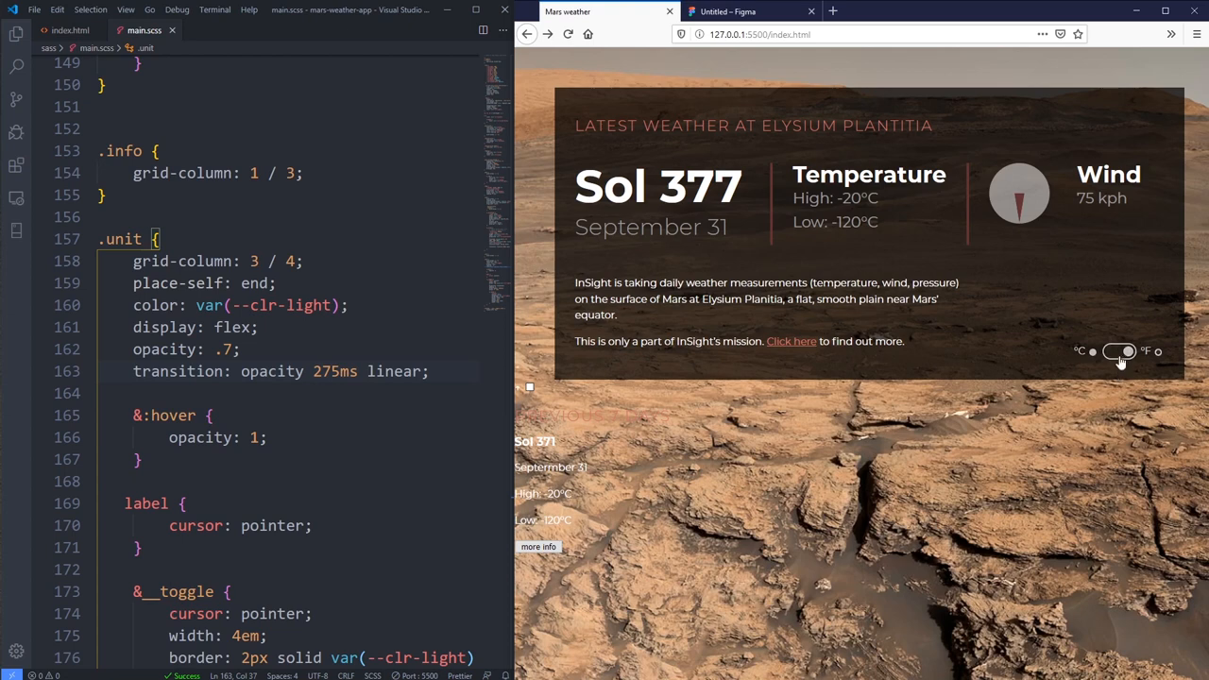
{"action": "left_click", "coordinate": [1120, 352]}
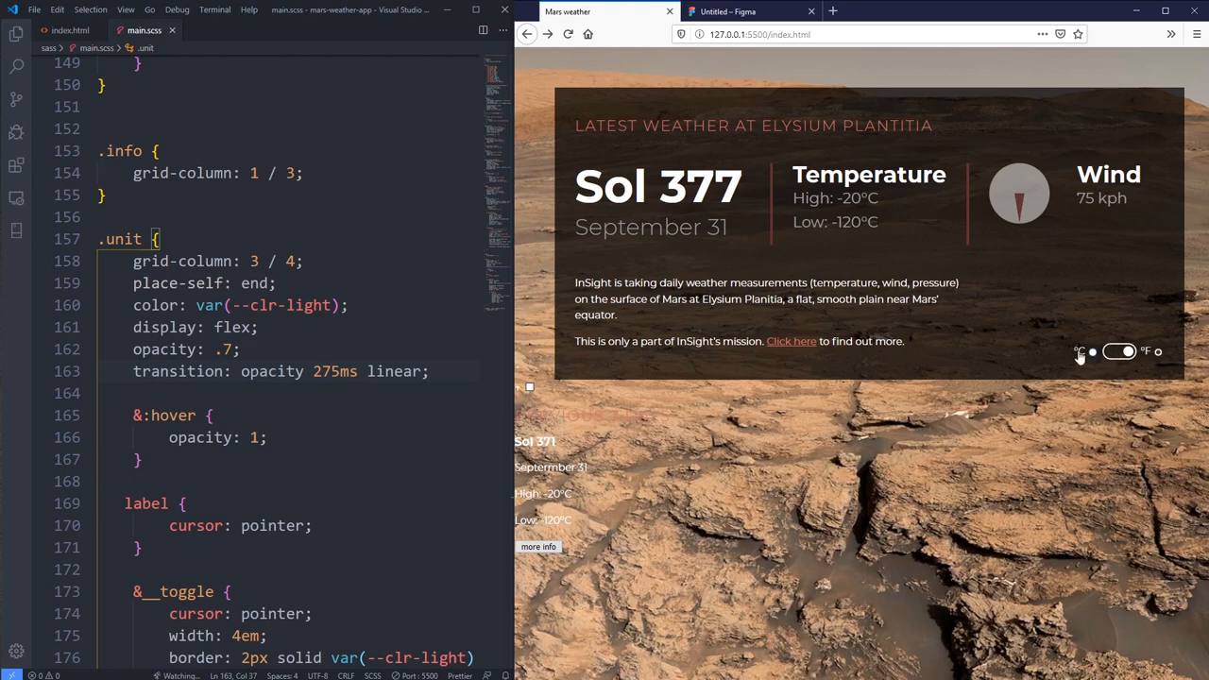
{"action": "mouse_move", "coordinate": [1091, 355]}
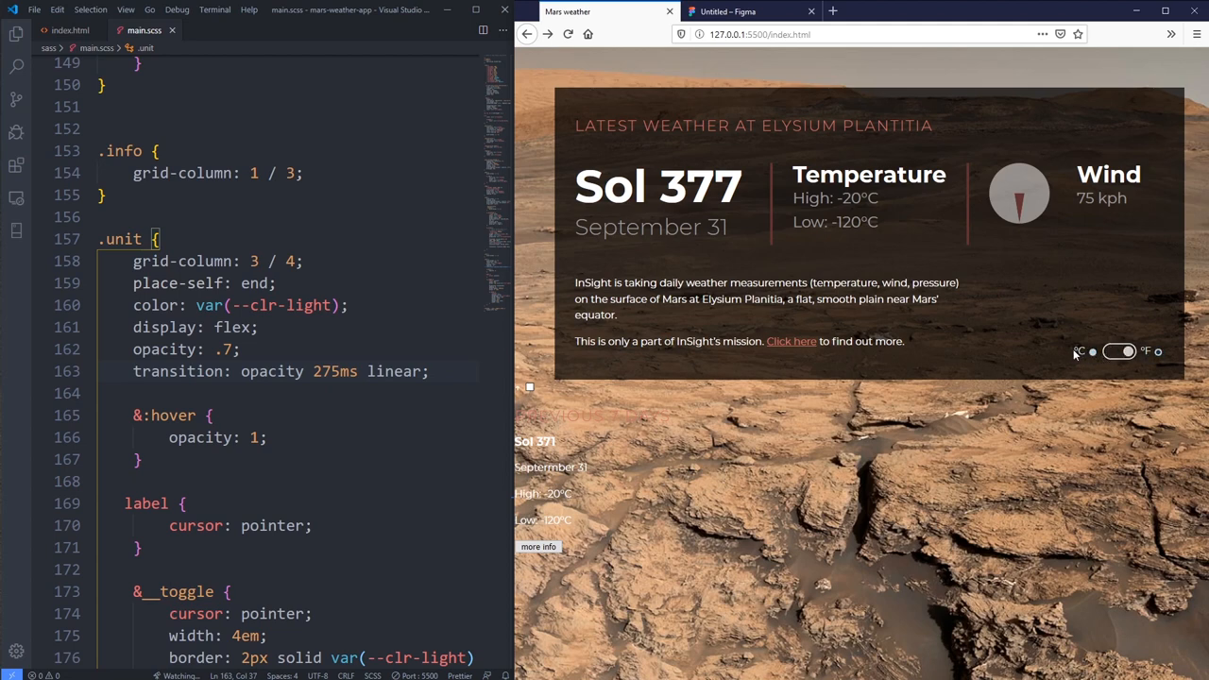
{"action": "left_click", "coordinate": [1120, 351]}
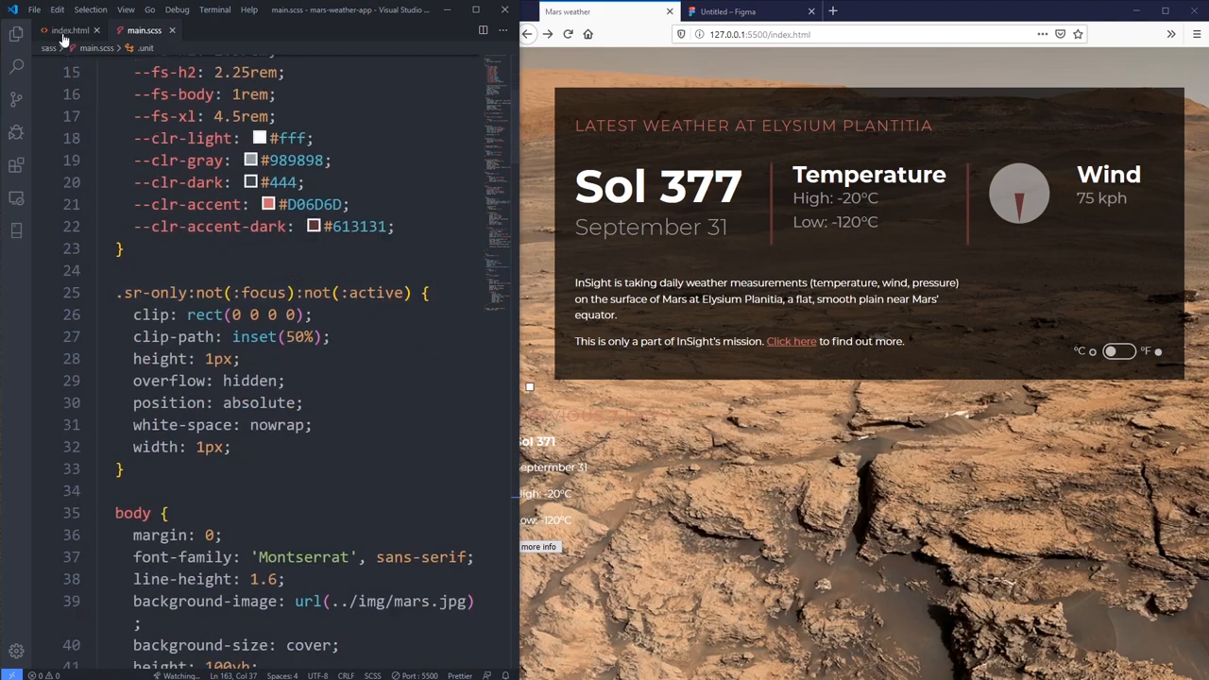
{"action": "left_click", "coordinate": [70, 29]}
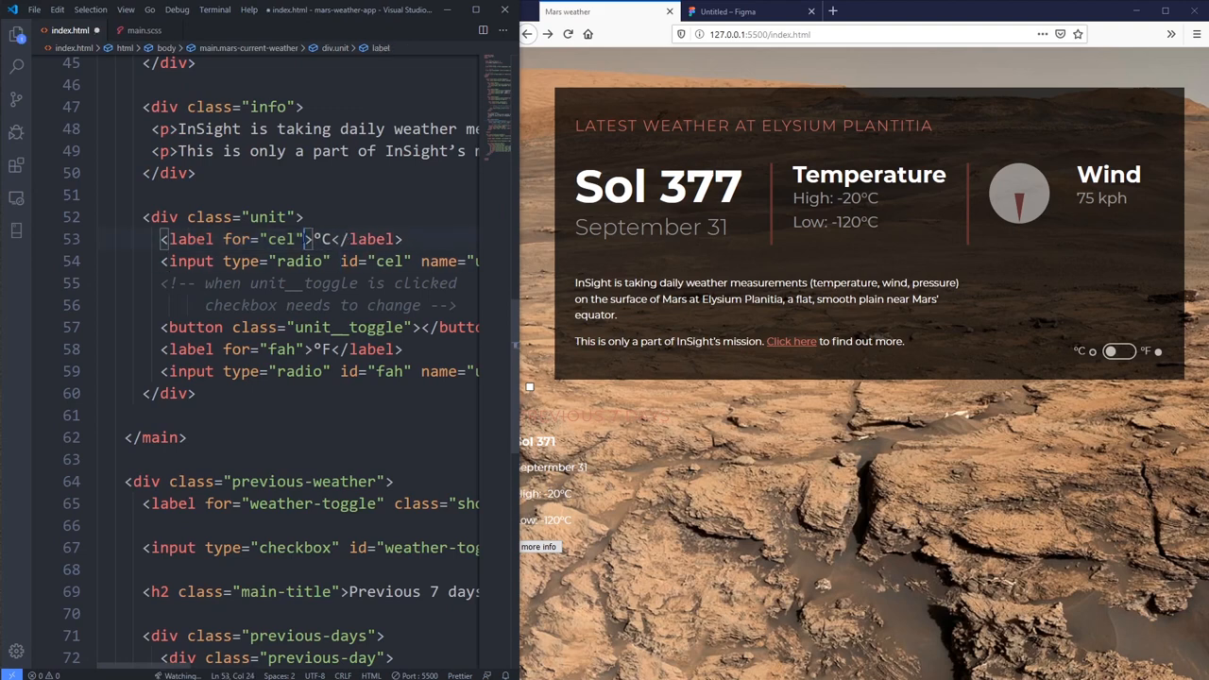
{"action": "left_click", "coordinate": [189, 261]}
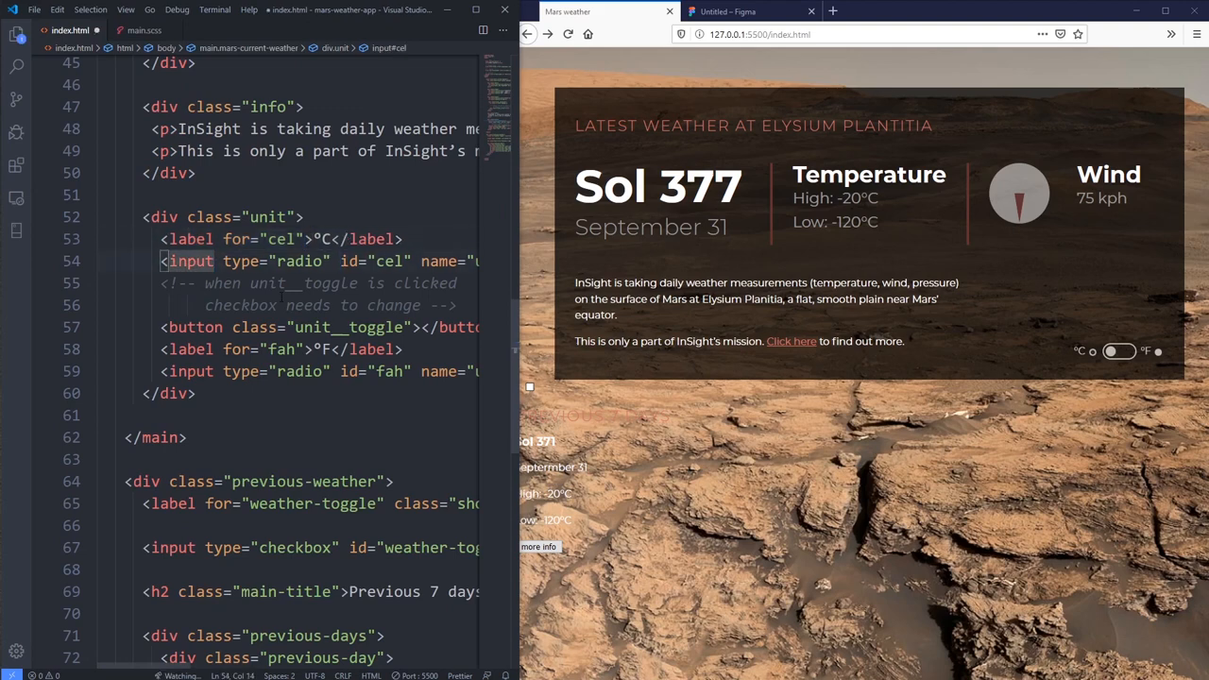
{"action": "type", "text": "class=\"s"}
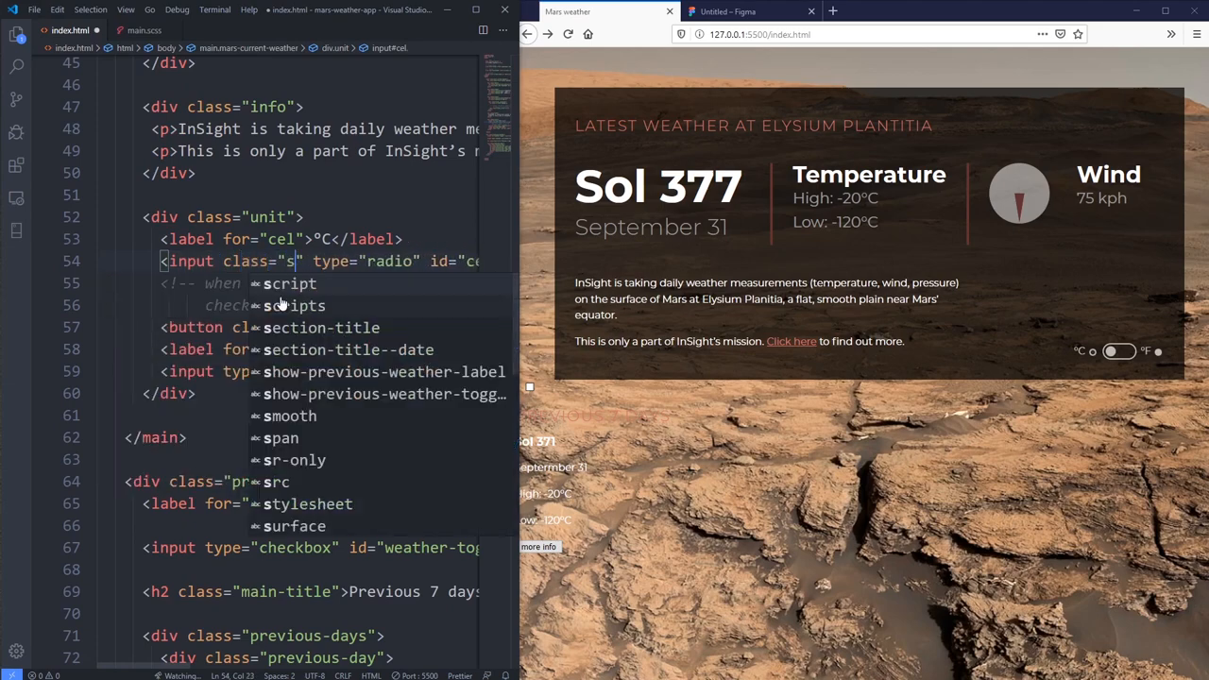
{"action": "type", "text": "sr-only"}
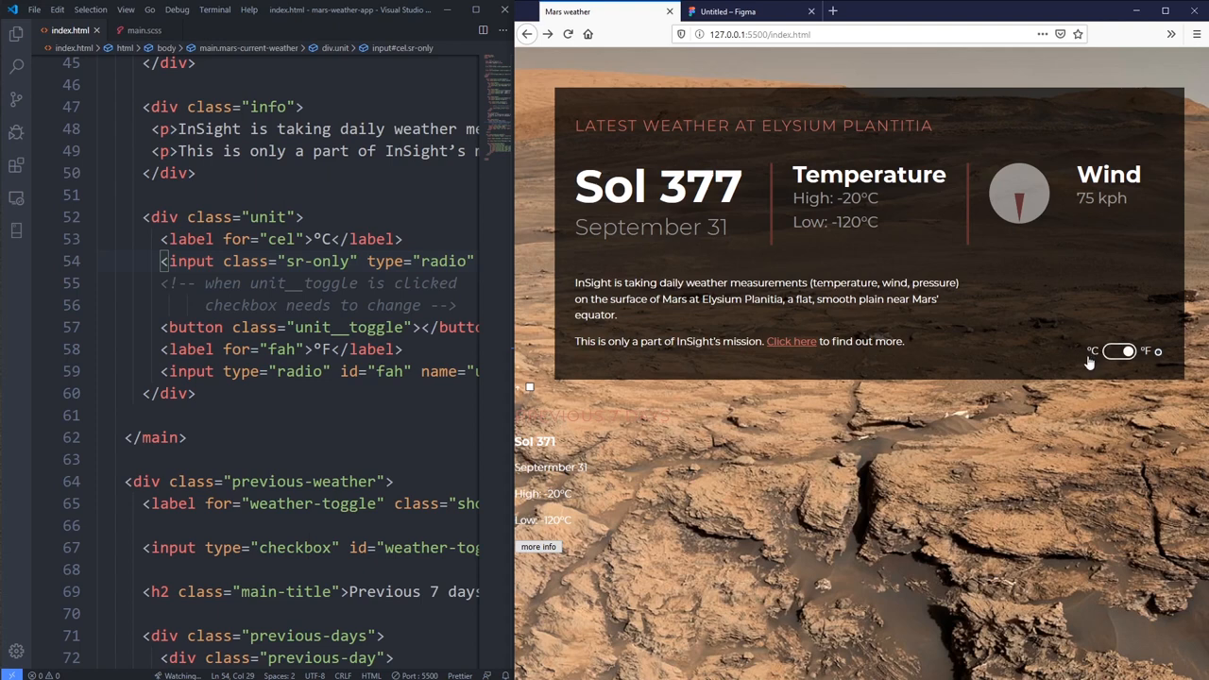
{"action": "left_click", "coordinate": [1093, 351]}
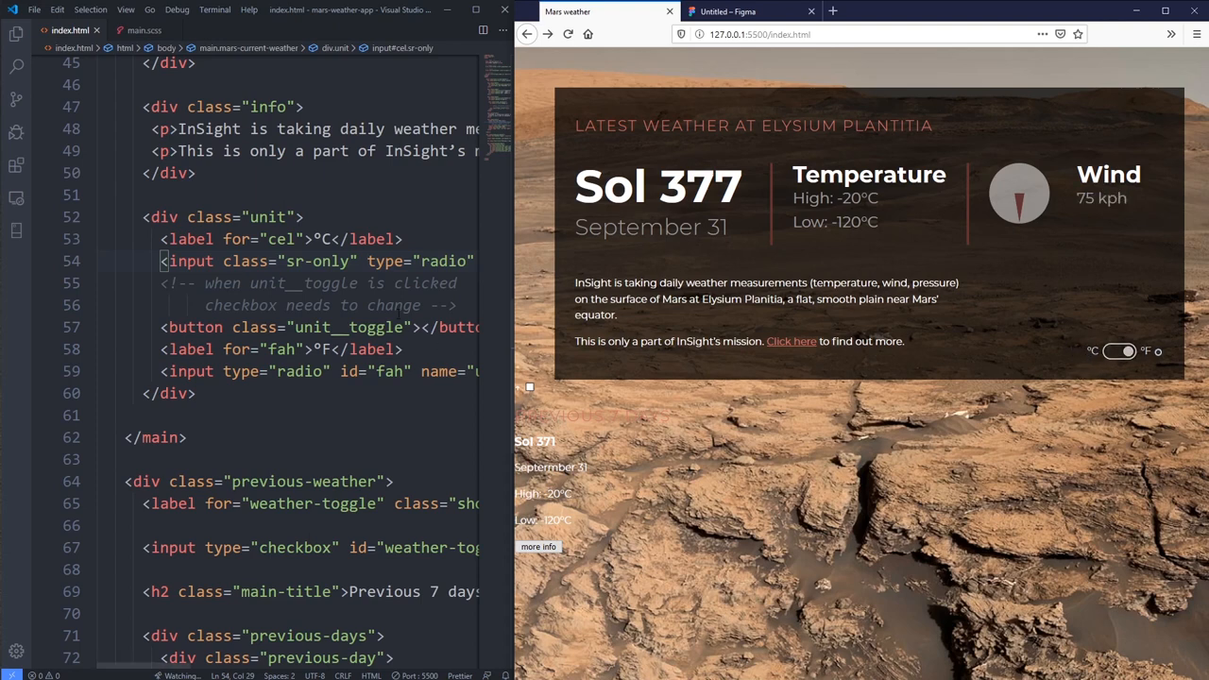
{"action": "double_click", "coordinate": [319, 261]}
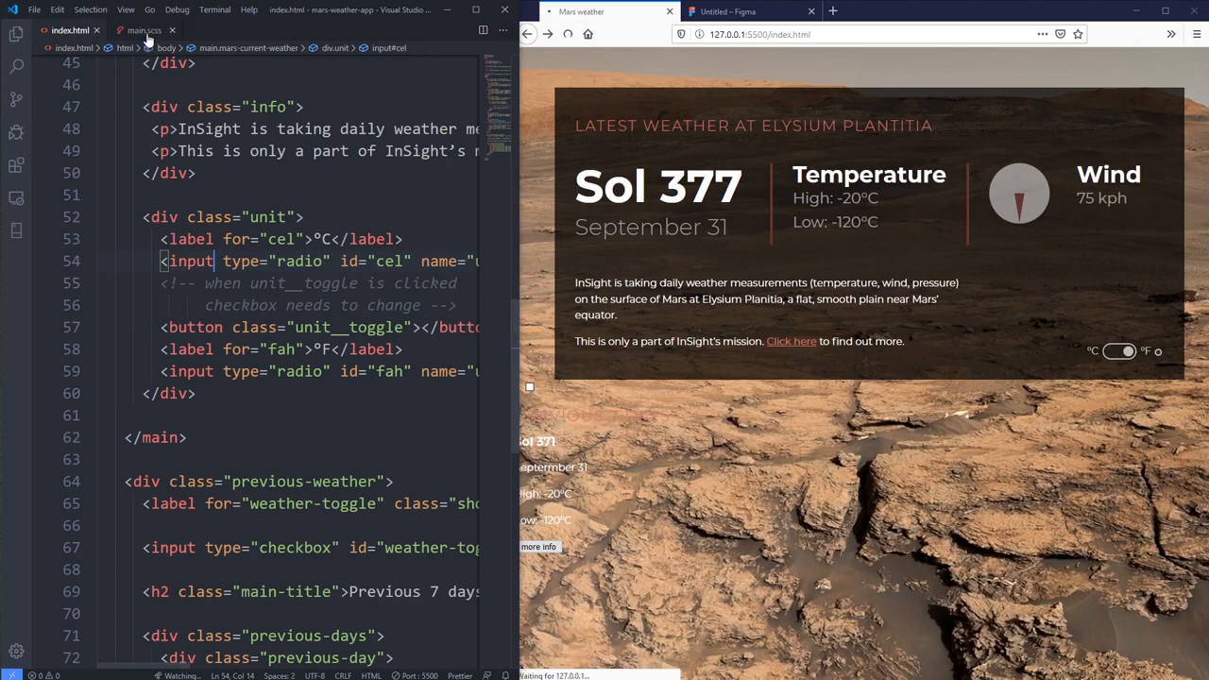
Step: In main.scss, copy the .sr-only hiding declarations into a nested input rule under .unit
{"action": "left_click", "coordinate": [143, 30]}
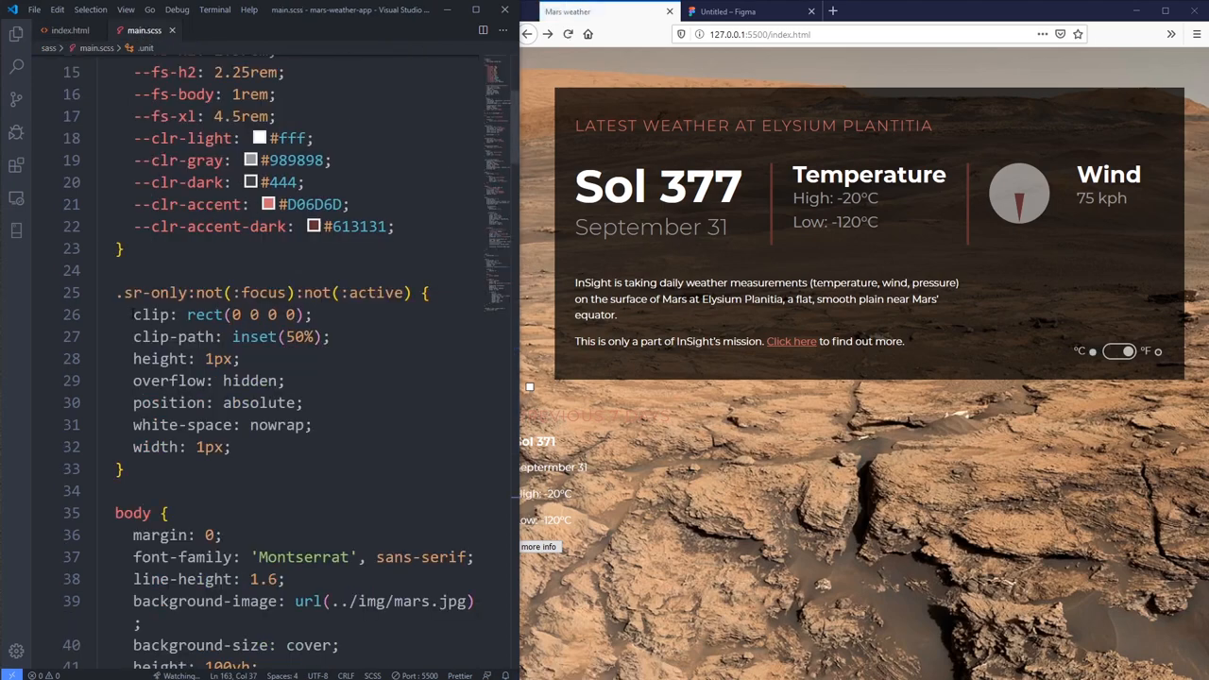
{"action": "left_click_drag", "start_coordinate": [133, 315], "coordinate": [231, 447]}
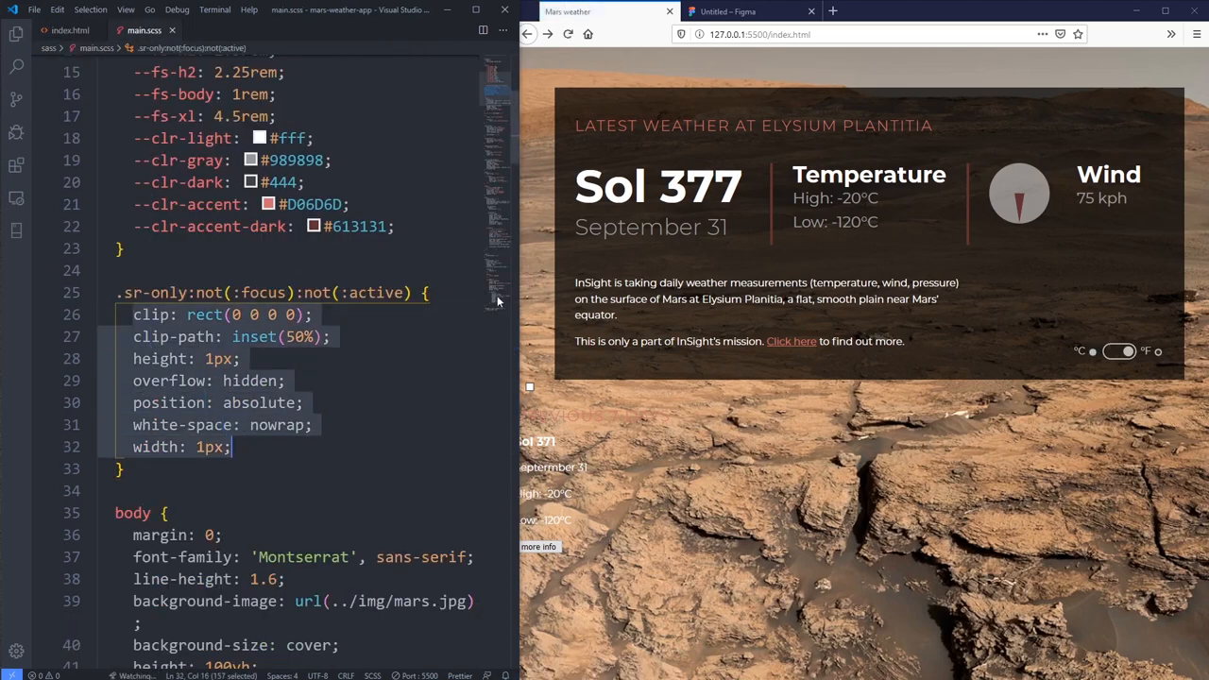
{"action": "scroll", "scroll_direction": "down", "scroll_amount": 3}
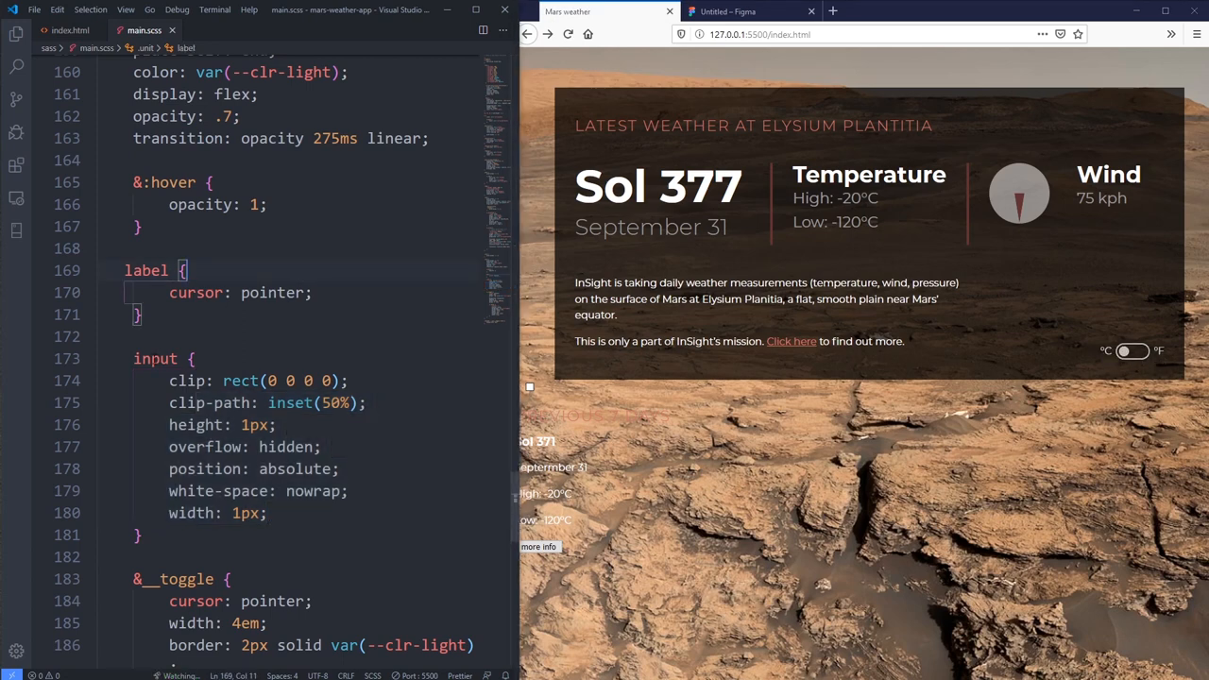
{"action": "double_click", "coordinate": [155, 358]}
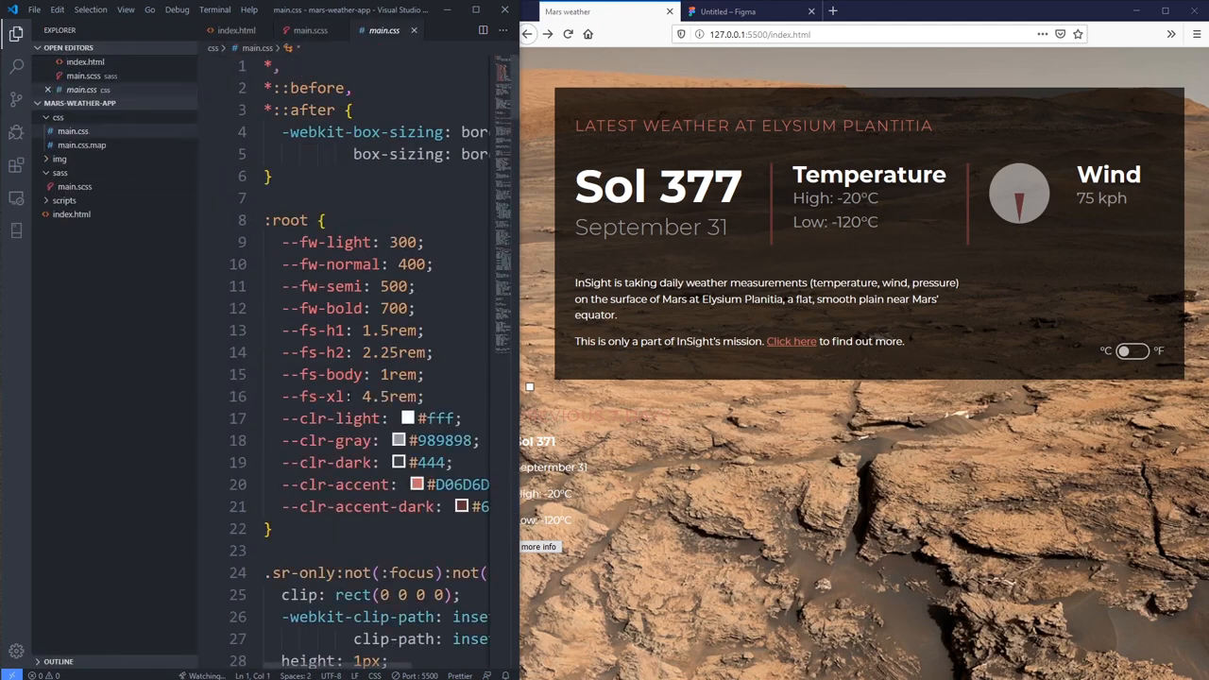
Step: Open the compiled css/main.css and scroll to the generated .unit label and input rules
{"action": "scroll", "scroll_direction": "down", "scroll_amount": 3}
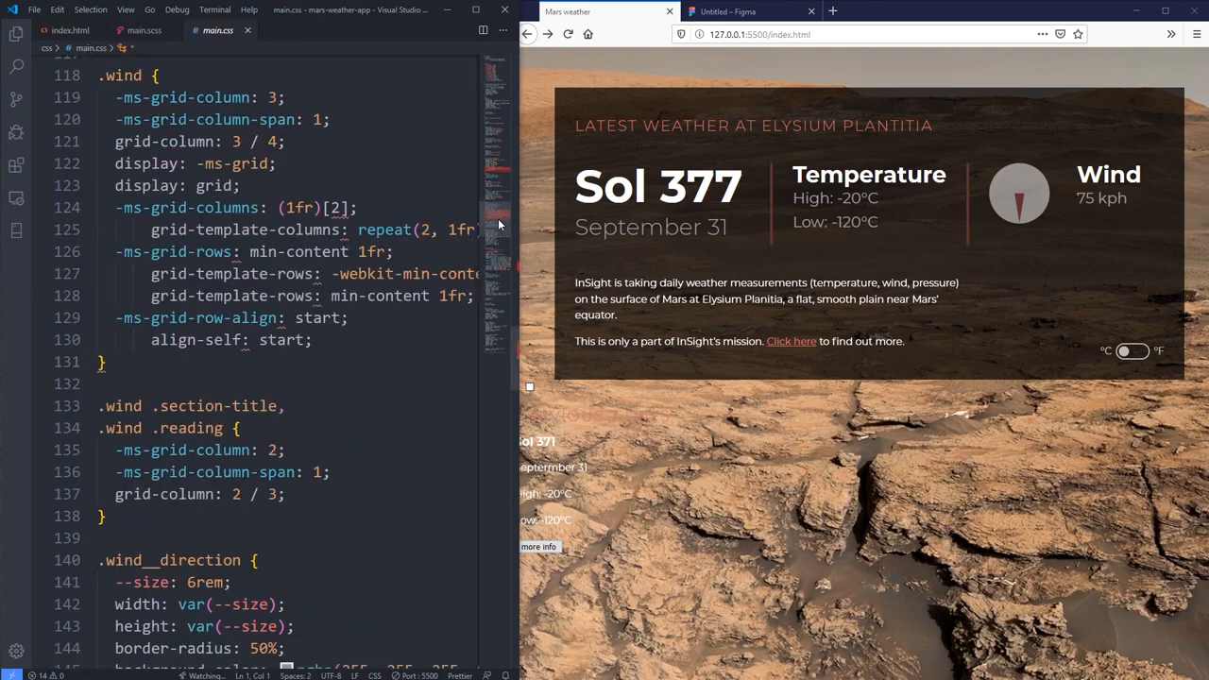
{"action": "scroll", "scroll_direction": "down", "scroll_amount": 3}
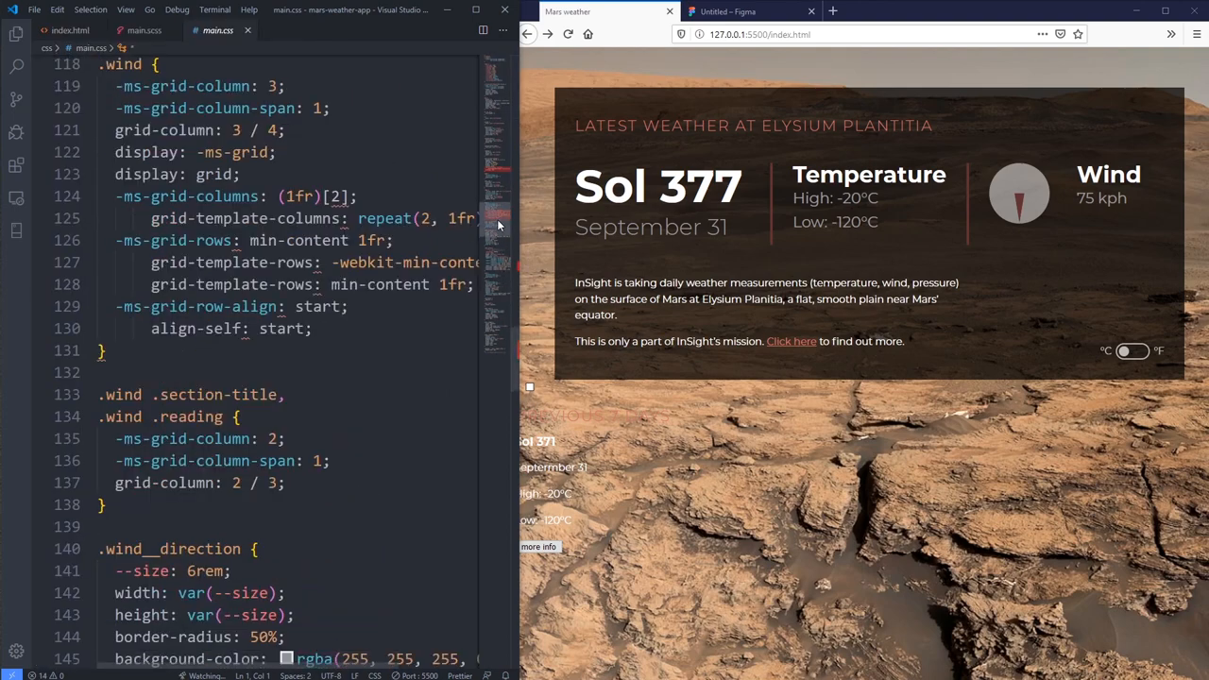
{"action": "scroll", "scroll_direction": "down", "scroll_amount": 3}
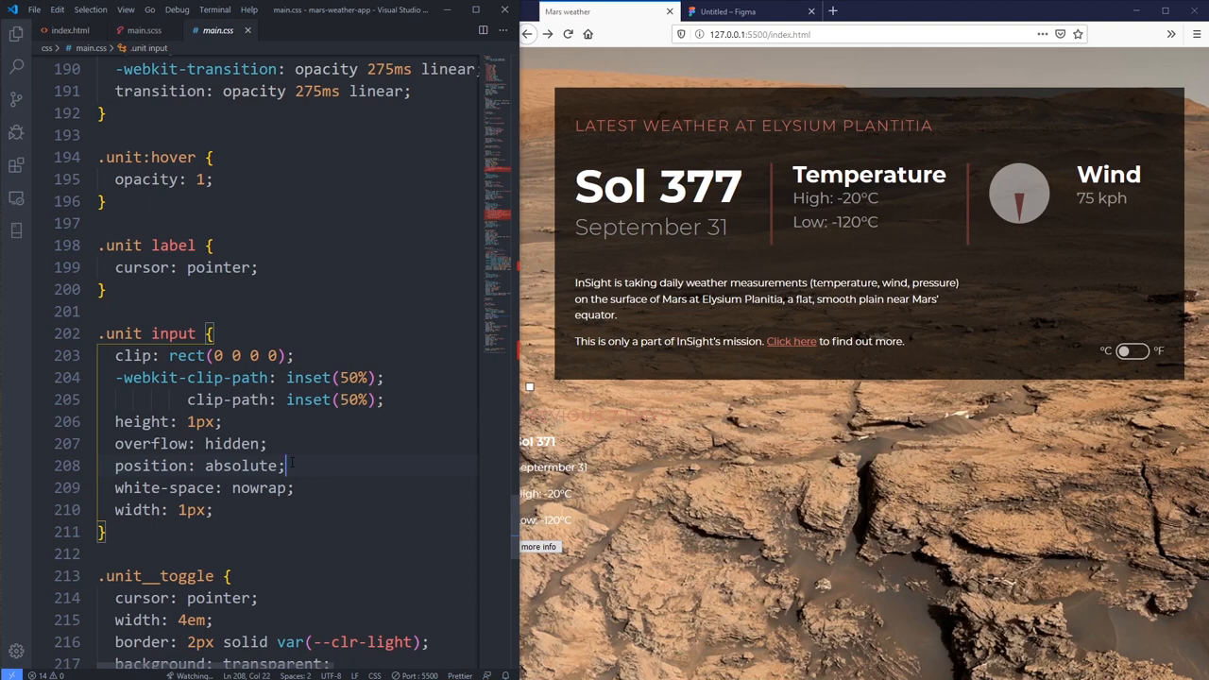
{"action": "left_click", "coordinate": [214, 333]}
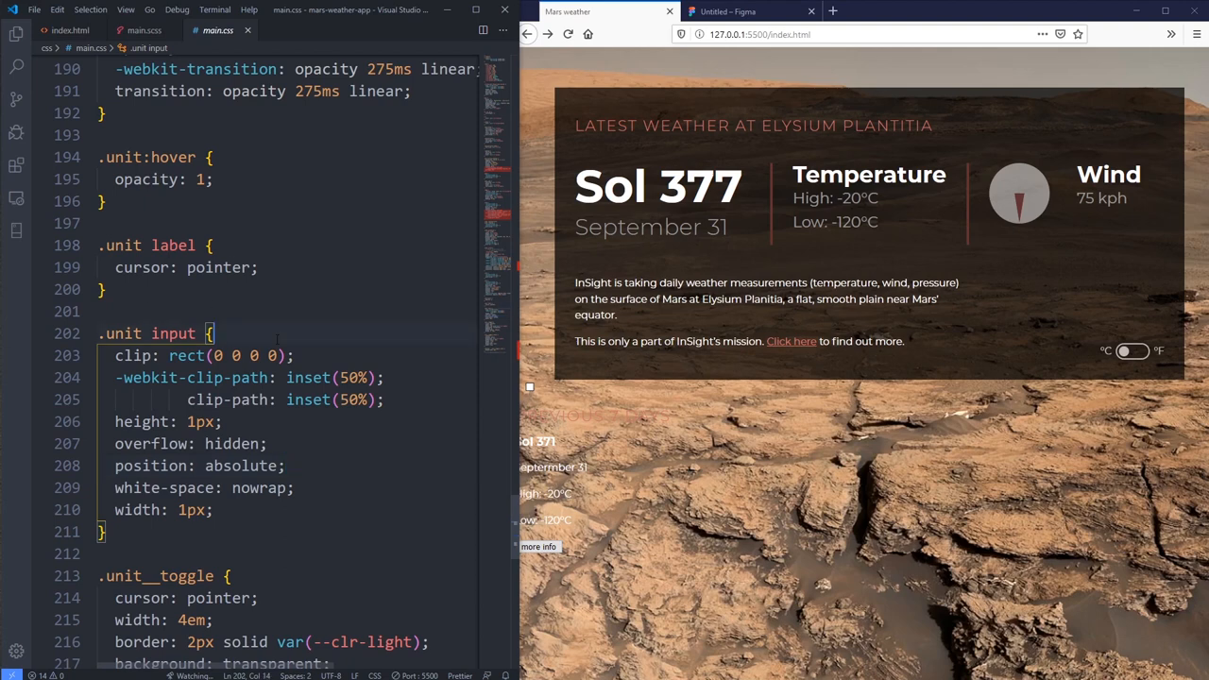
{"action": "left_click", "coordinate": [16, 34]}
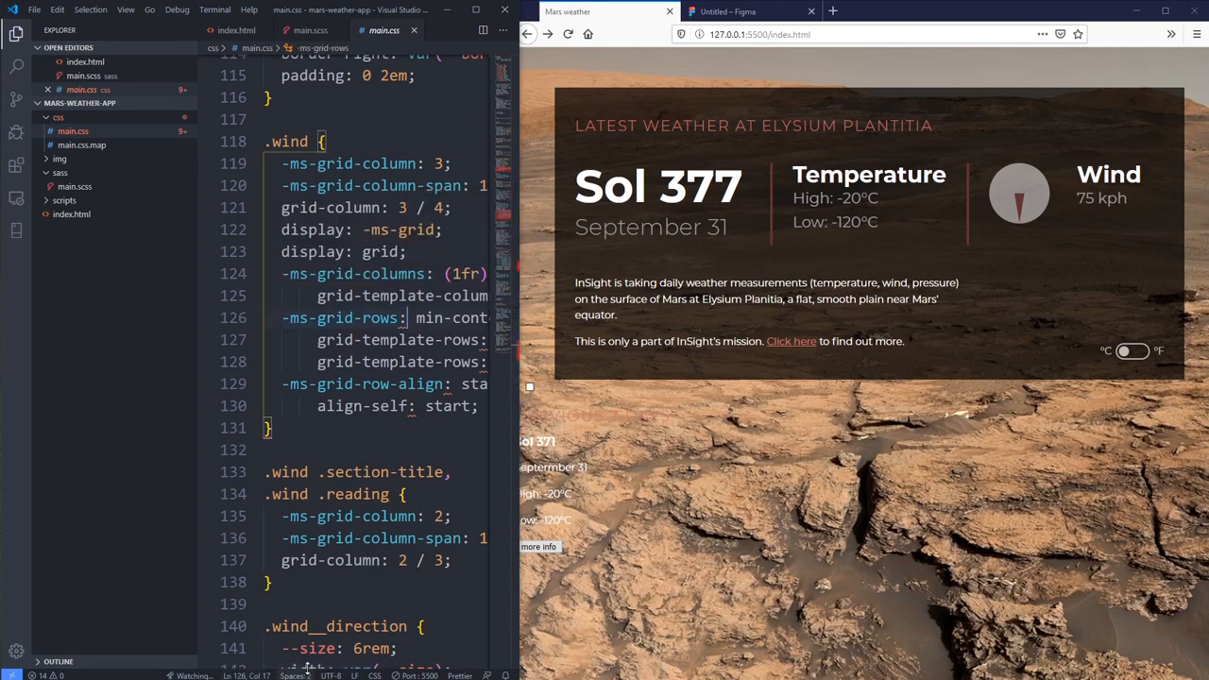
{"action": "scroll", "scroll_direction": "right", "scroll_amount": 3}
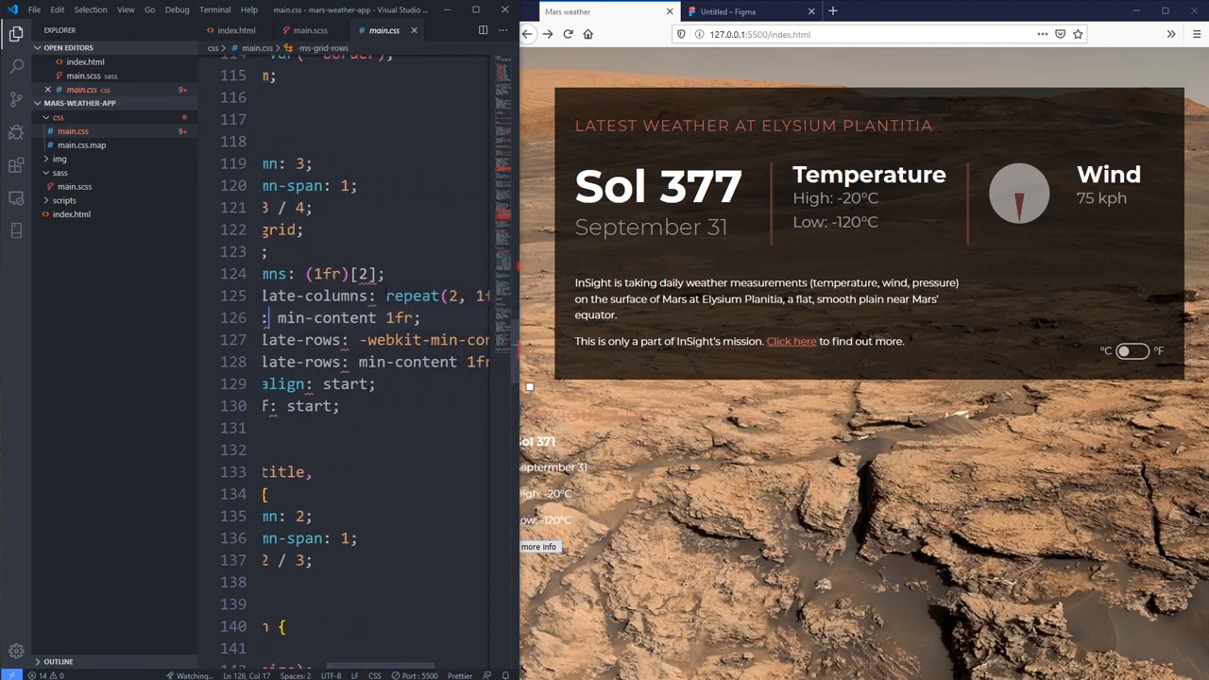
{"action": "double_click", "coordinate": [364, 274]}
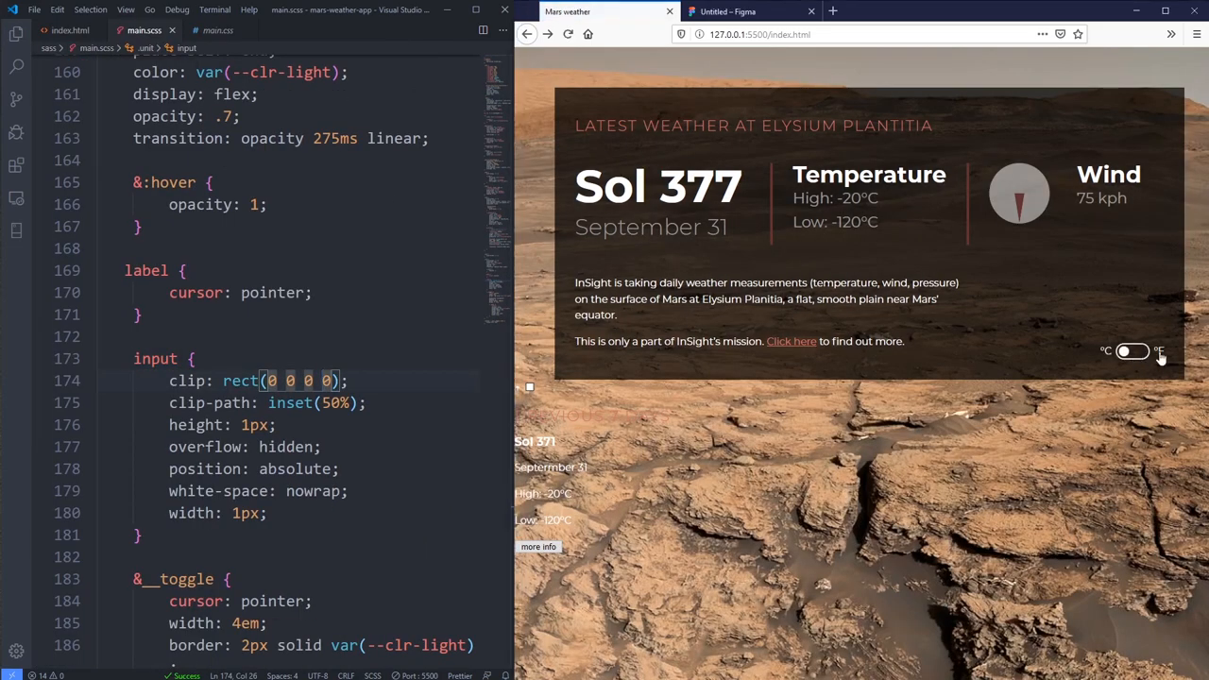
Step: Click the °F label, the toggle and the °C label in the preview to test switching
{"action": "left_click", "coordinate": [1133, 351]}
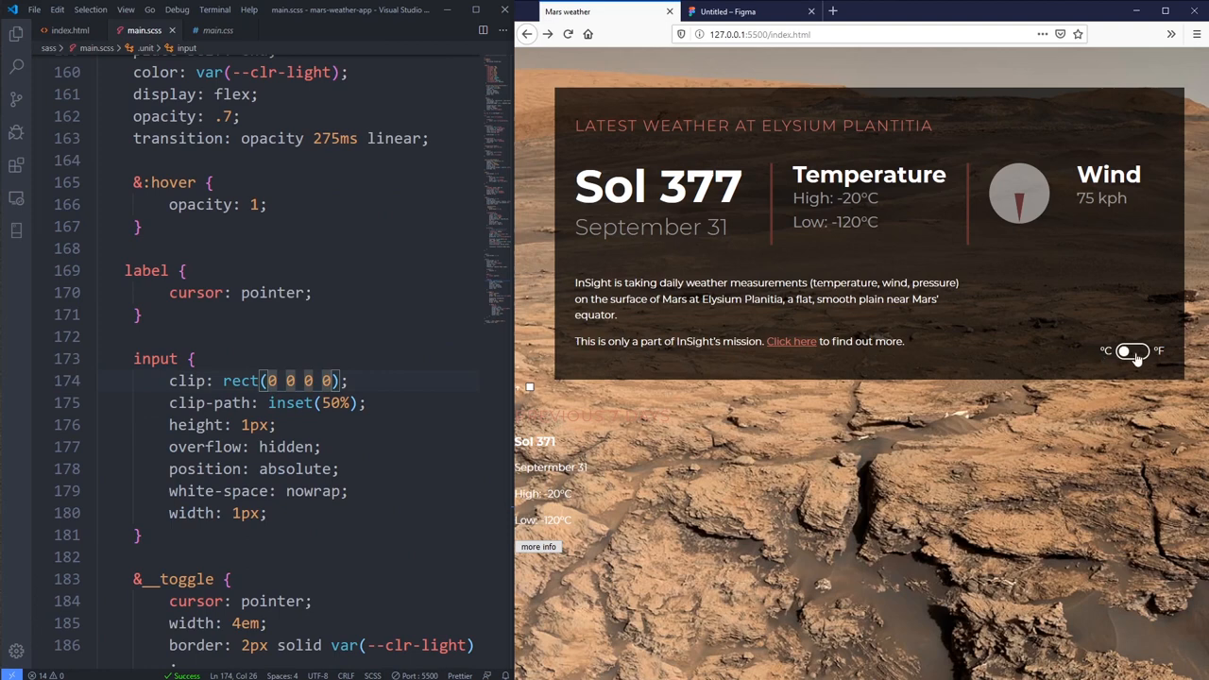
{"action": "left_click", "coordinate": [1133, 351]}
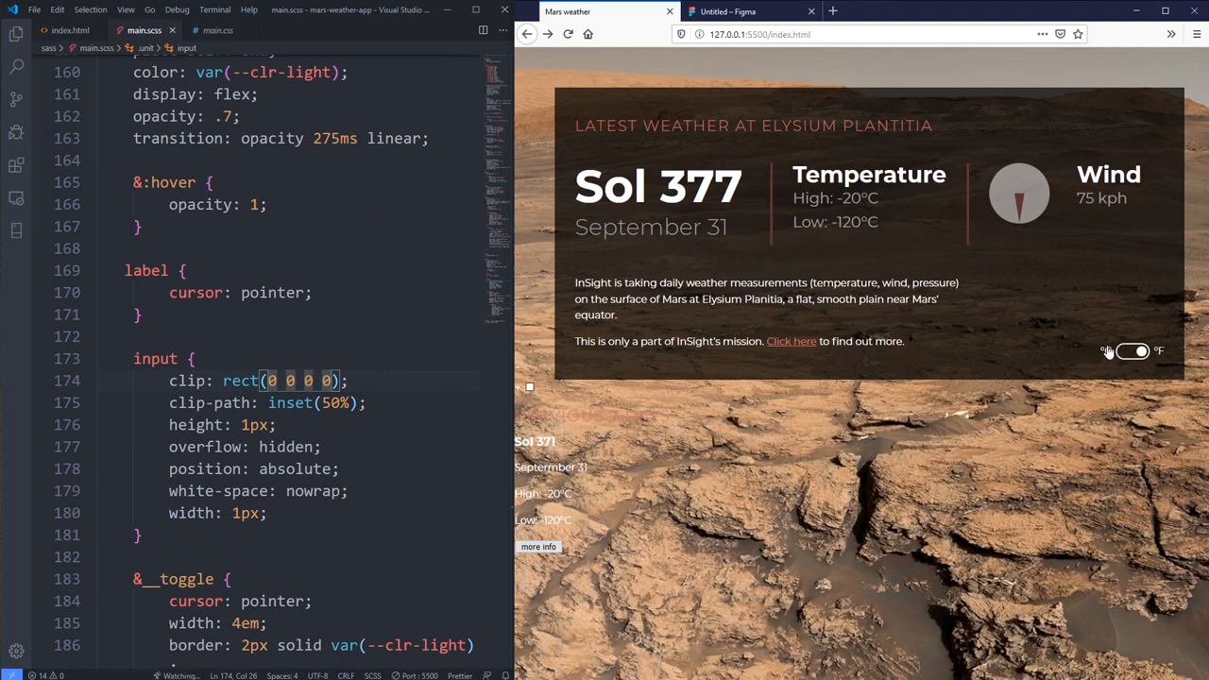
{"action": "left_click", "coordinate": [1132, 352]}
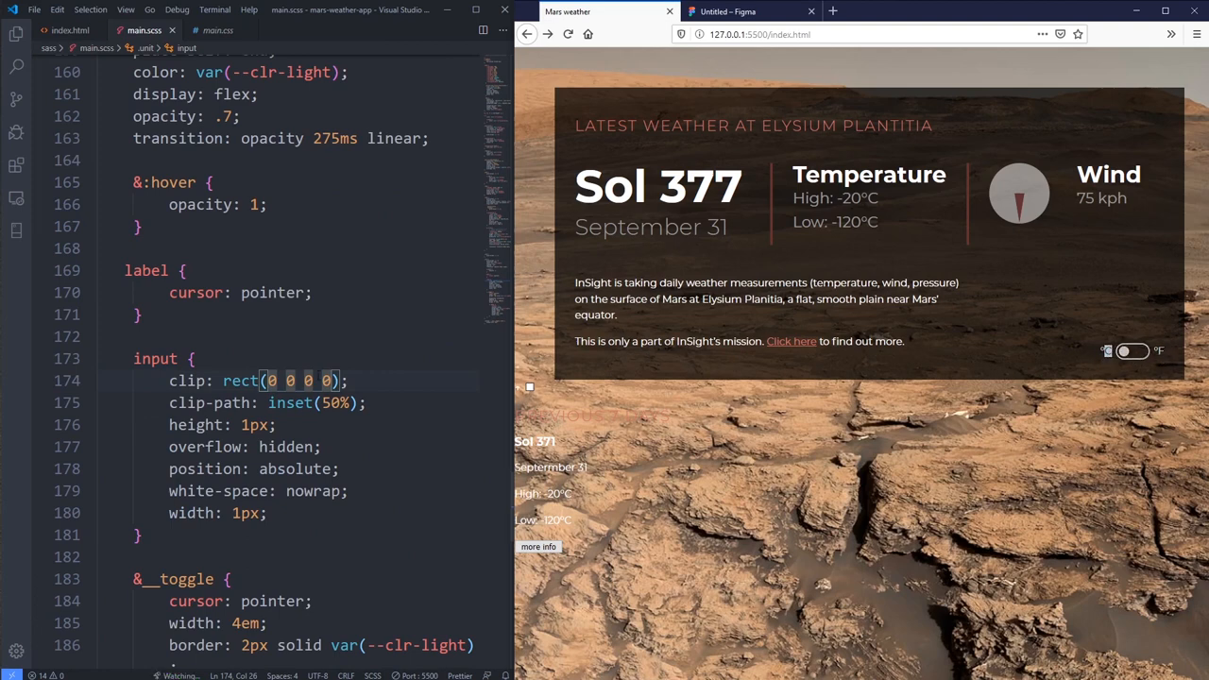
{"action": "scroll", "scroll_direction": "down", "scroll_amount": 3}
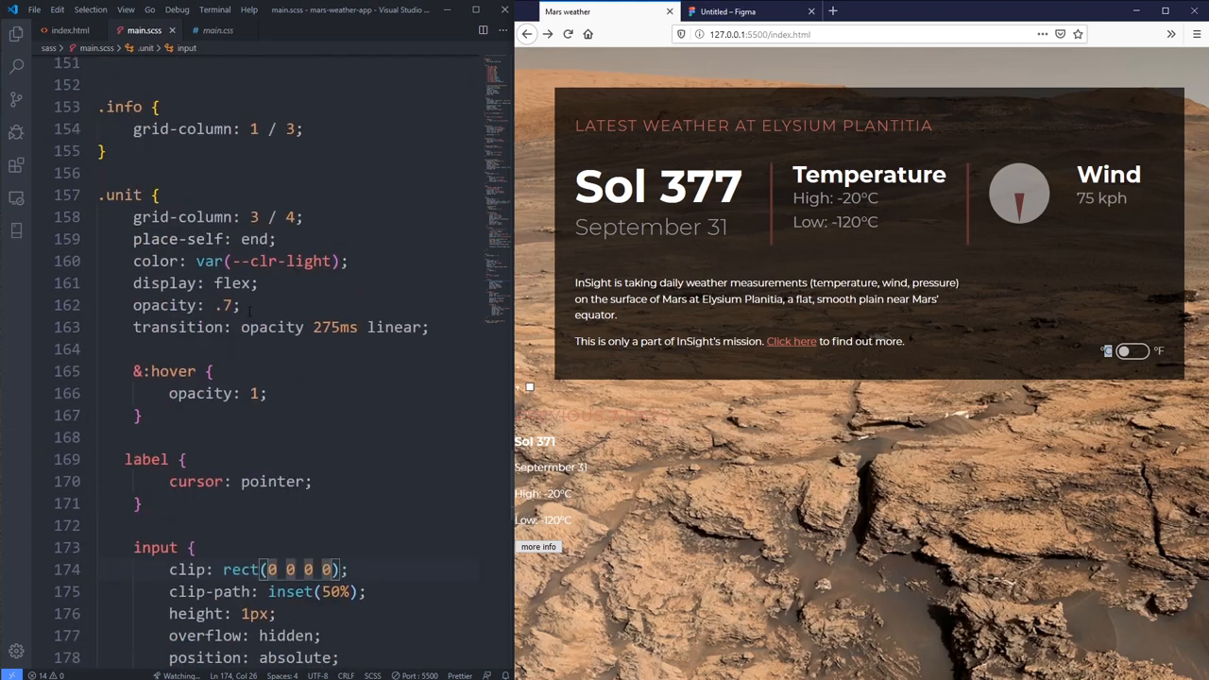
Step: Change the &__toggle margin from 0 .5em to 0 1em
{"action": "scroll", "scroll_direction": "down", "scroll_amount": 3}
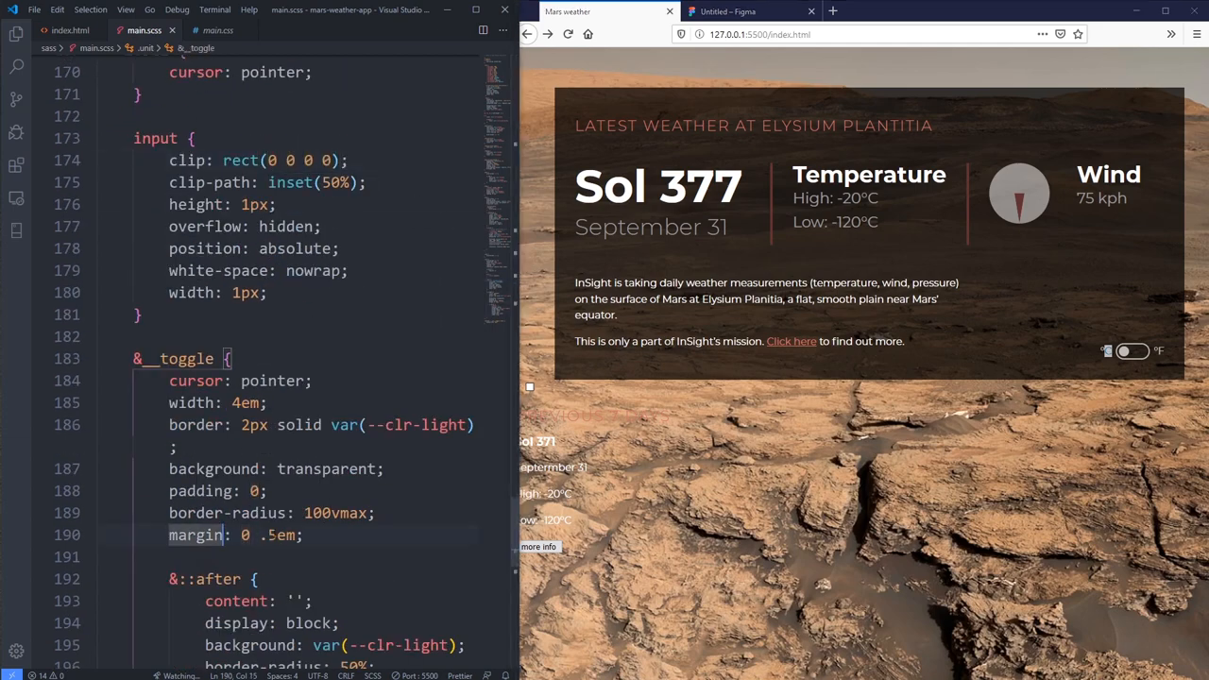
{"action": "type", "text": "1"}
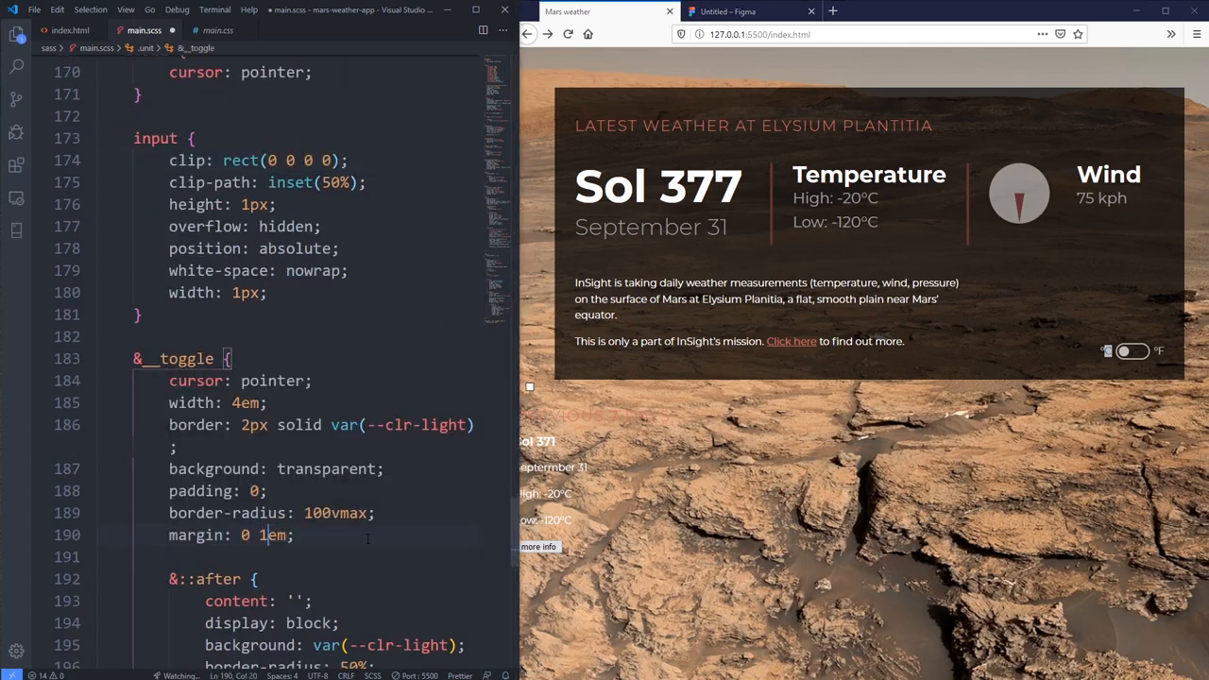
{"action": "left_click", "coordinate": [1131, 351]}
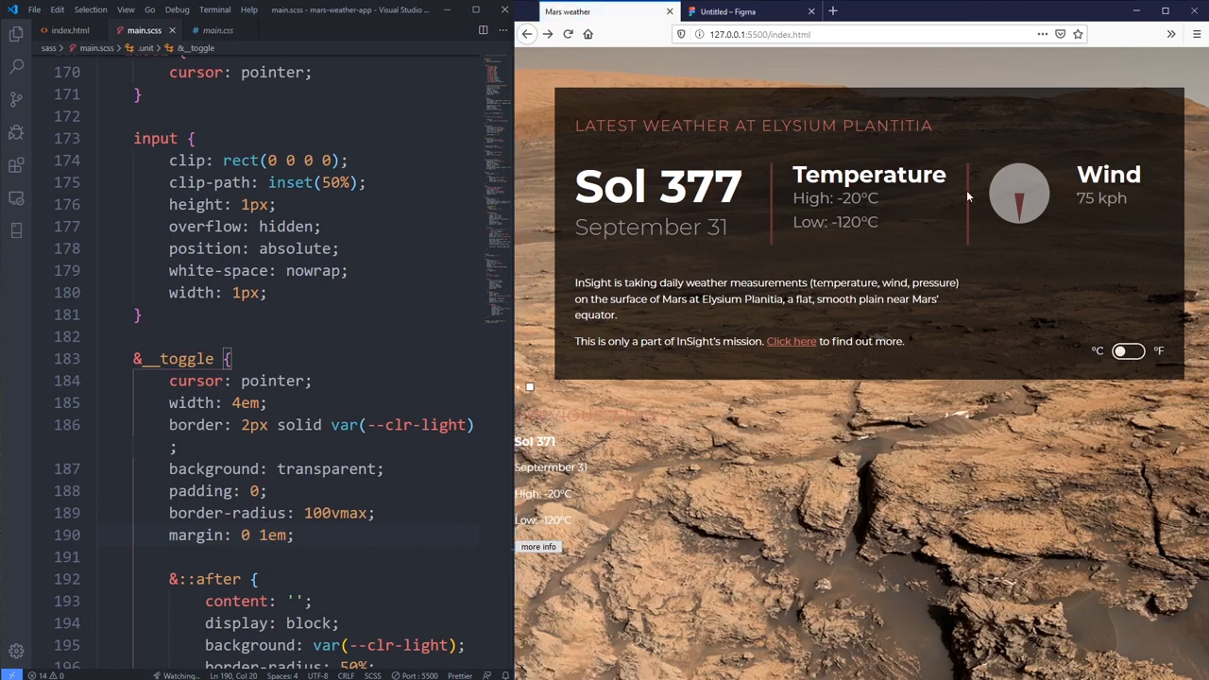
{"action": "mouse_move", "coordinate": [1110, 252]}
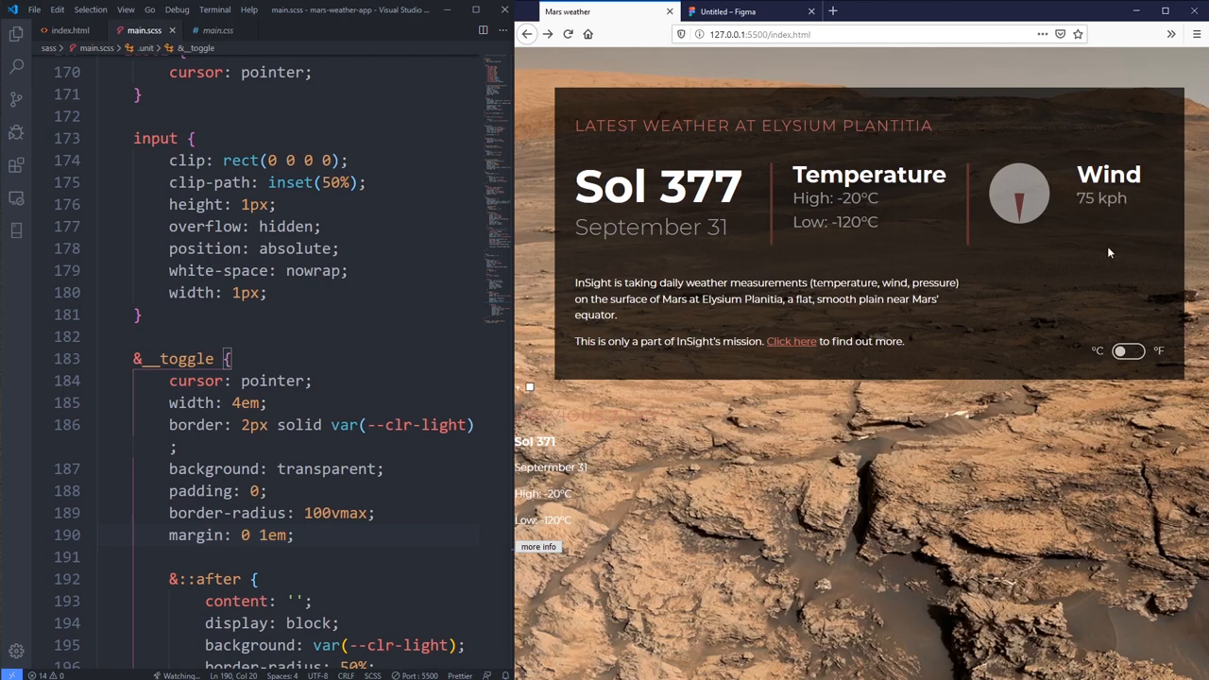